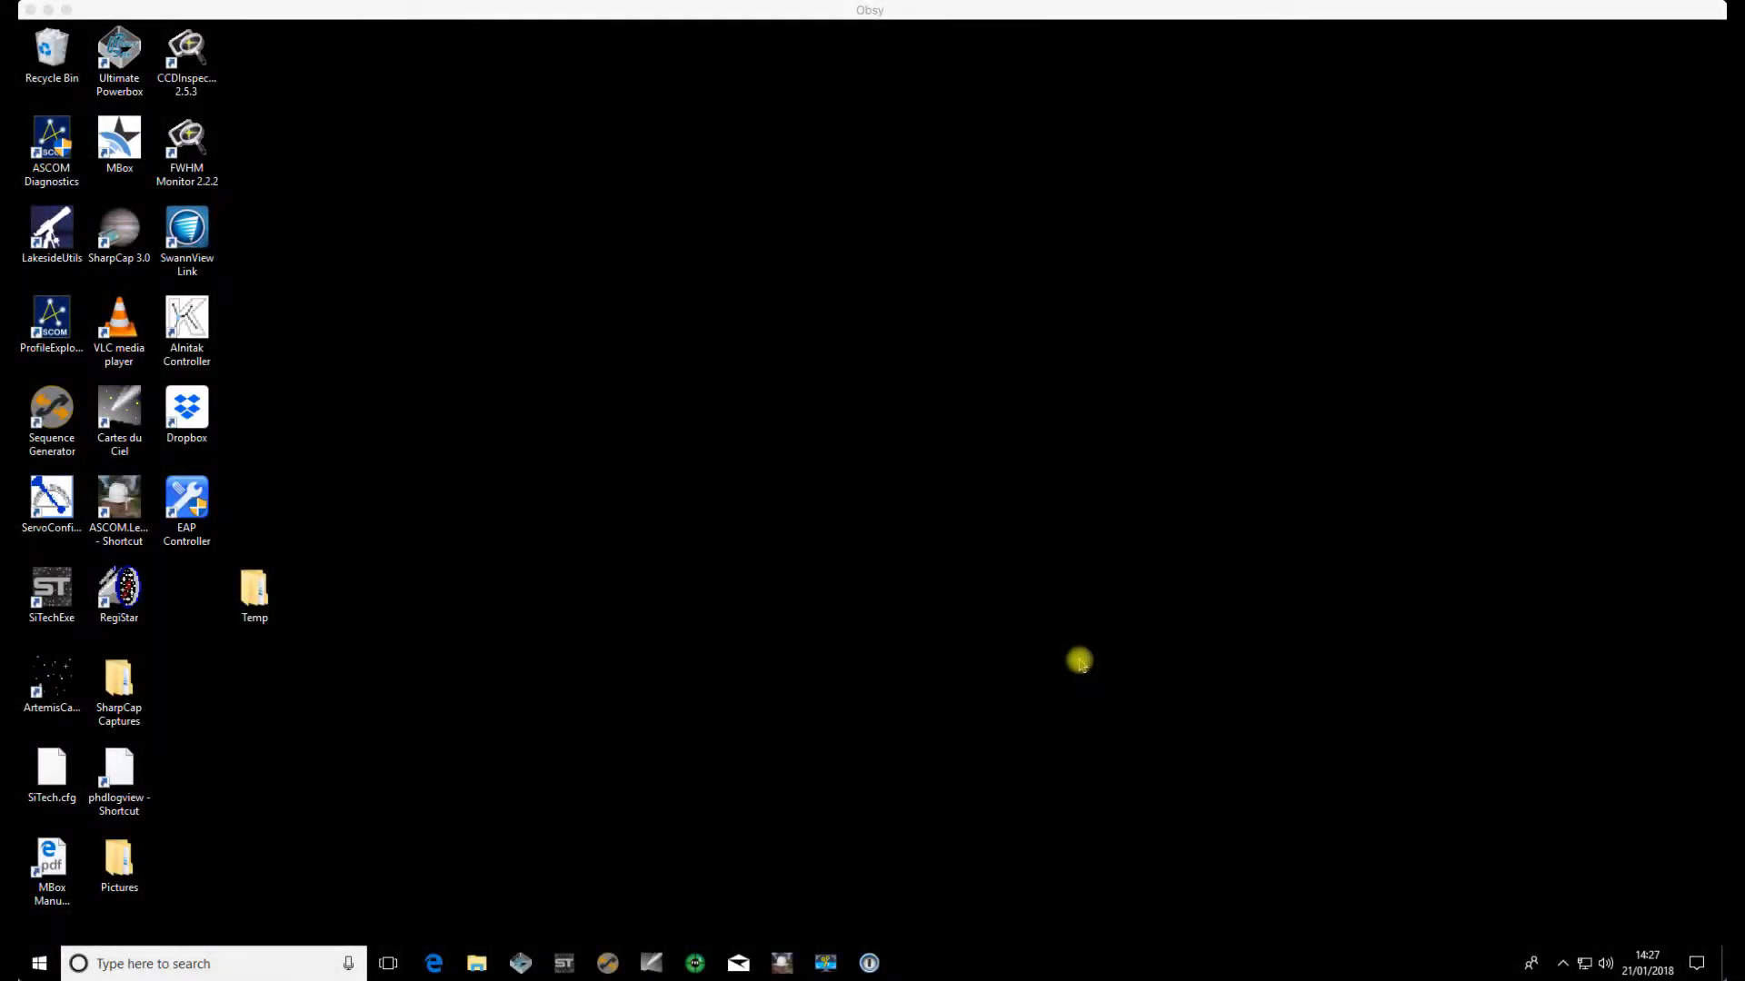
pyautogui.moveTo(1078, 669)
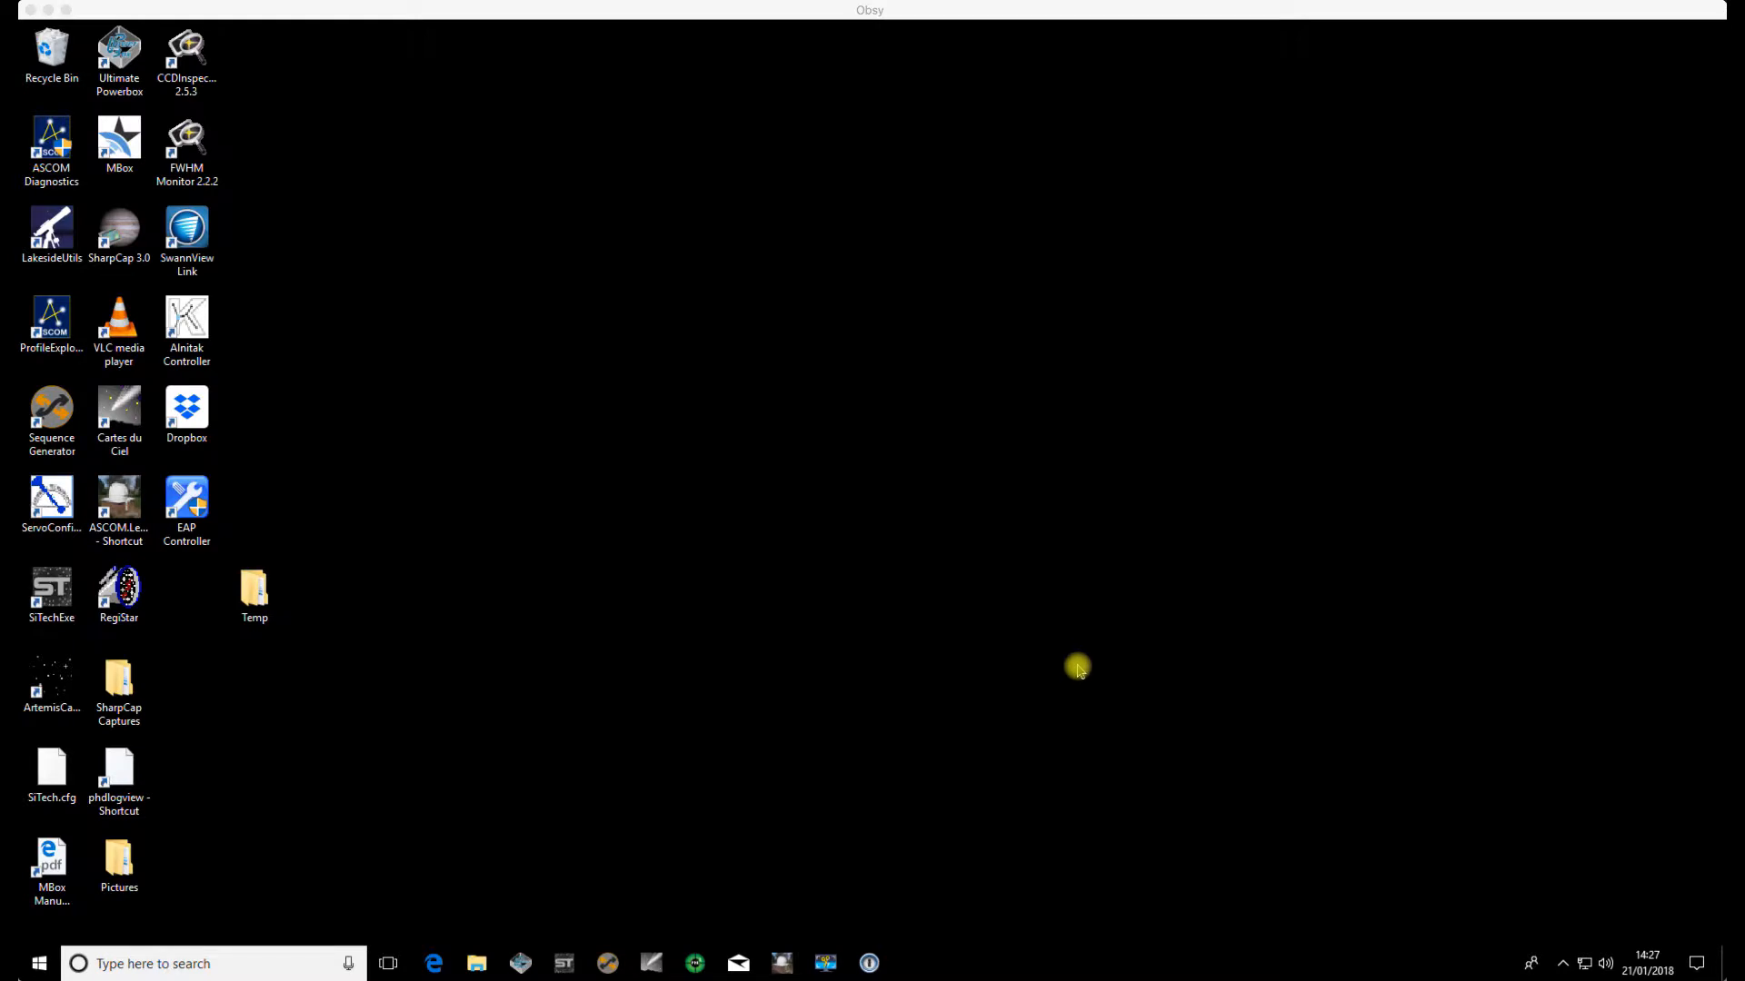
pyautogui.moveTo(997, 642)
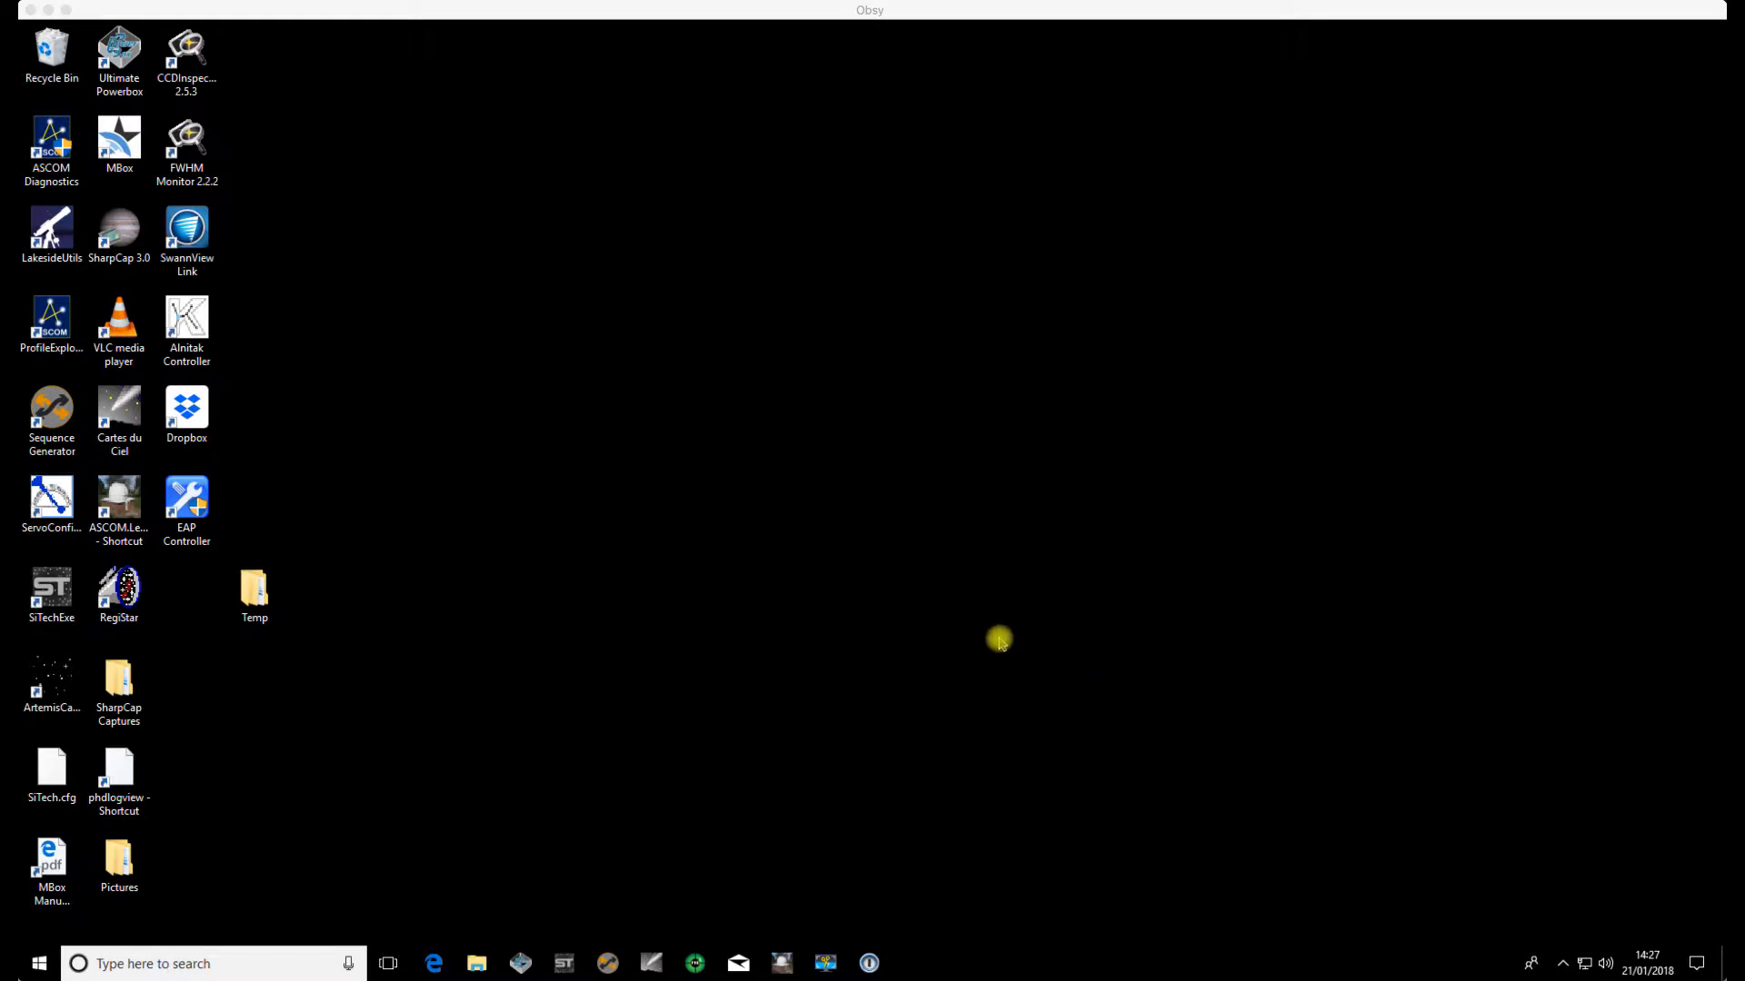
pyautogui.moveTo(1003, 624)
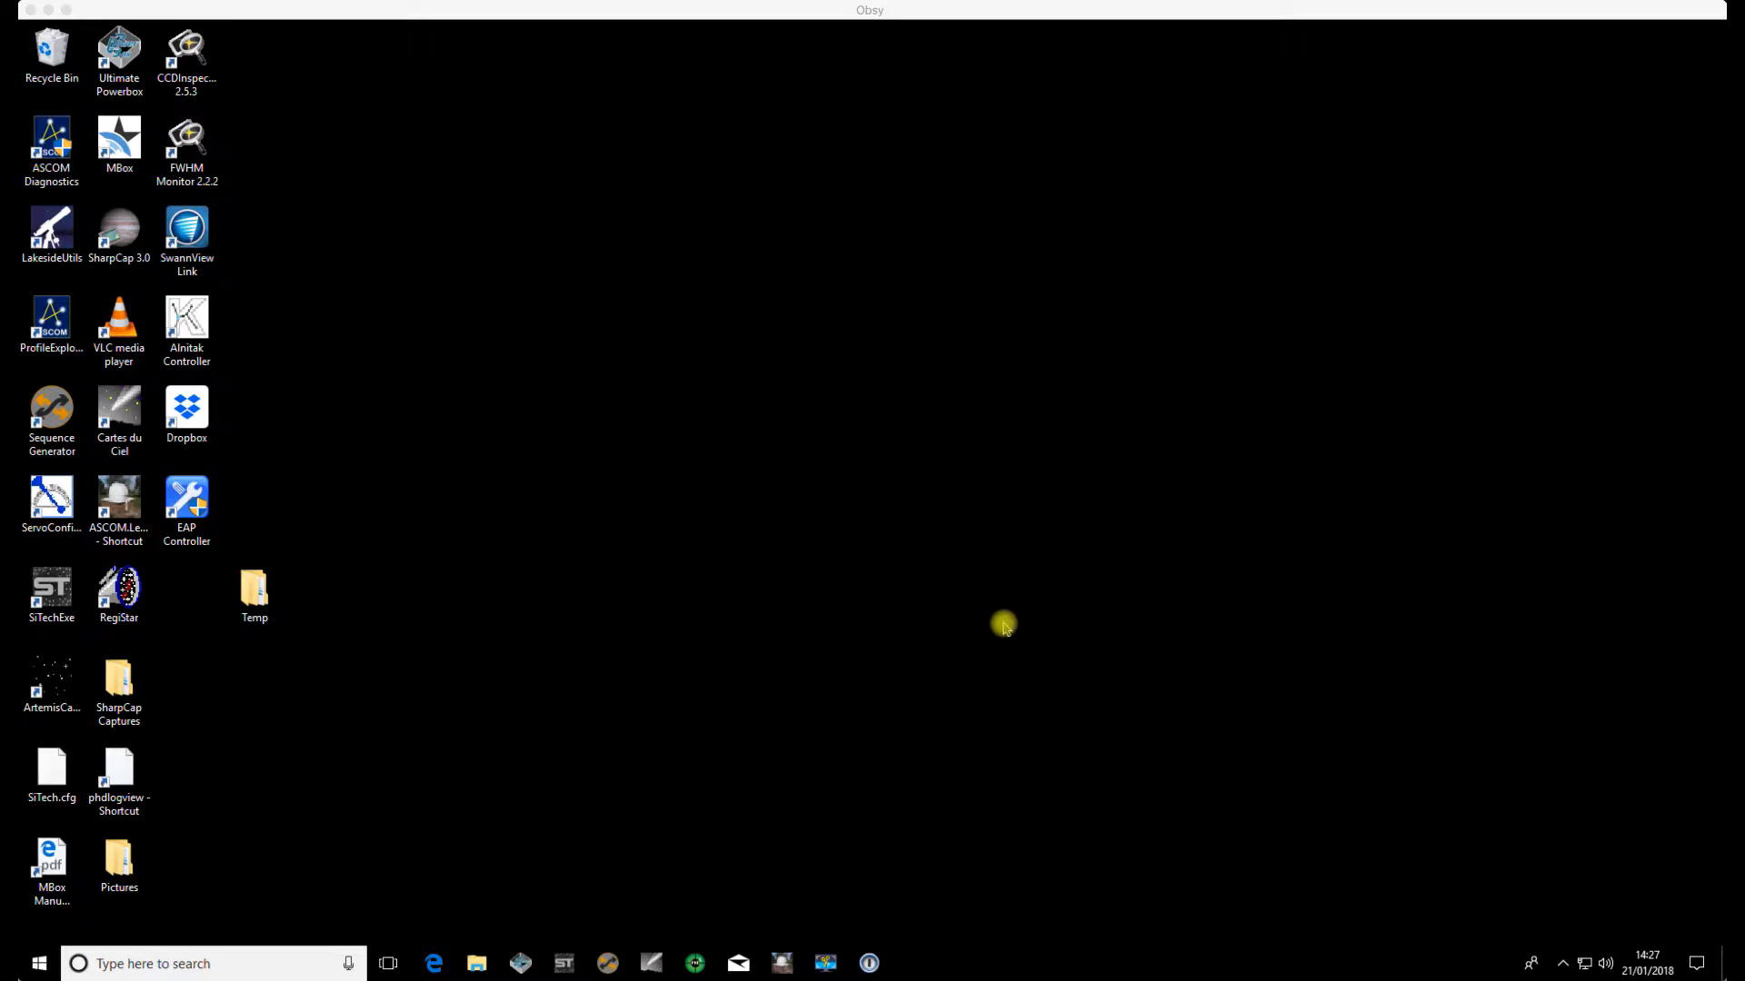
pyautogui.moveTo(740, 783)
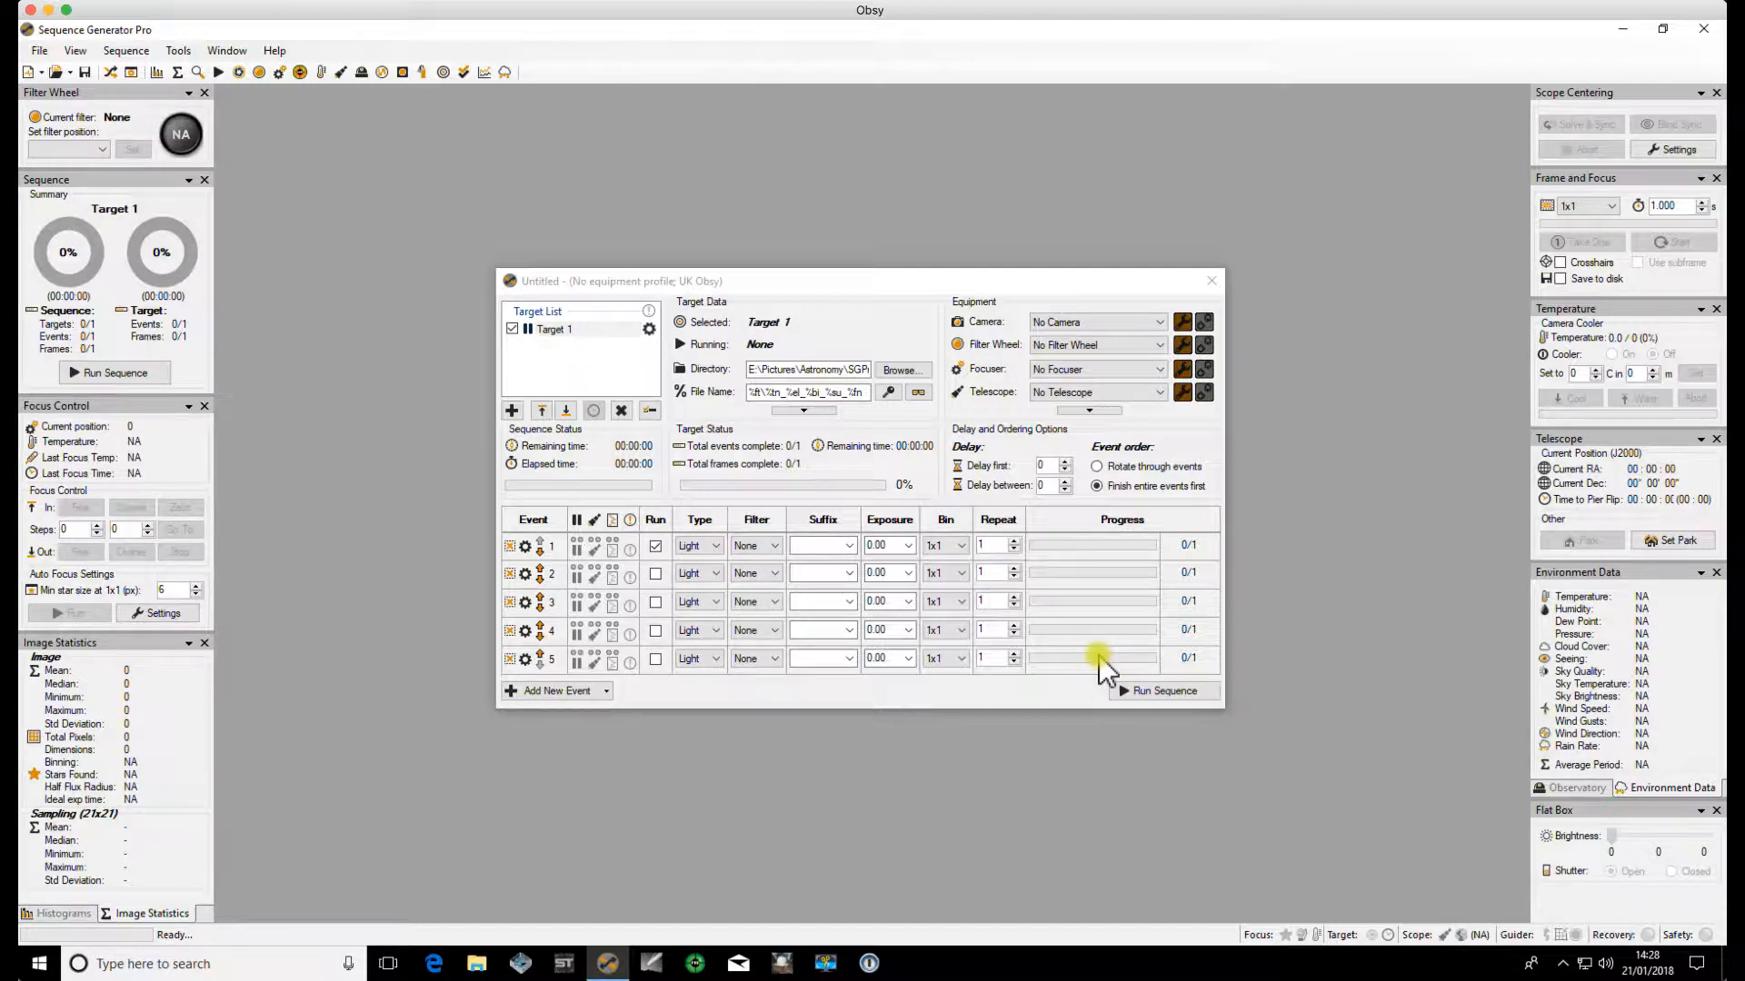
pyautogui.moveTo(890, 483)
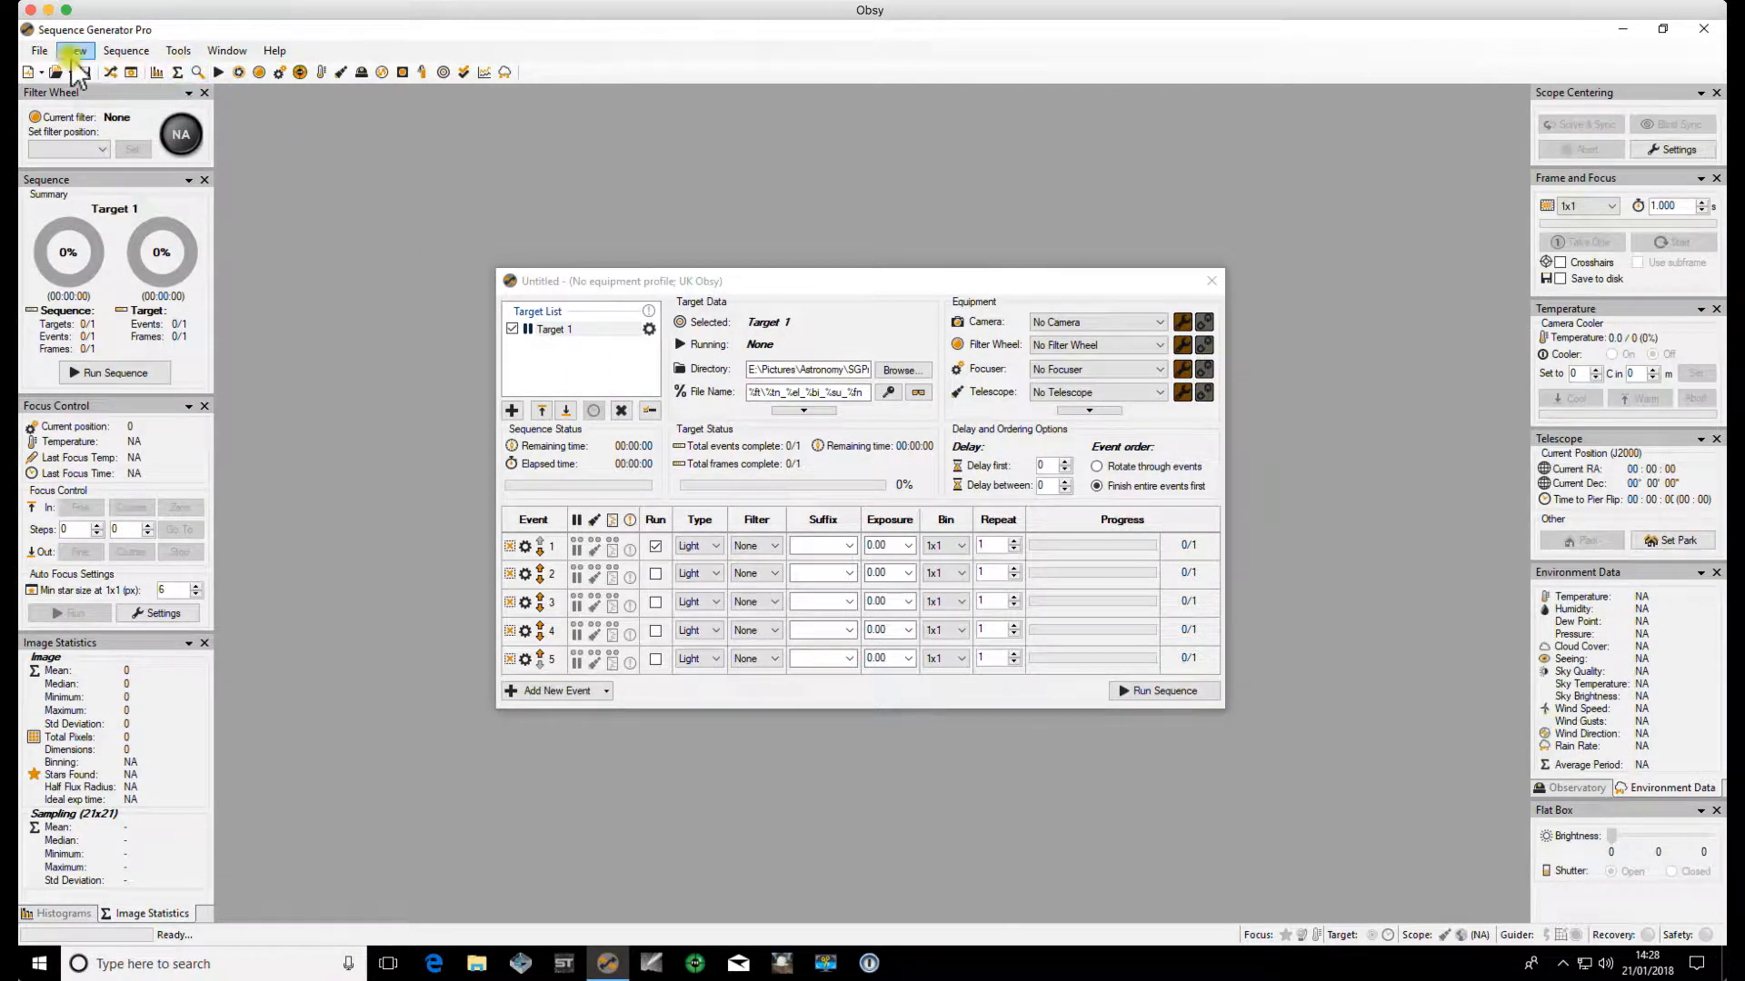
# - Apply an equipment profile to the sequence from File > Apply Profile to Sequence
pyautogui.click(39, 50)
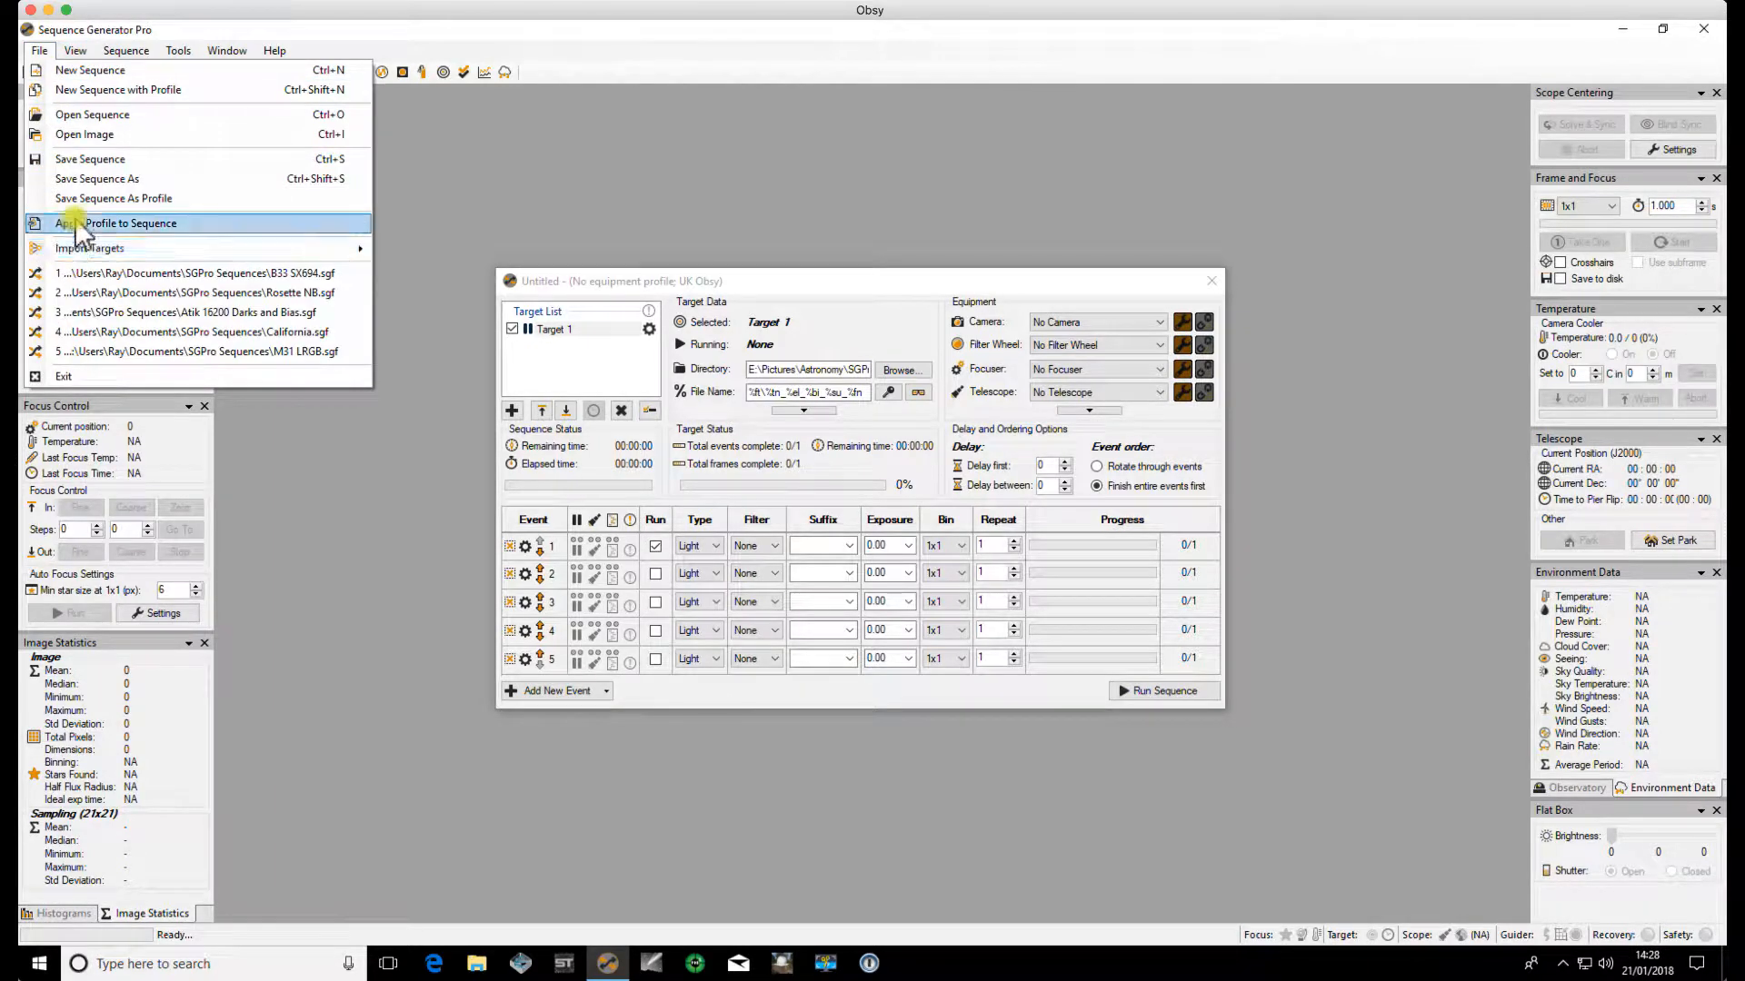
pyautogui.click(109, 224)
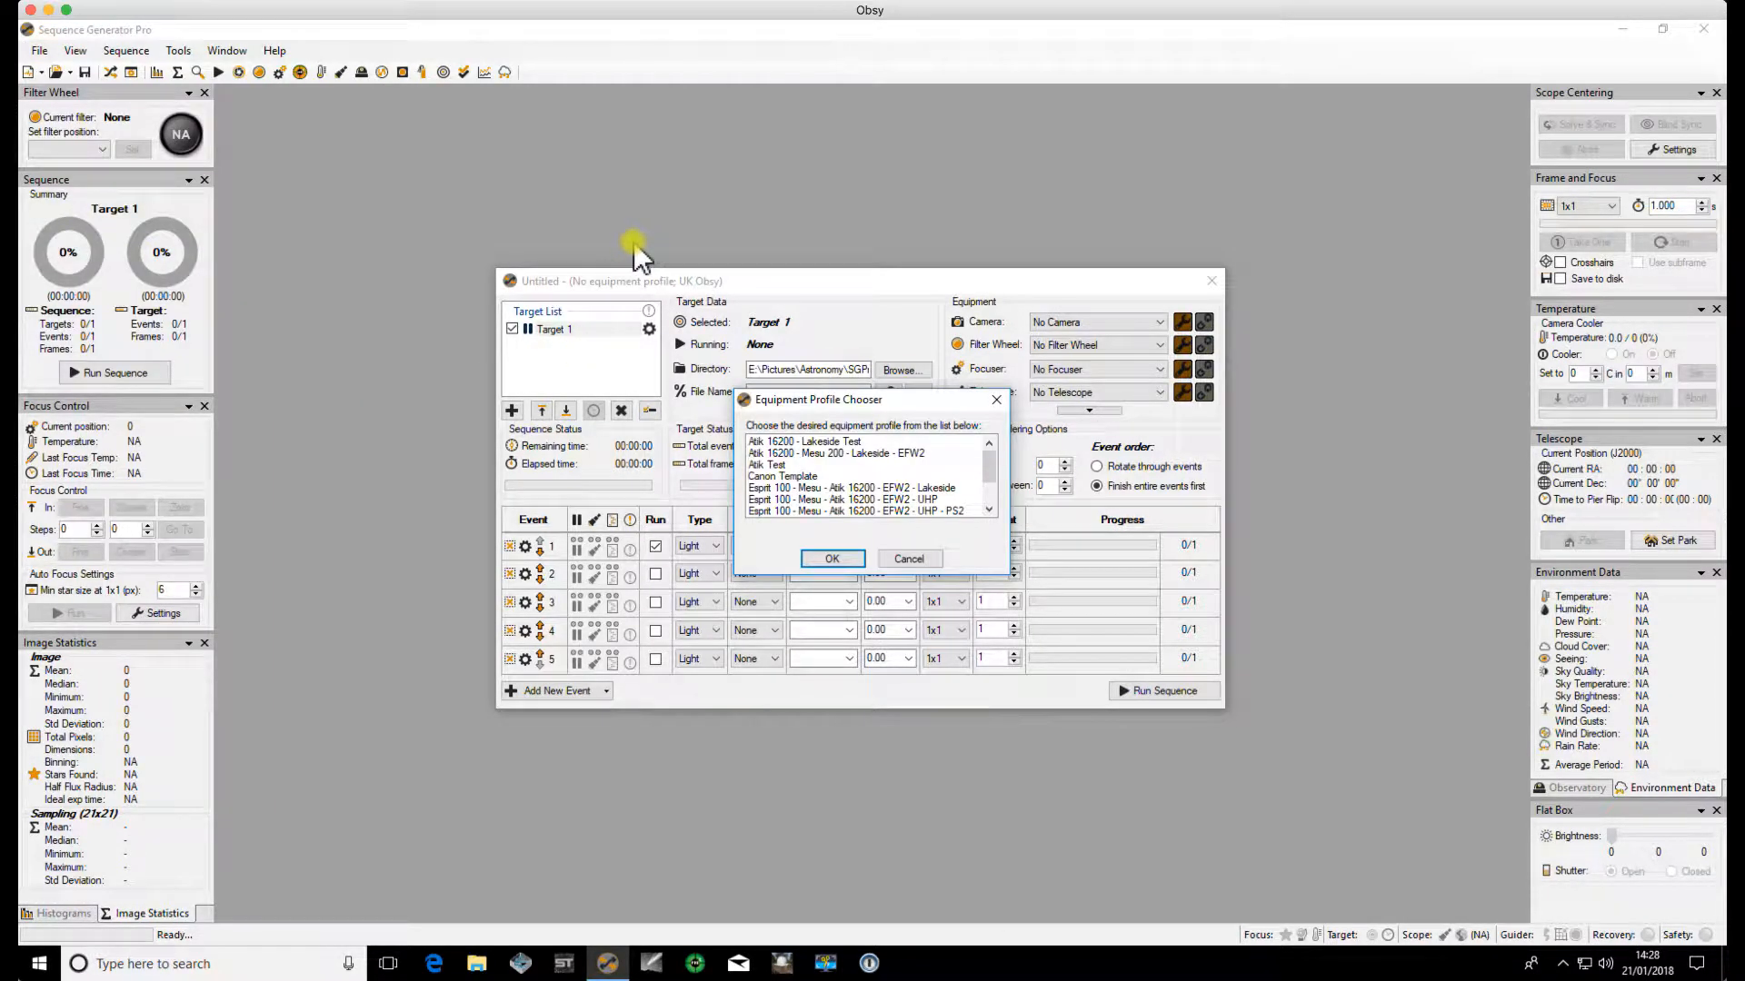
pyautogui.moveTo(988, 470)
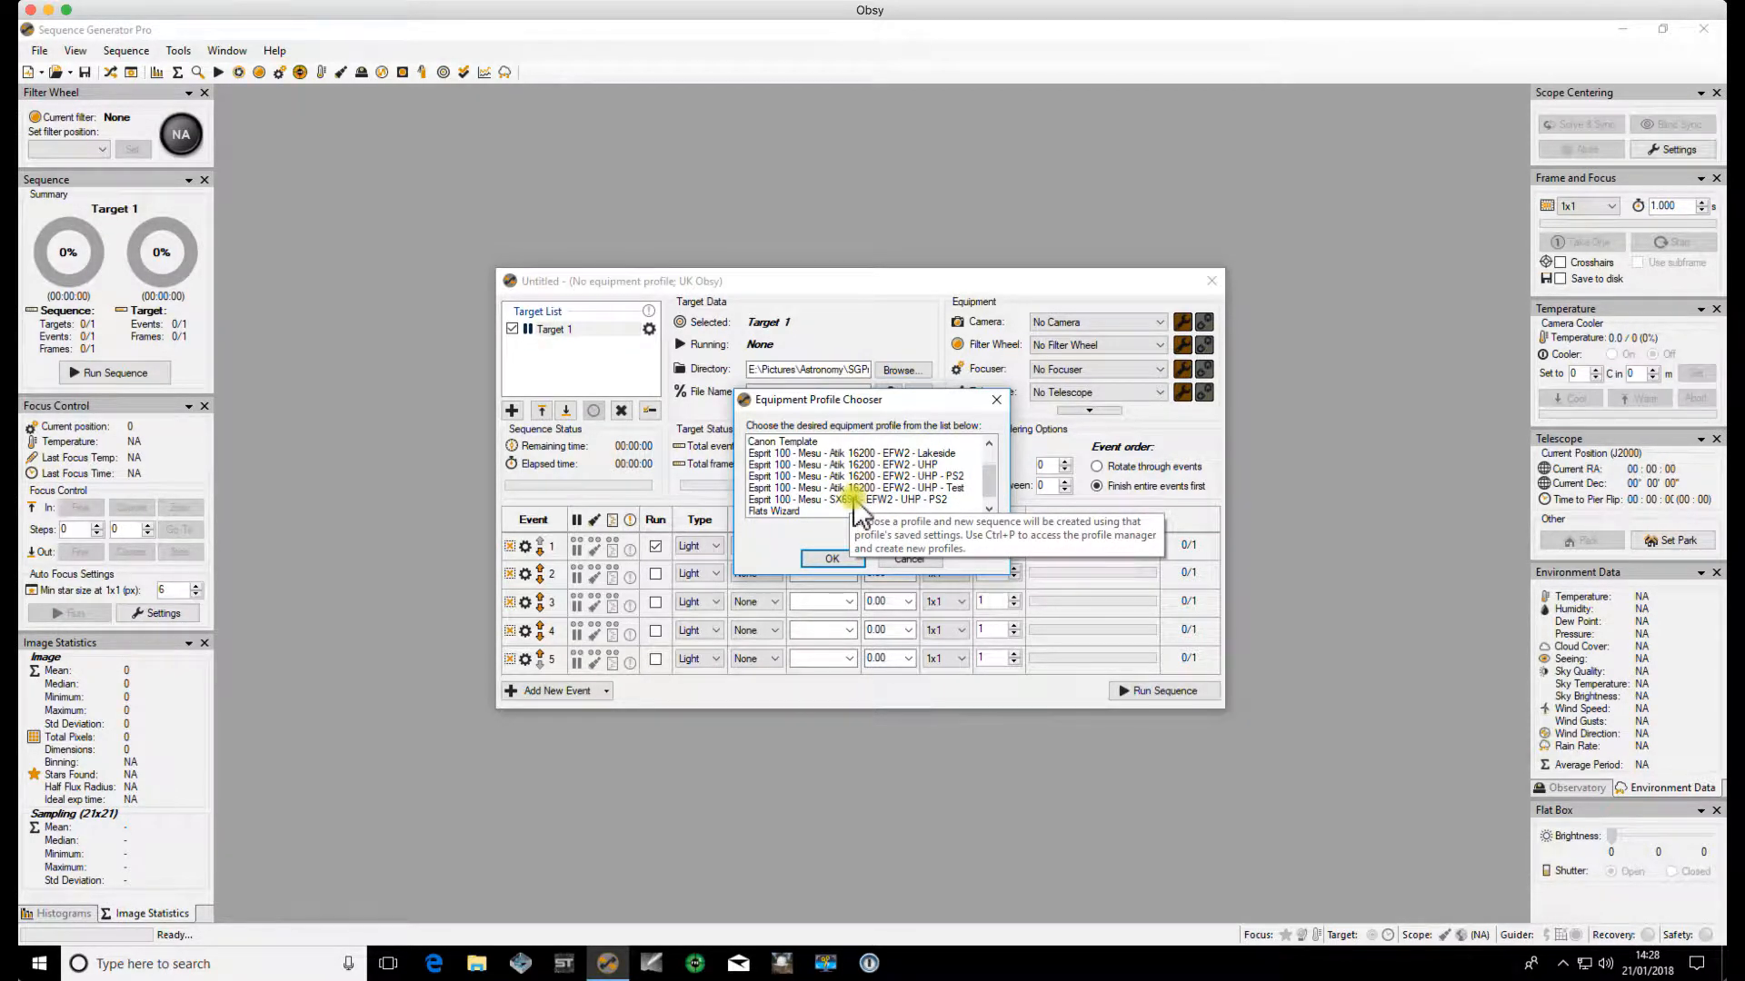
pyautogui.click(831, 559)
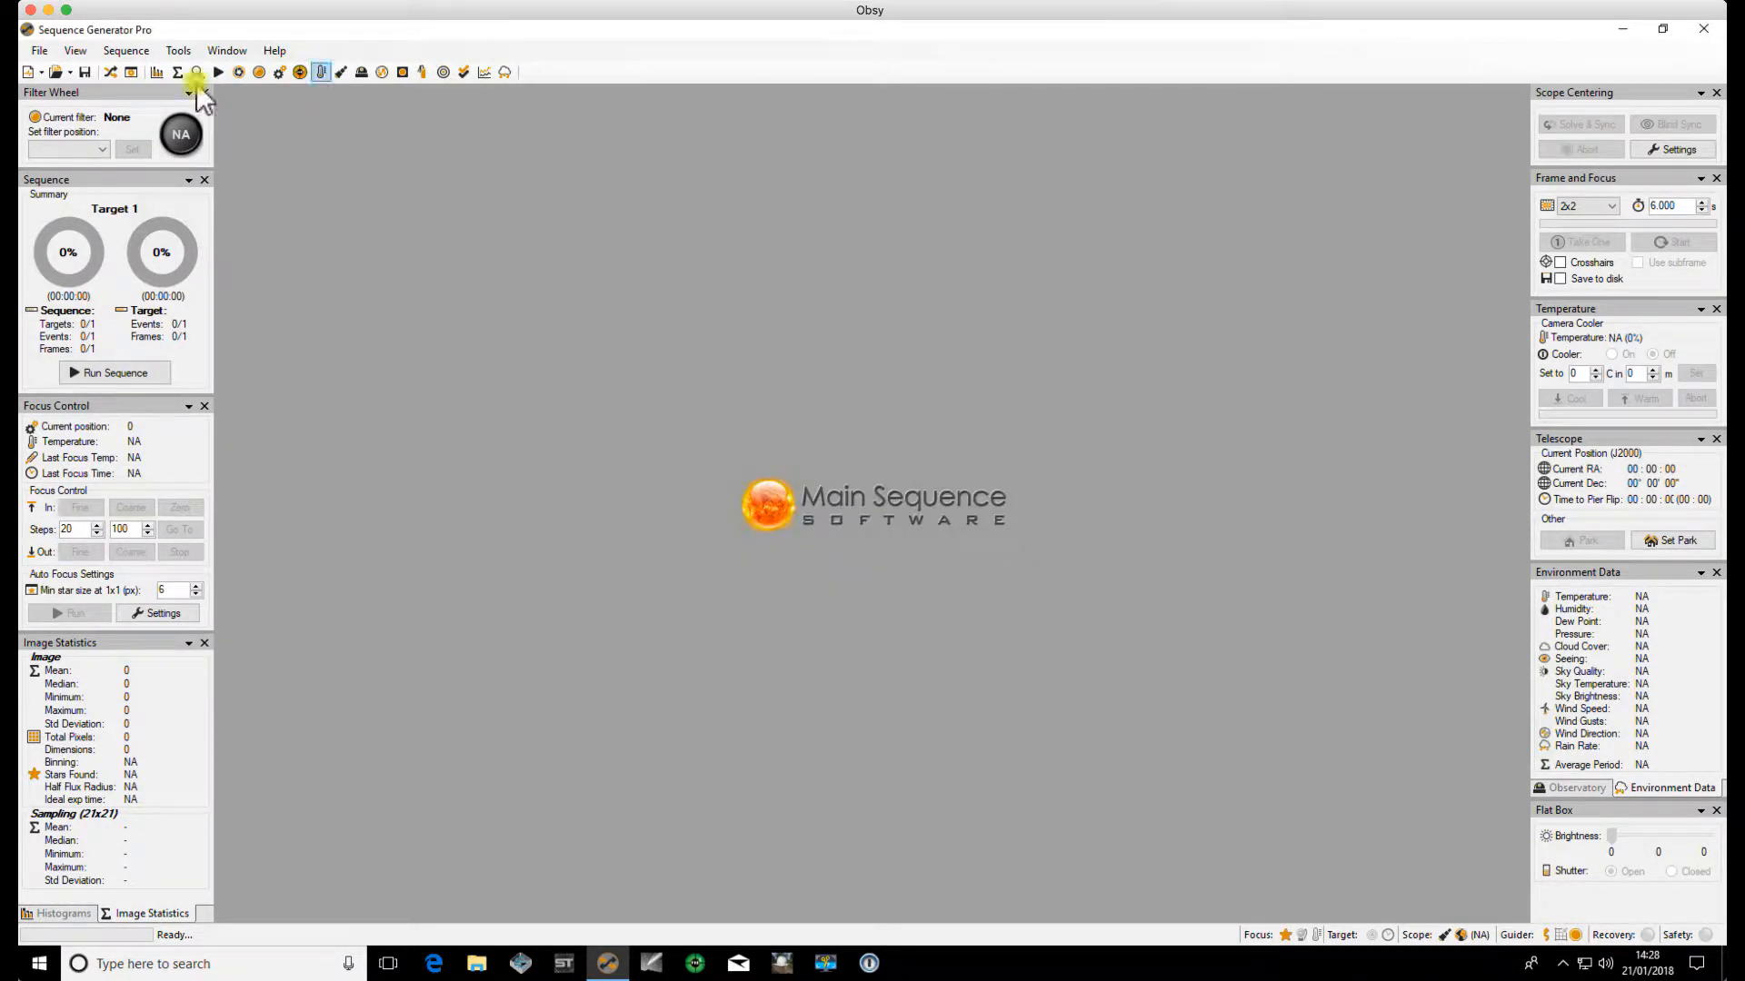
# - In the Framing & Mosaic Wizard, fetch a cached Astrobin target's 4° image at RA 02h32m39.58s, Dec 61°22'04.11"
pyautogui.click(178, 50)
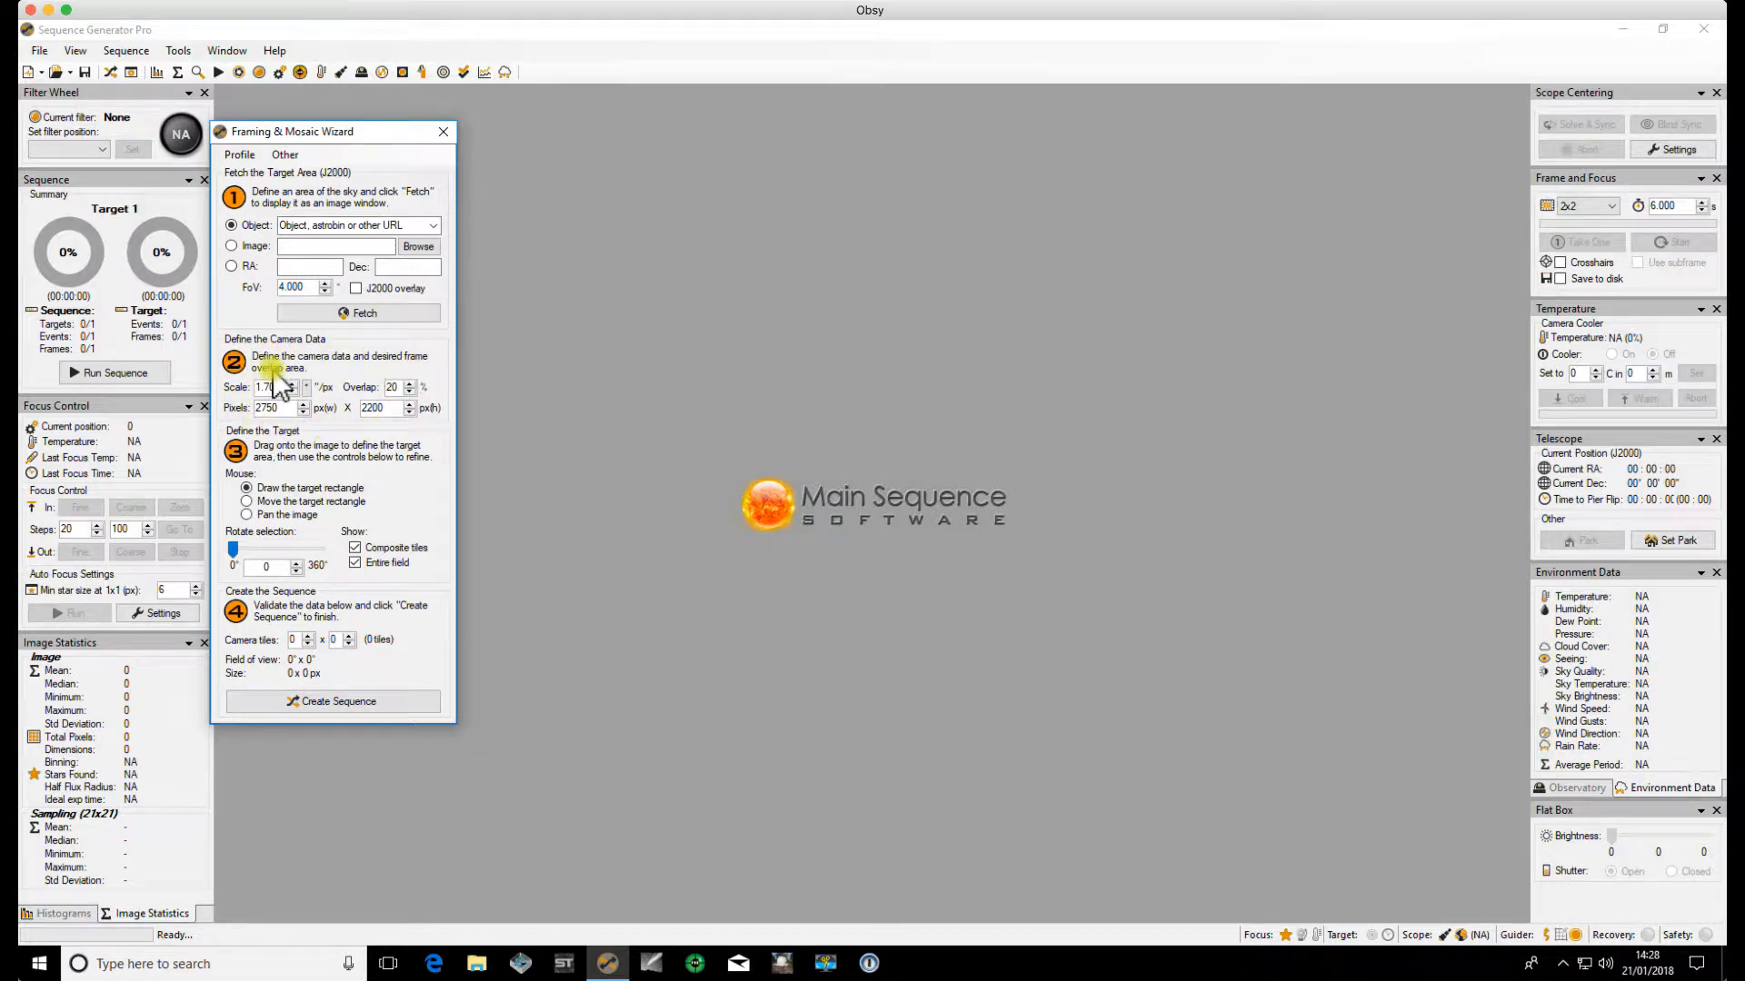
pyautogui.click(431, 225)
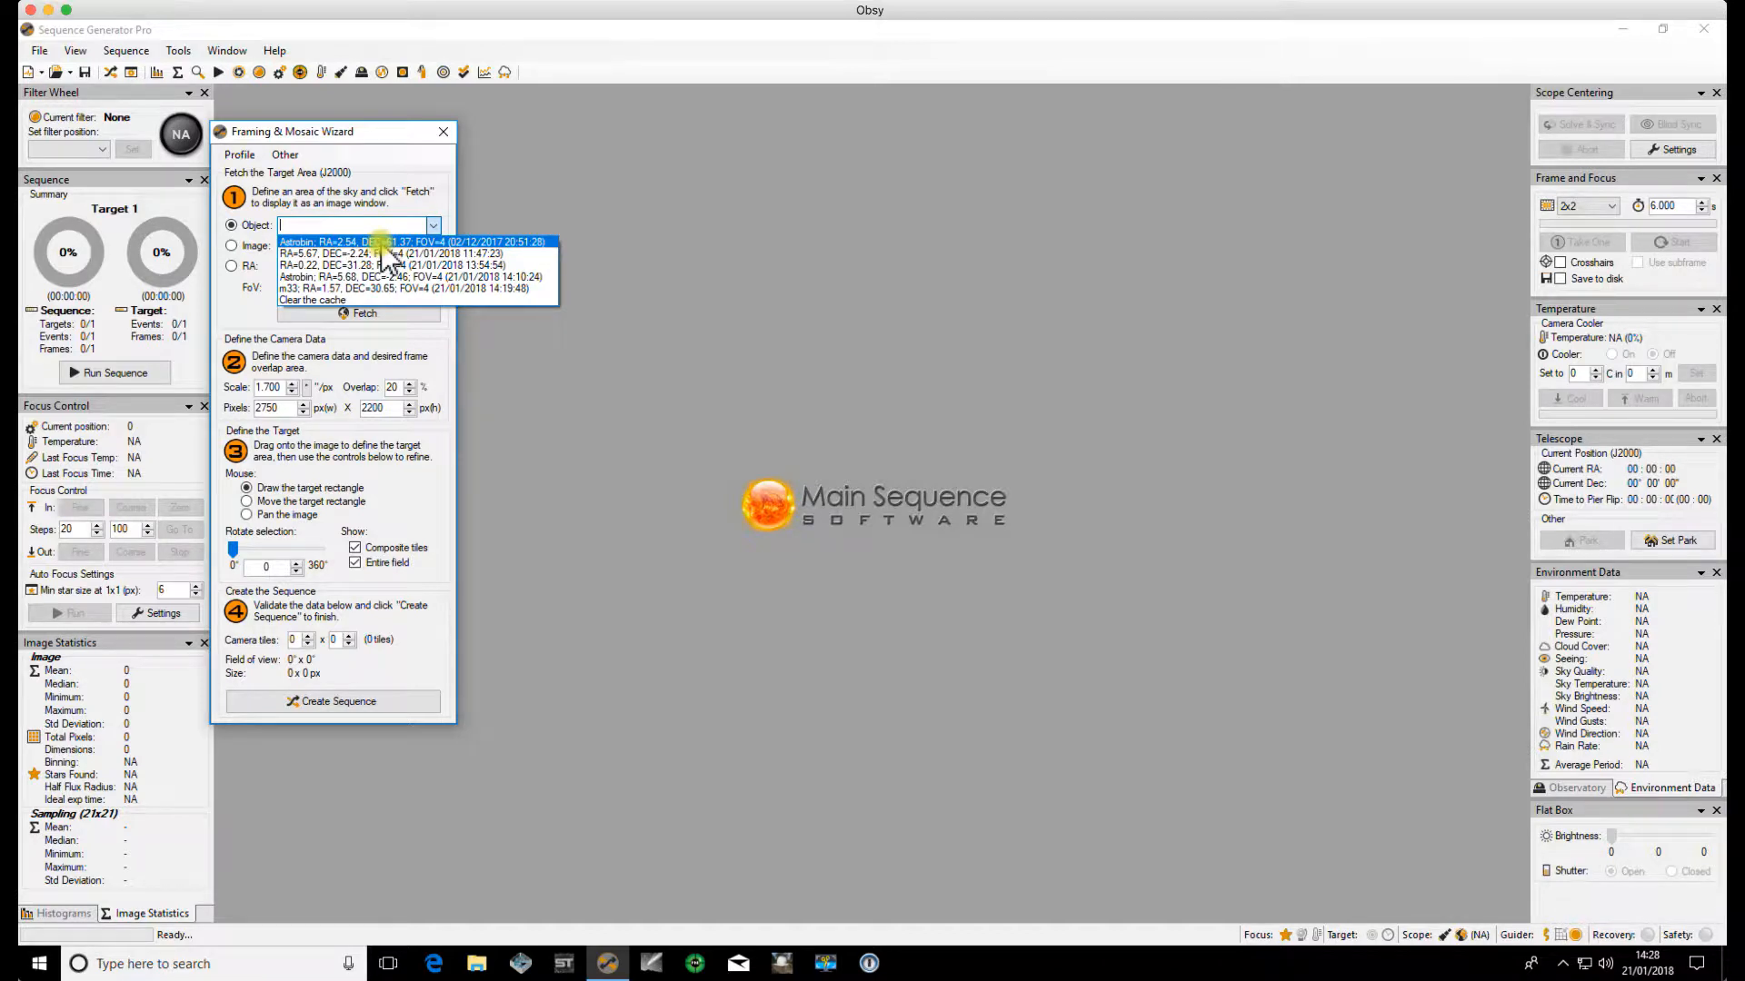
pyautogui.click(364, 313)
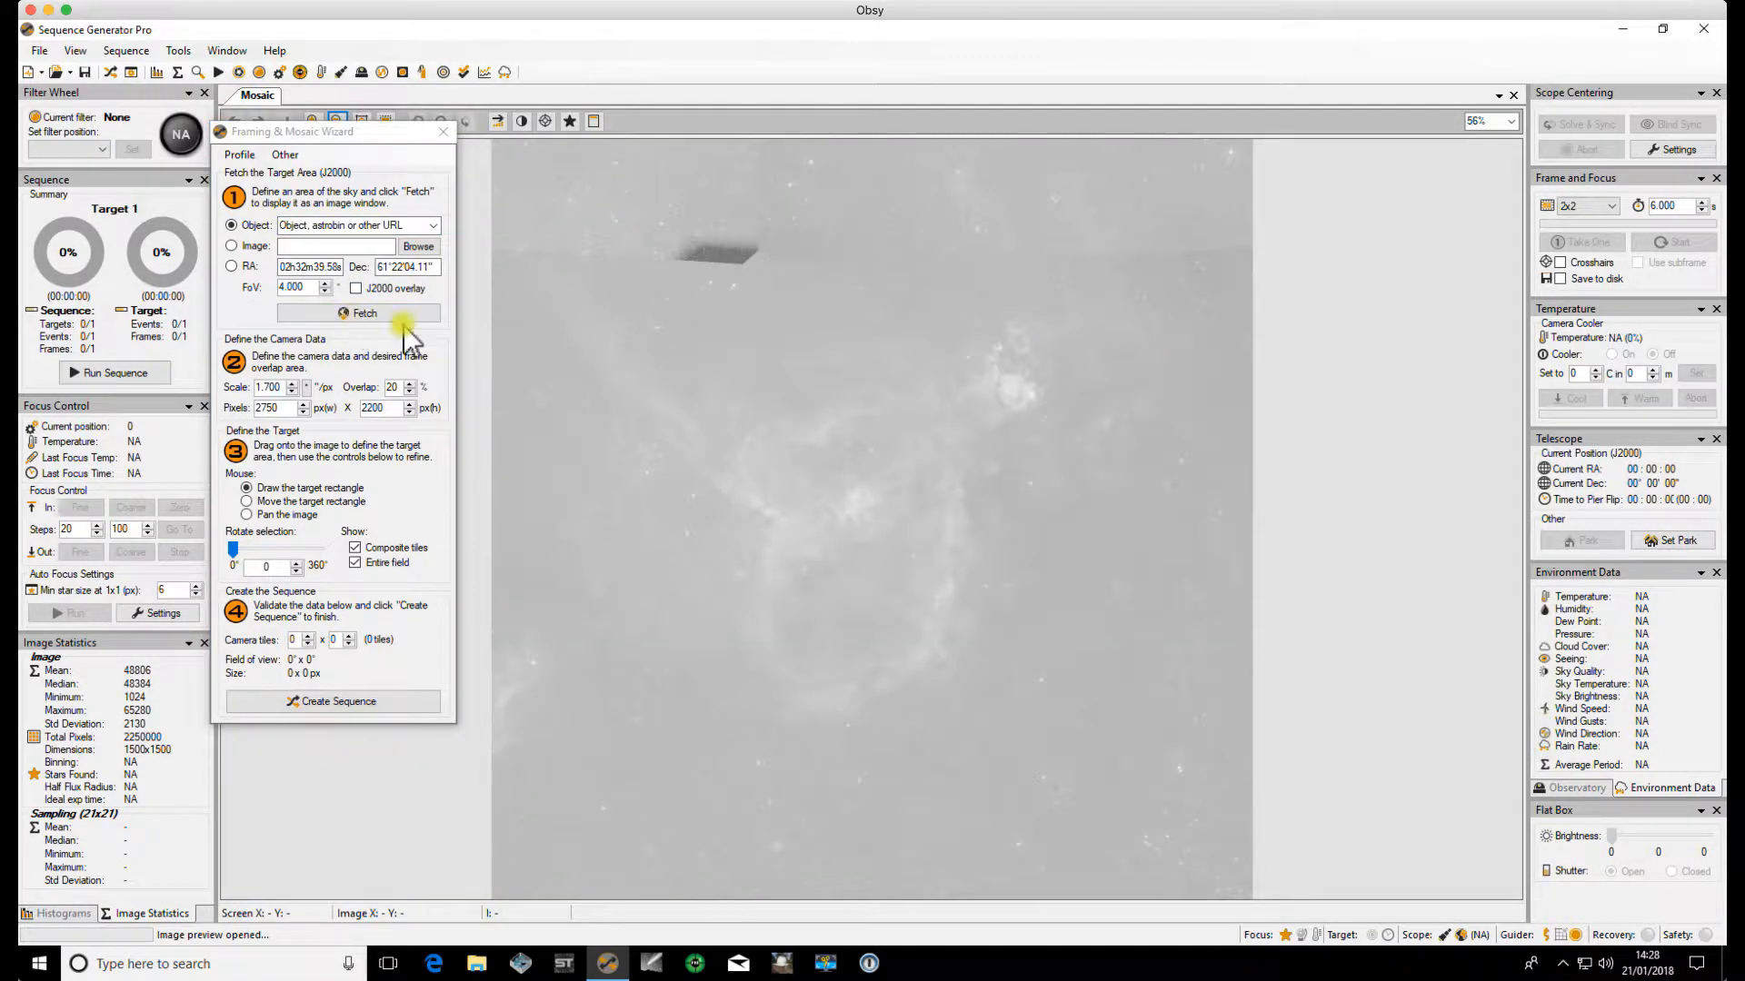
pyautogui.moveTo(482, 421)
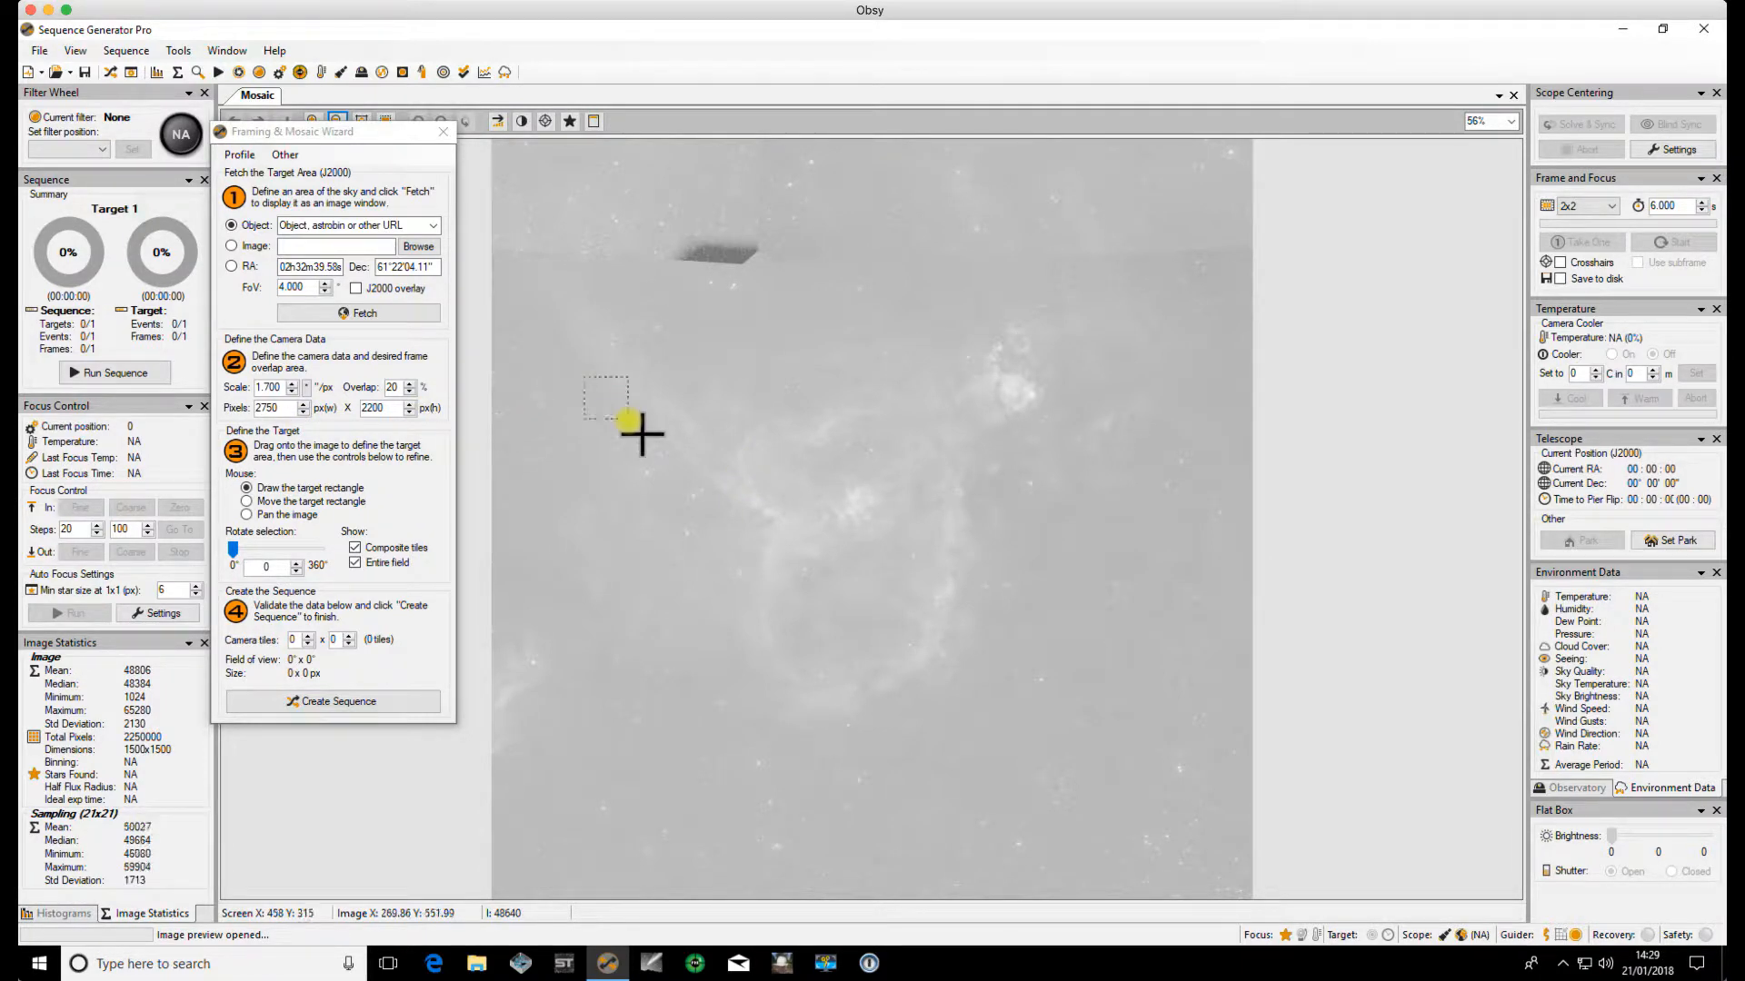
pyautogui.moveTo(624, 417); pyautogui.dragTo(846, 584)
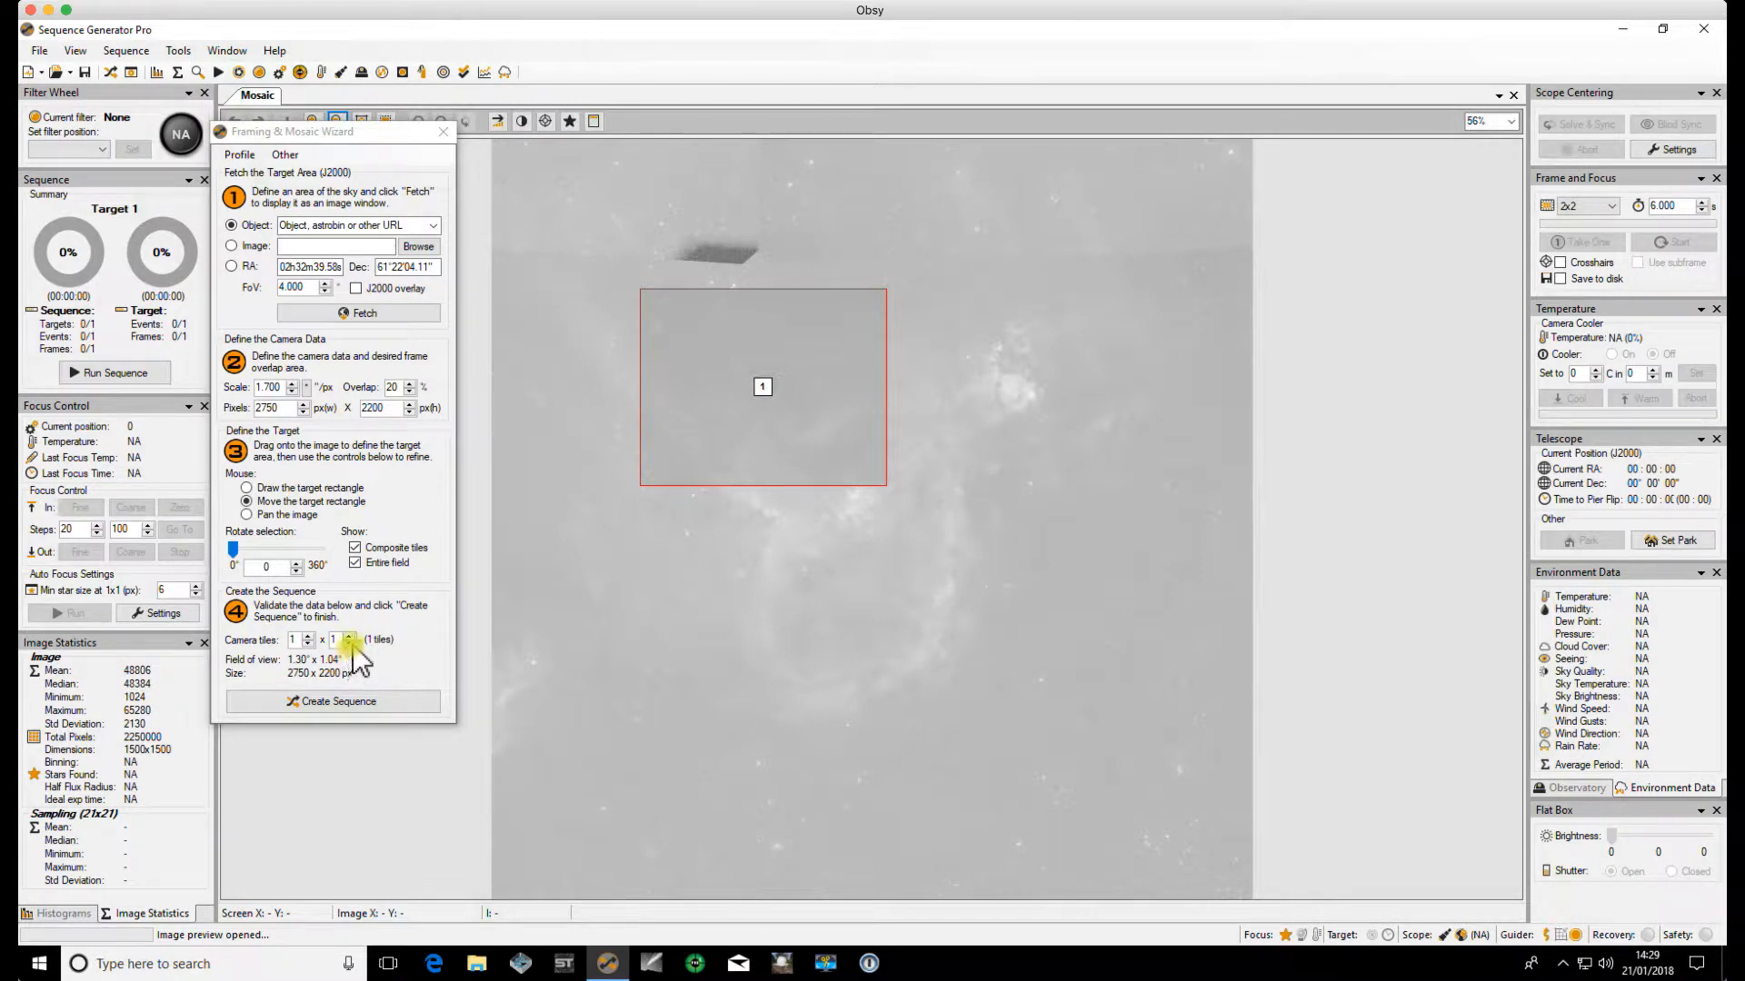
pyautogui.click(348, 643)
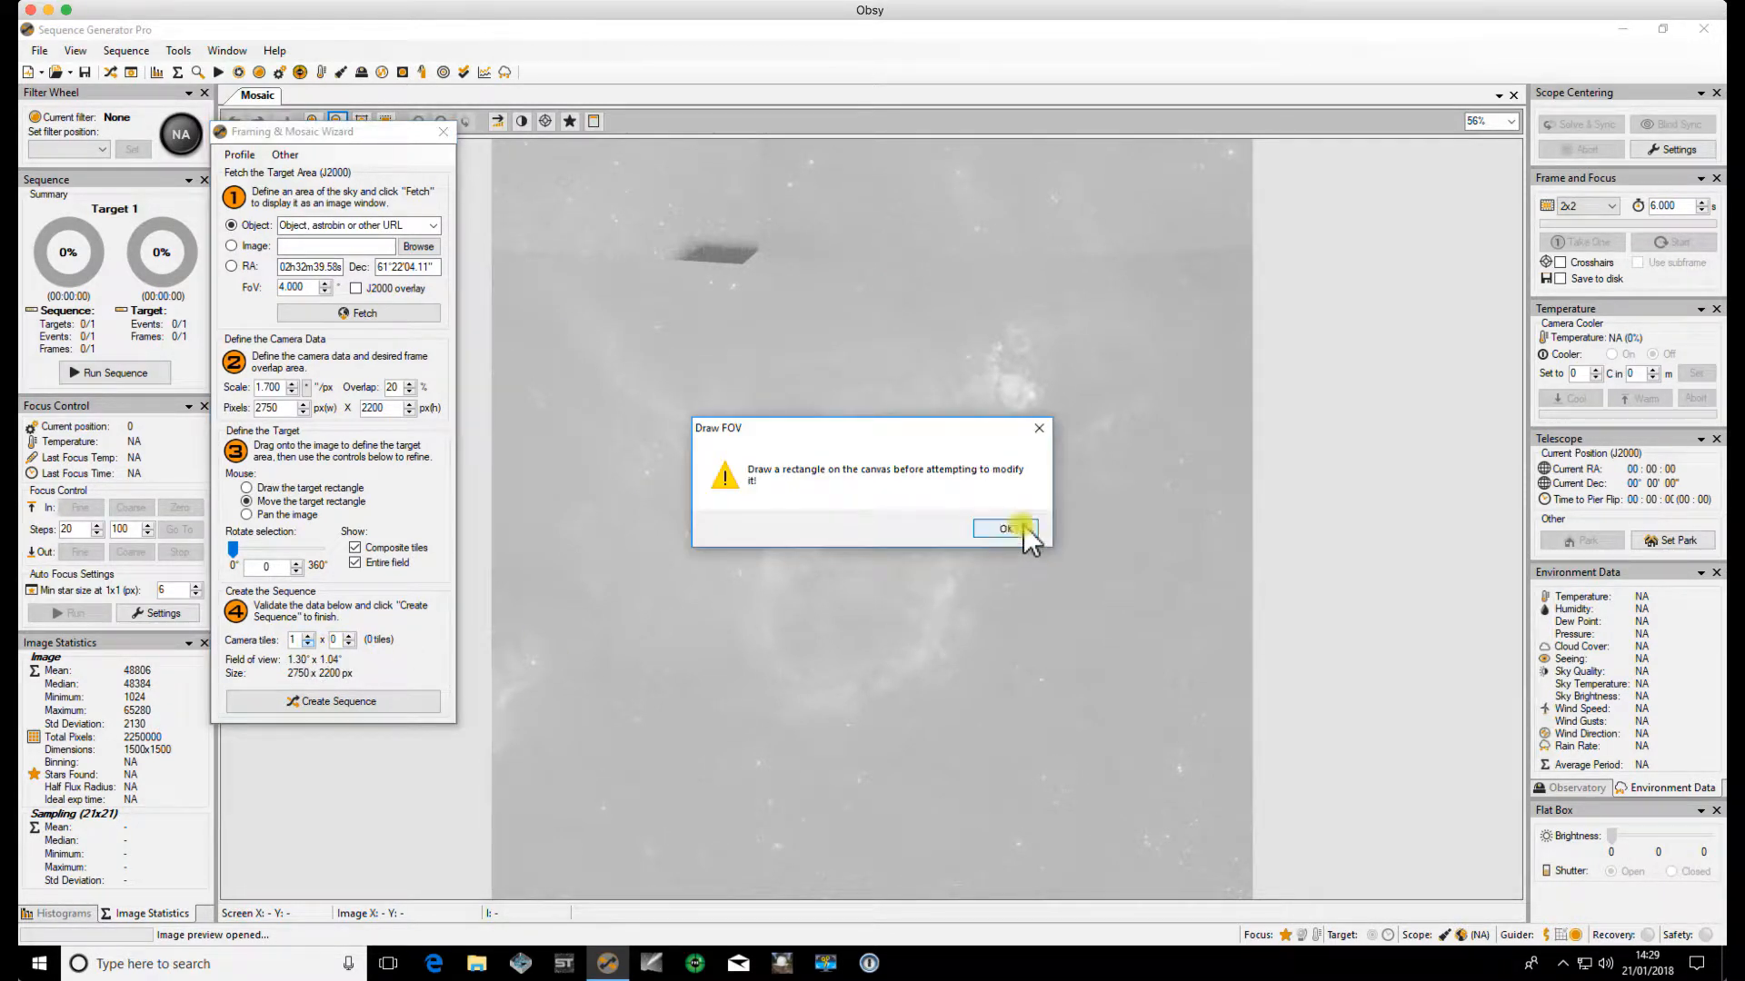
pyautogui.click(1005, 528)
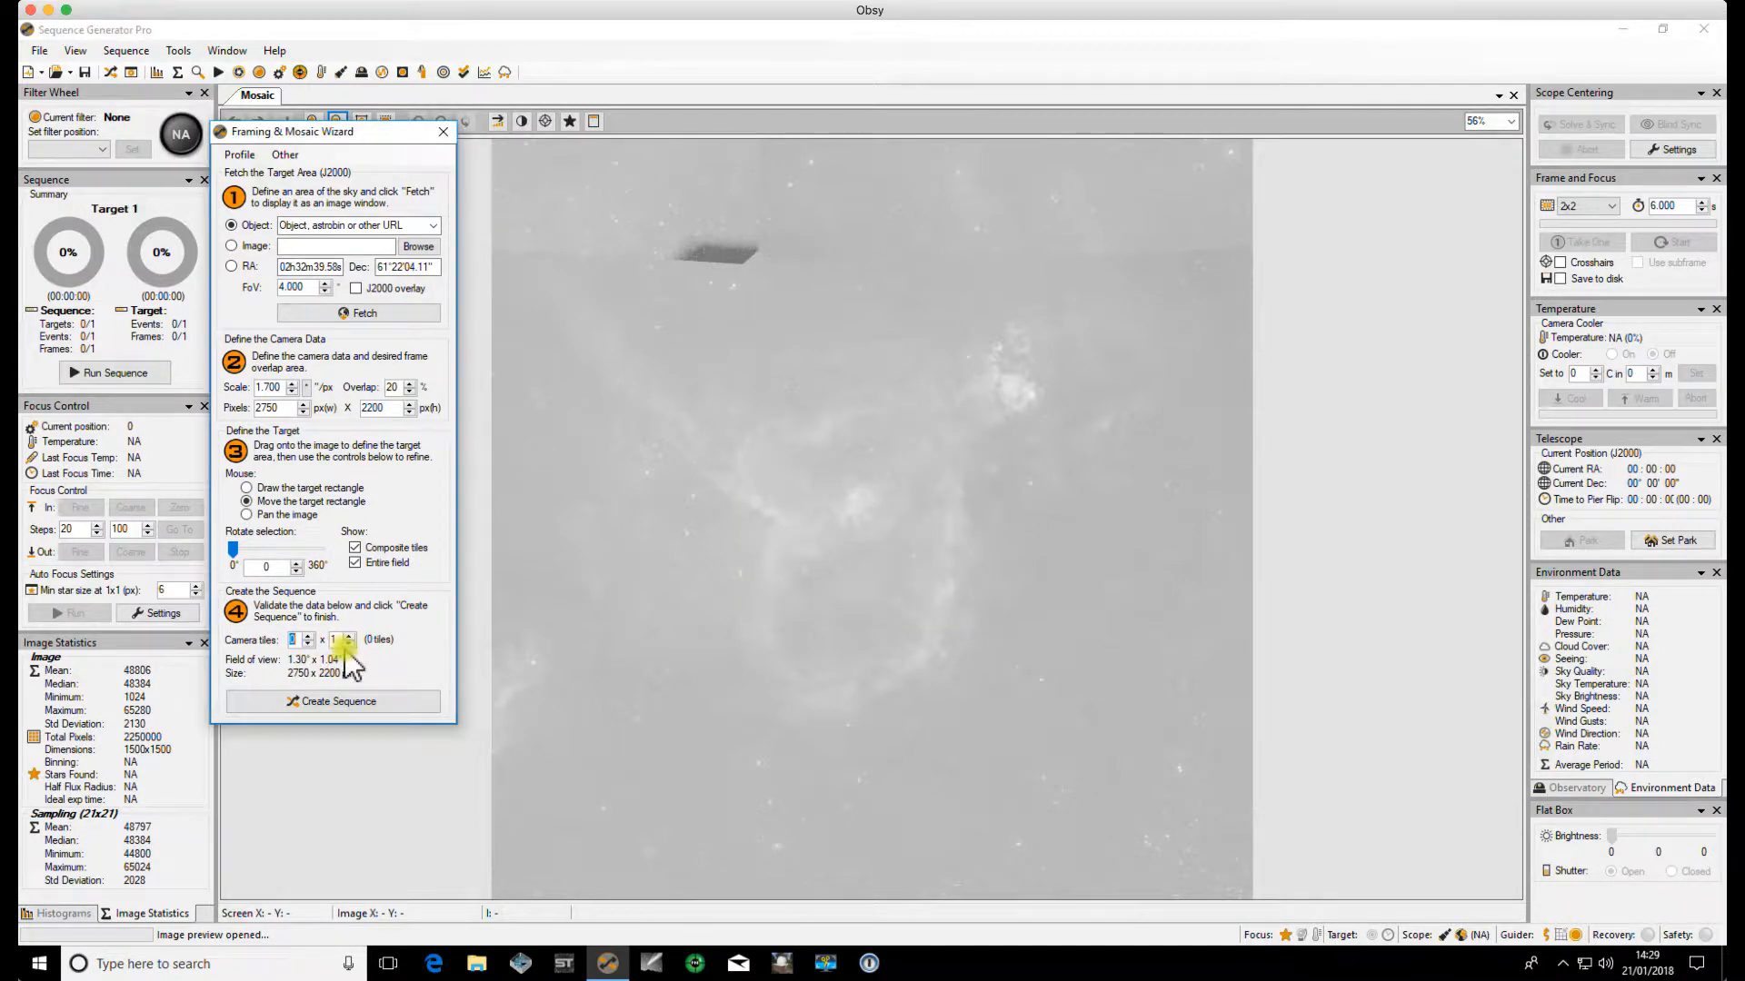
pyautogui.click(307, 635)
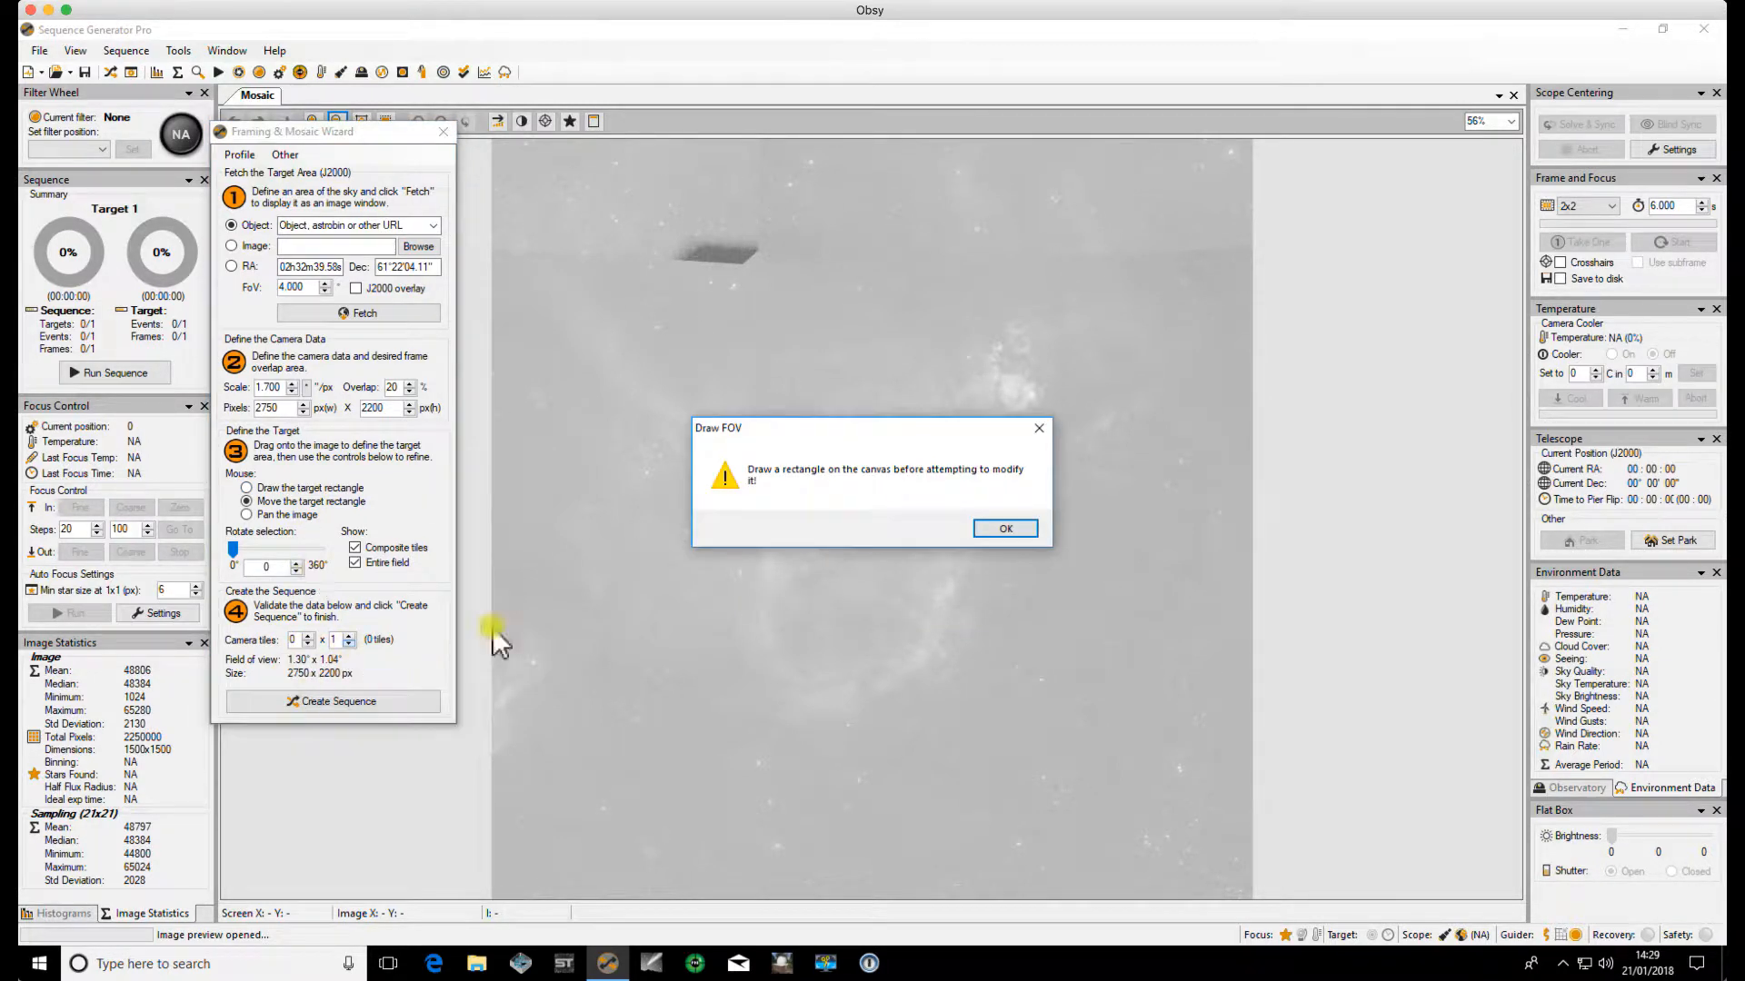
pyautogui.click(1005, 528)
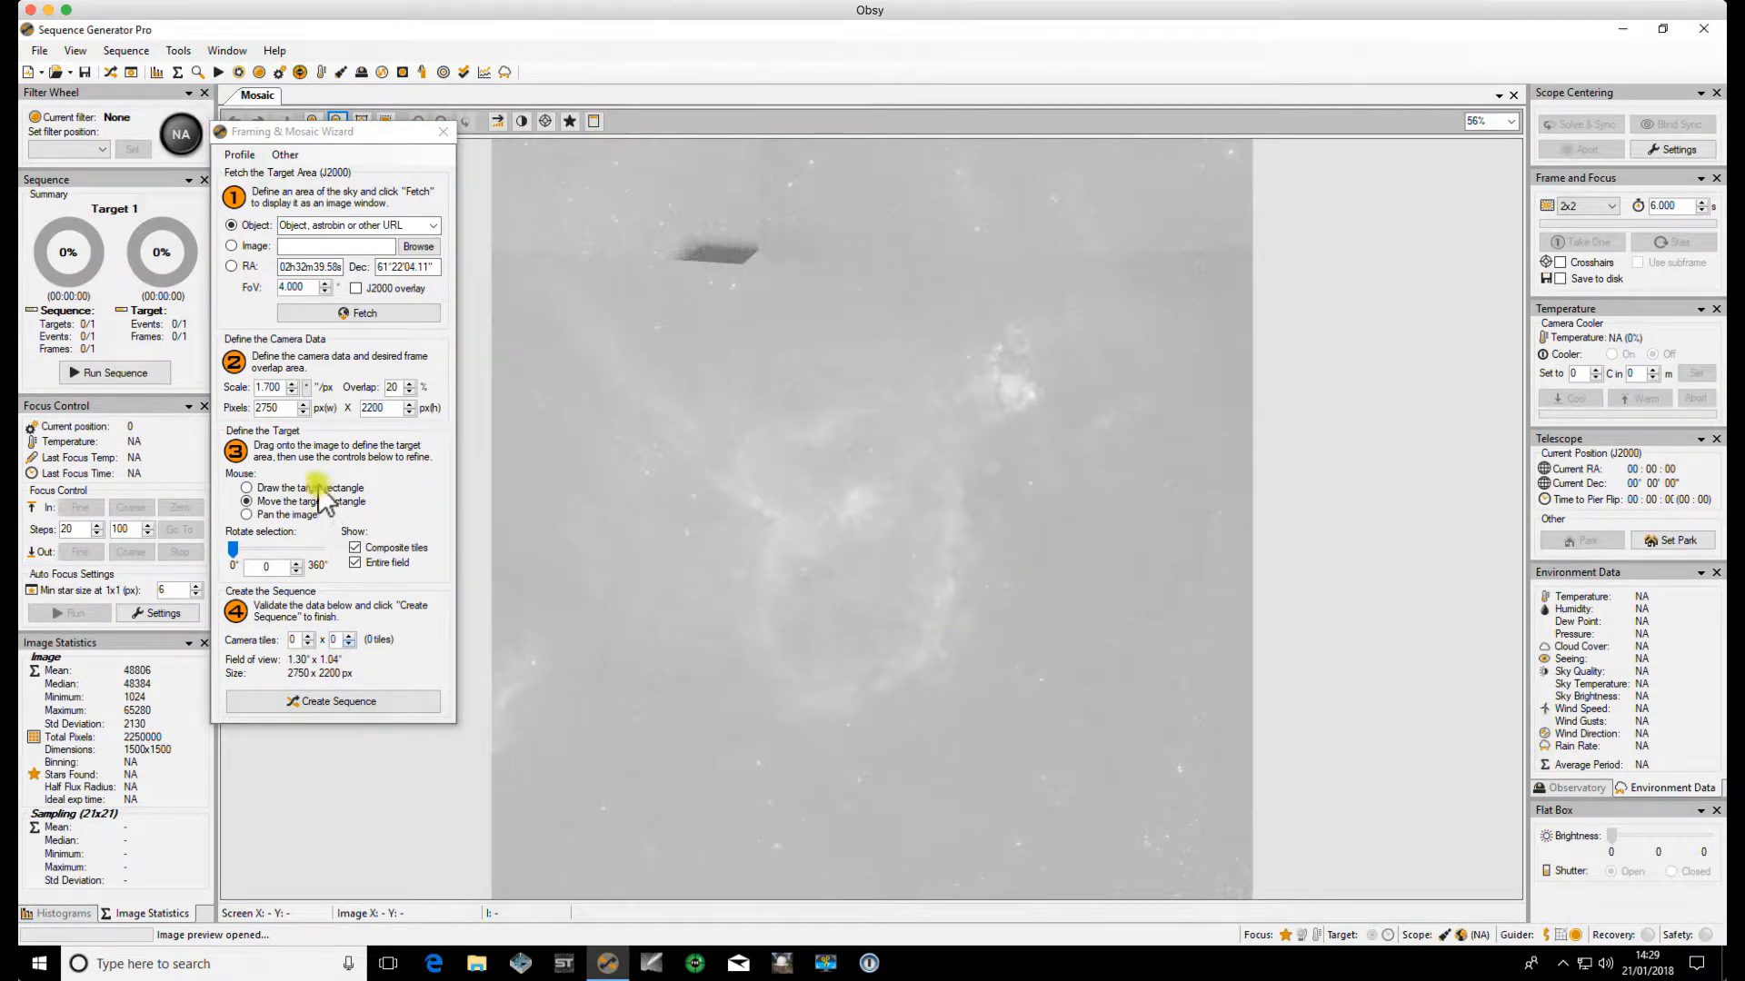
pyautogui.click(247, 488)
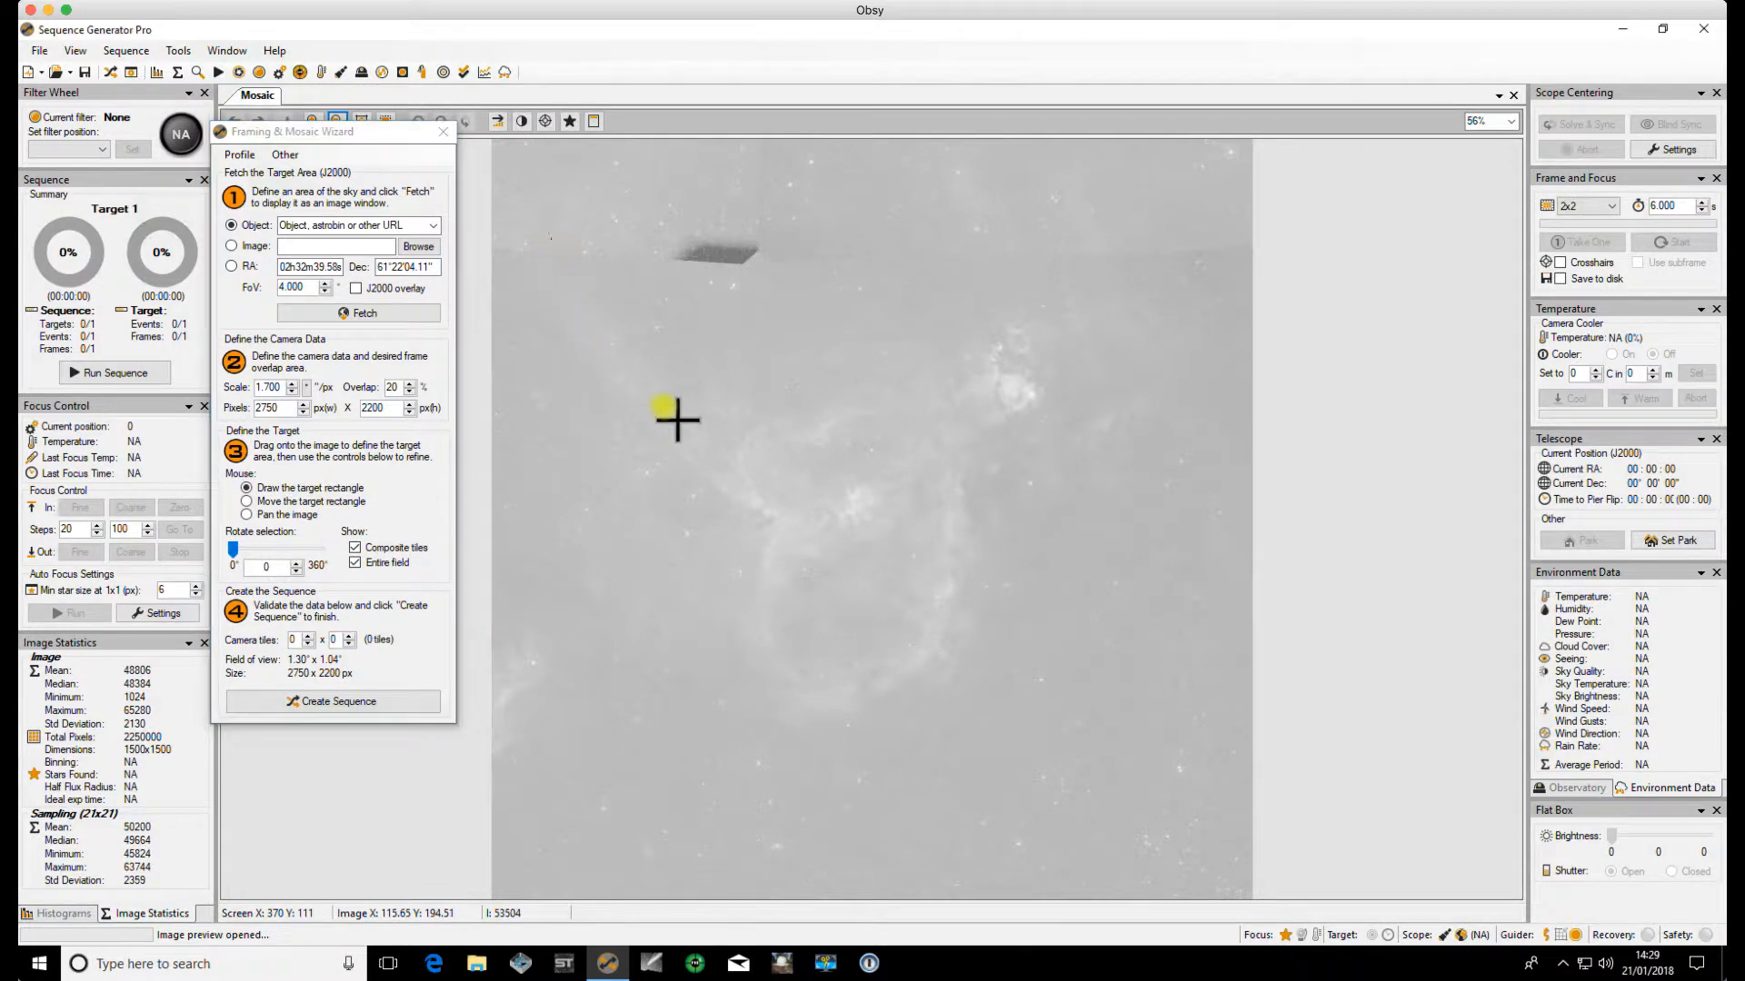
# - Frame the nebula with a 3×3 tile mosaic spanning 3.37° × 2.70°
pyautogui.moveTo(656, 406); pyautogui.dragTo(1179, 790)
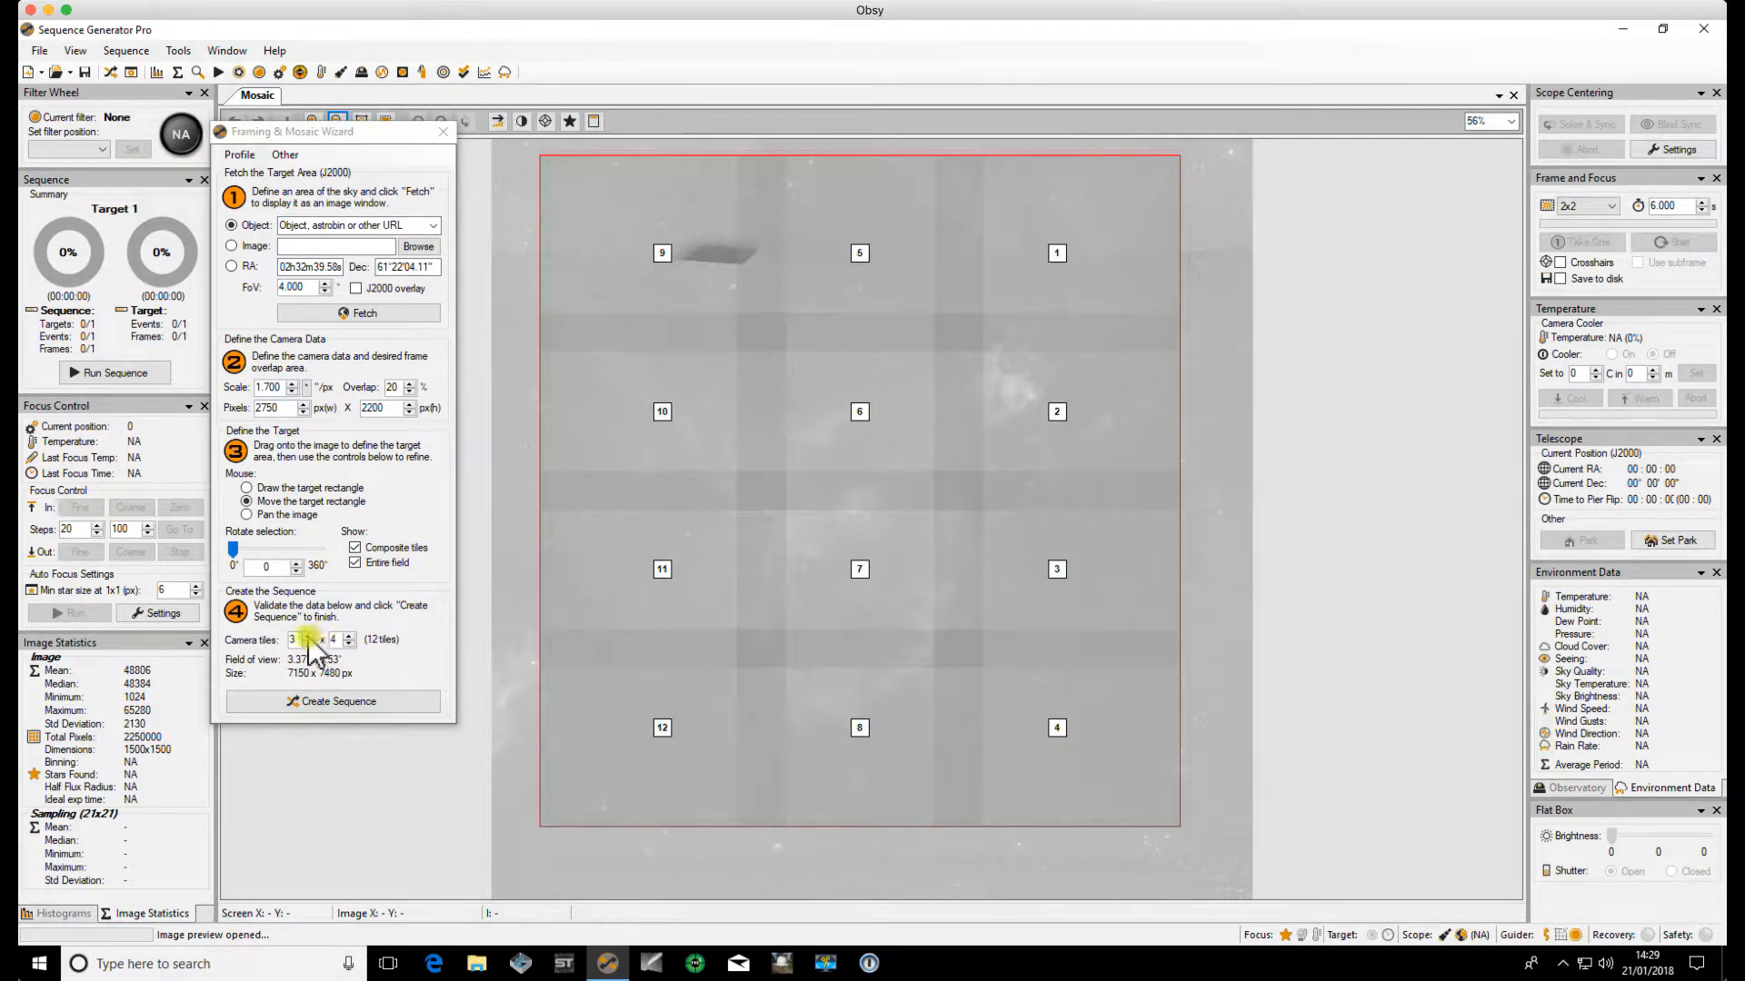
pyautogui.click(309, 636)
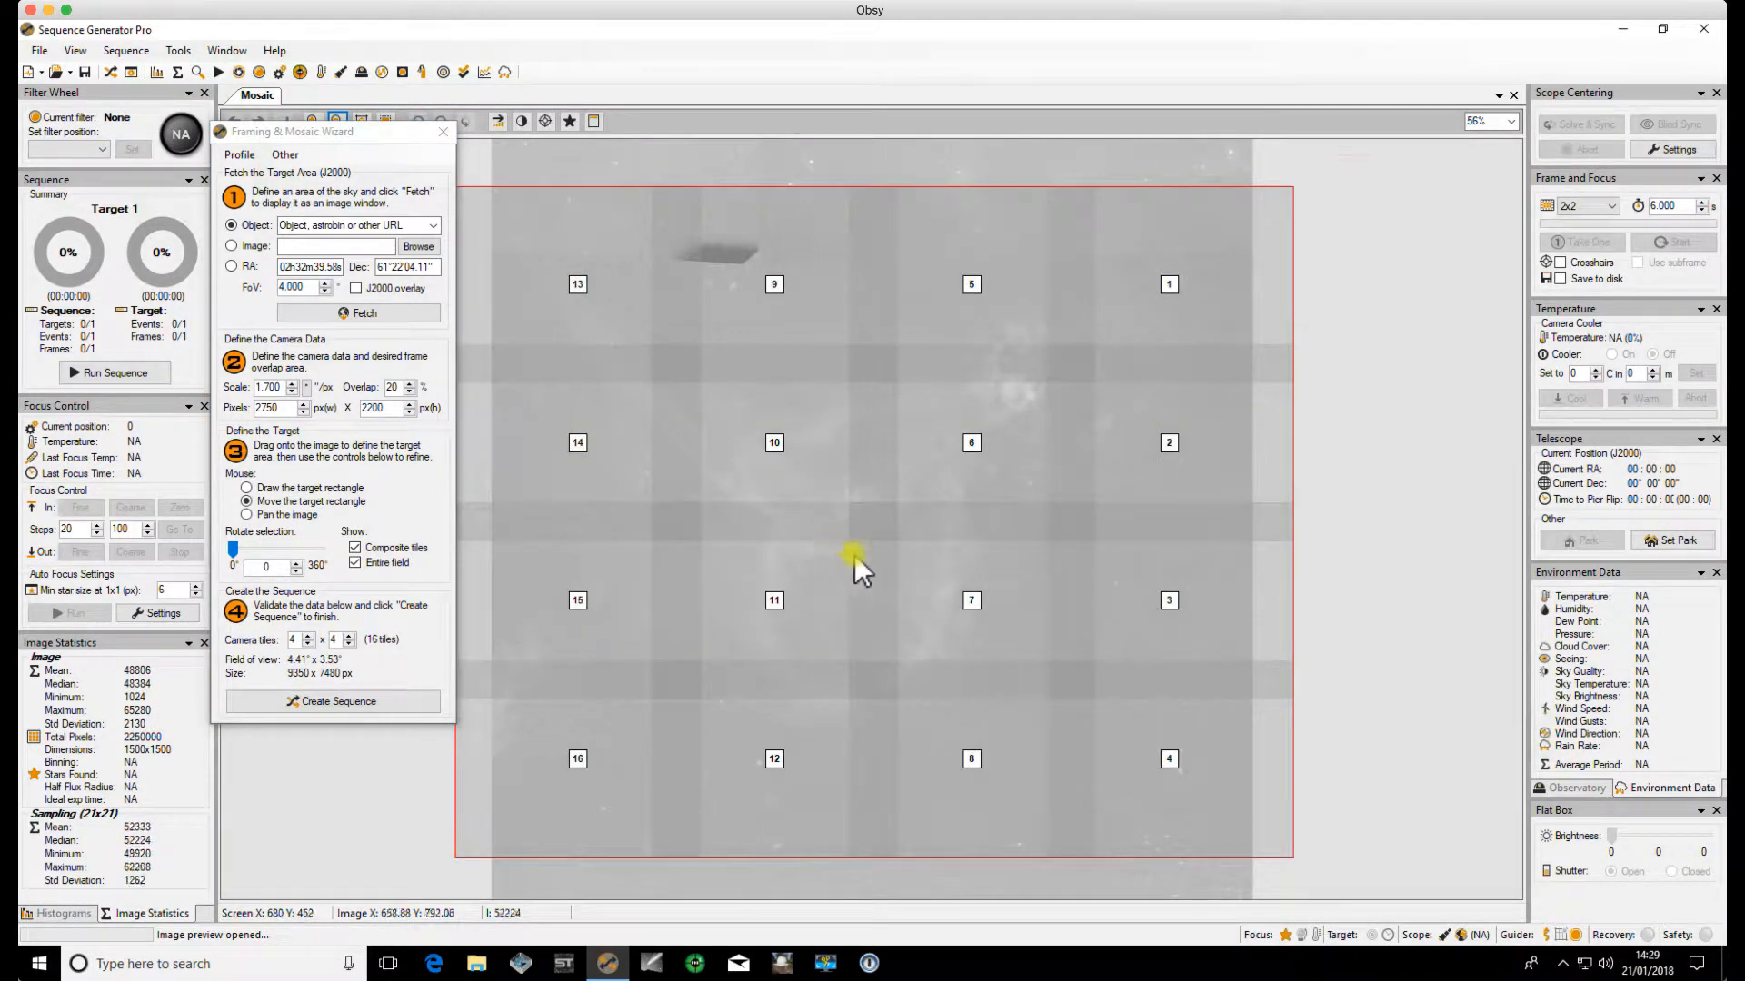
pyautogui.moveTo(873, 537)
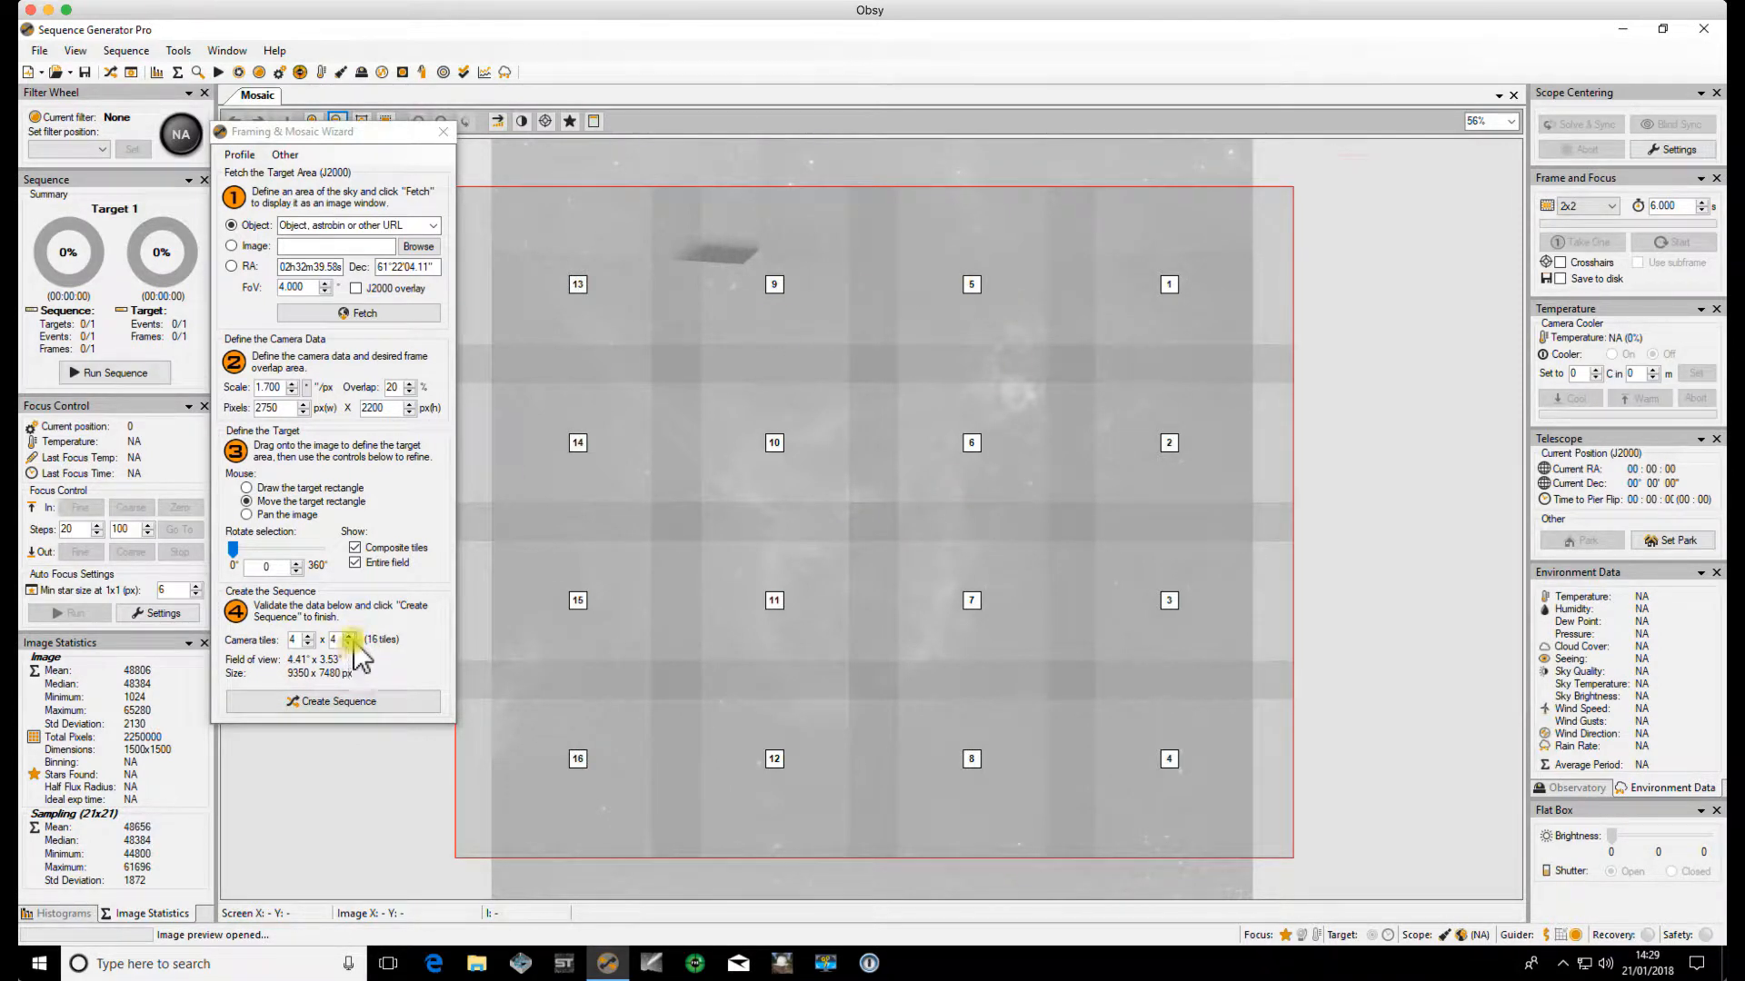
pyautogui.click(345, 644)
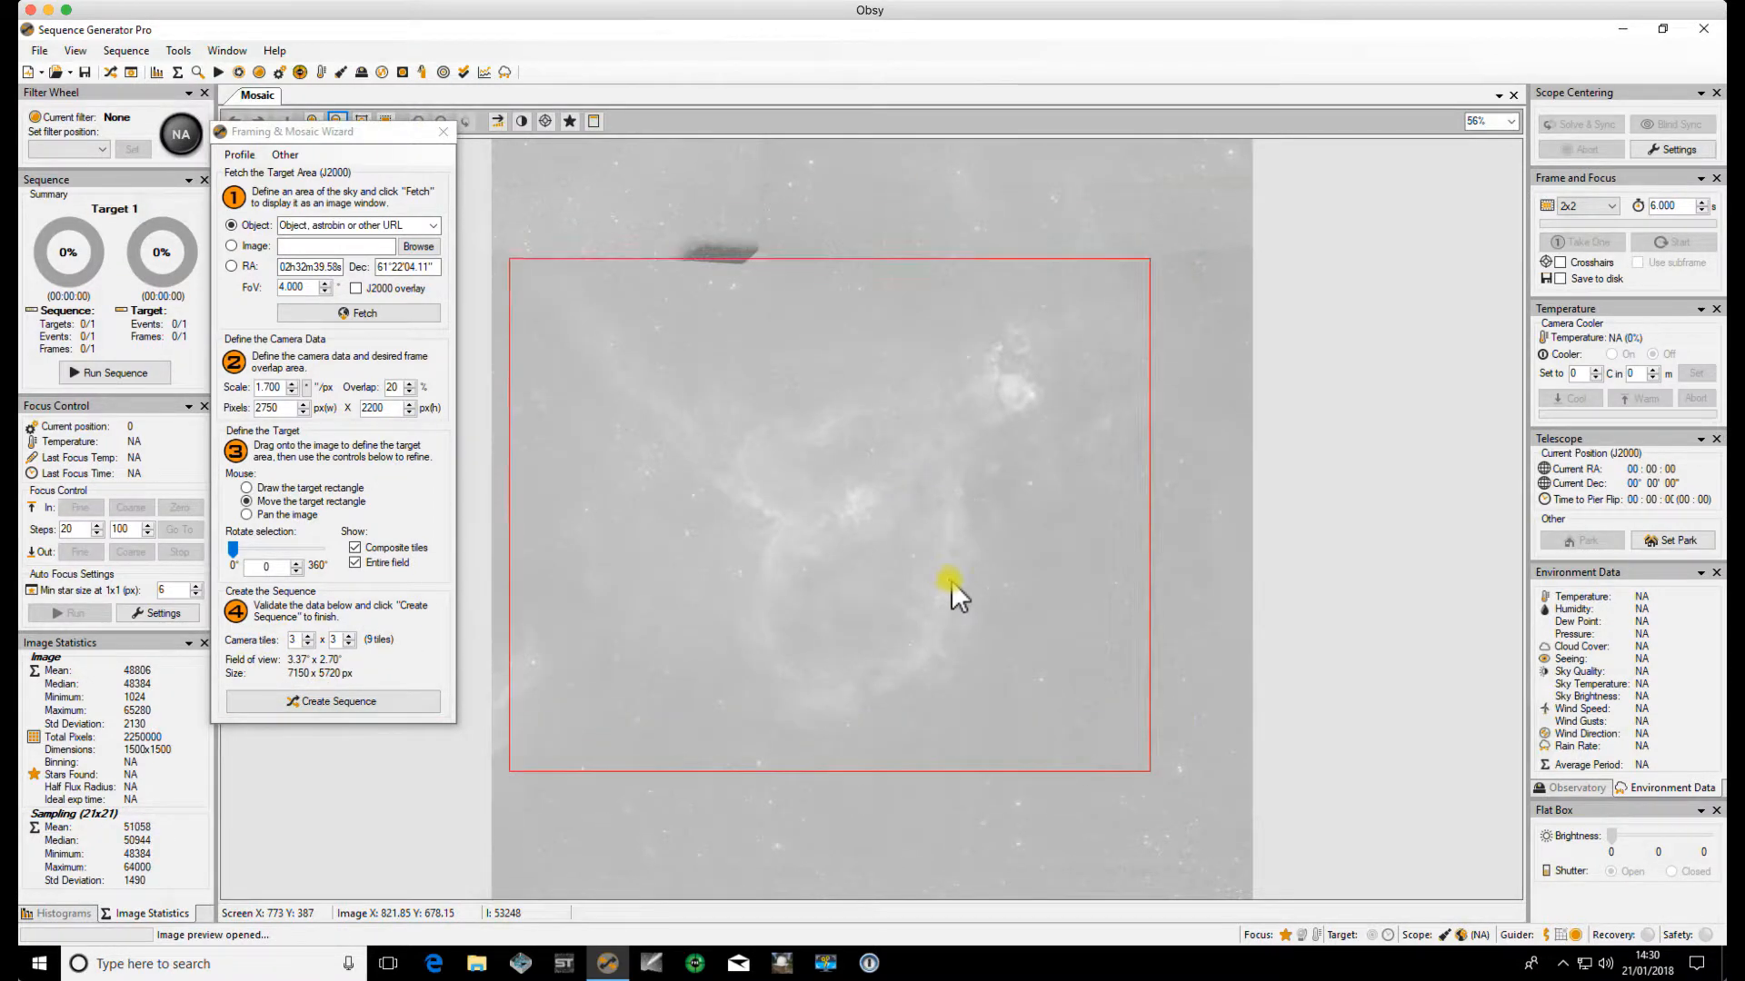
pyautogui.moveTo(951, 585); pyautogui.dragTo(968, 562)
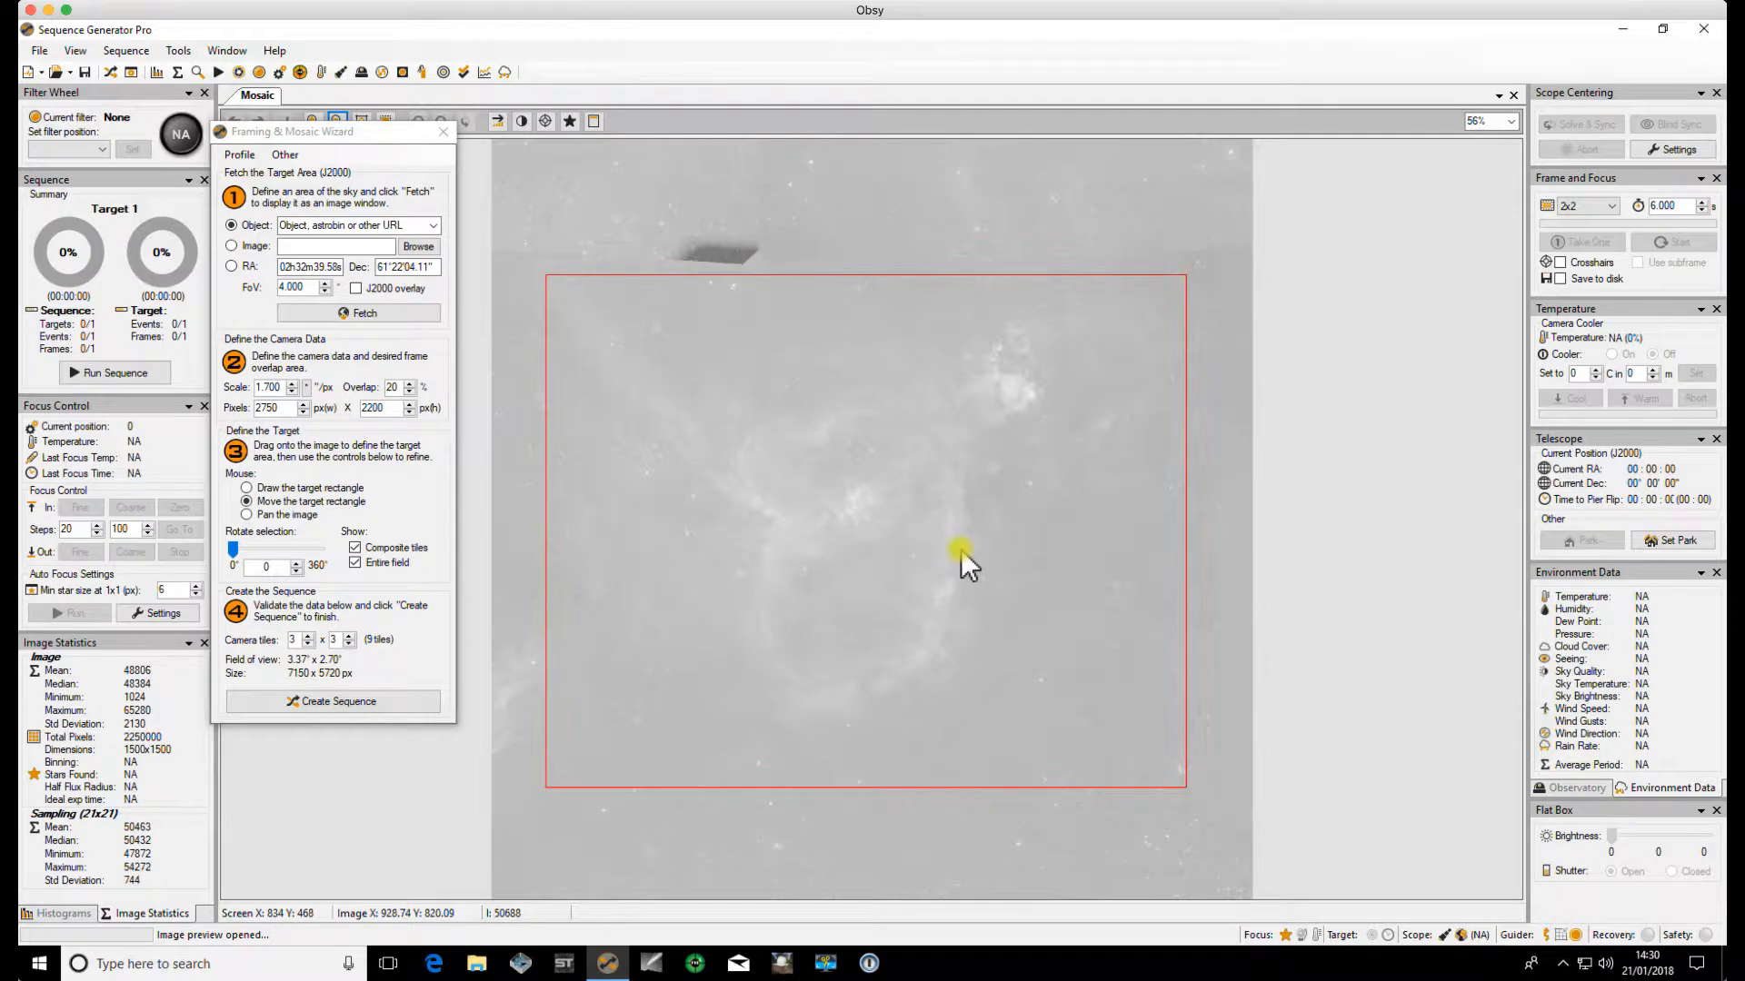
pyautogui.click(355, 548)
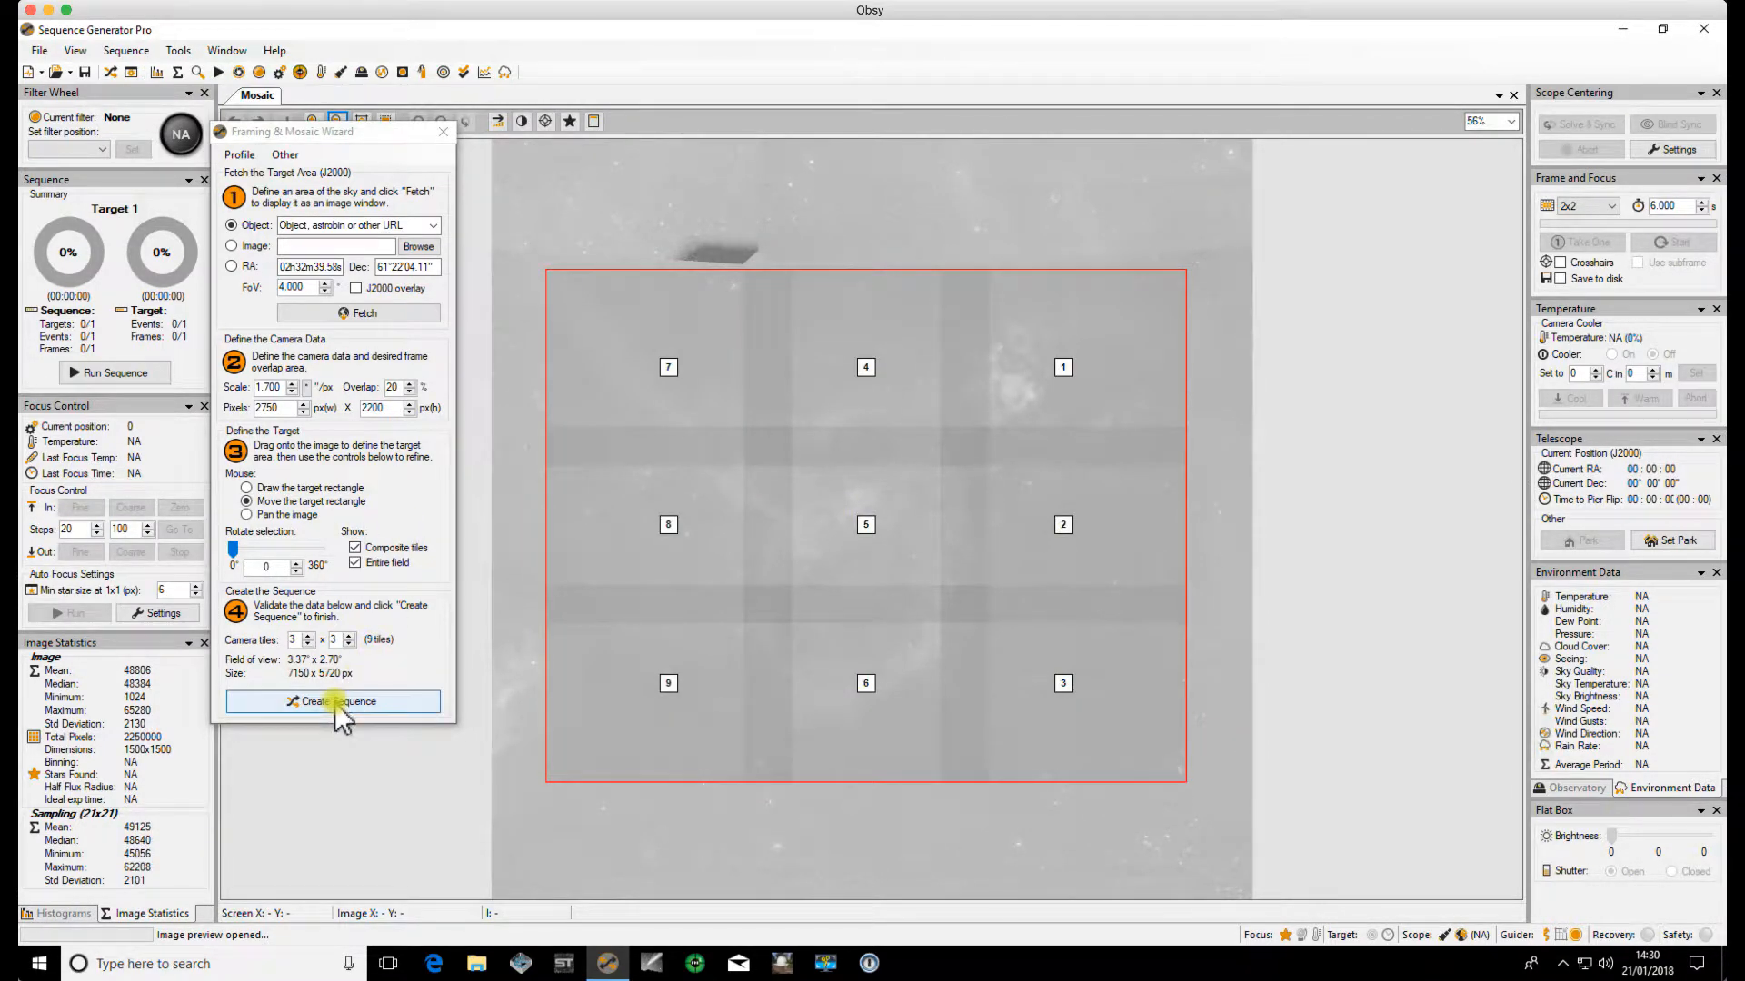
# - Start Create Sequence from the mosaic and name the targets 'Mosaic 1'
pyautogui.click(332, 701)
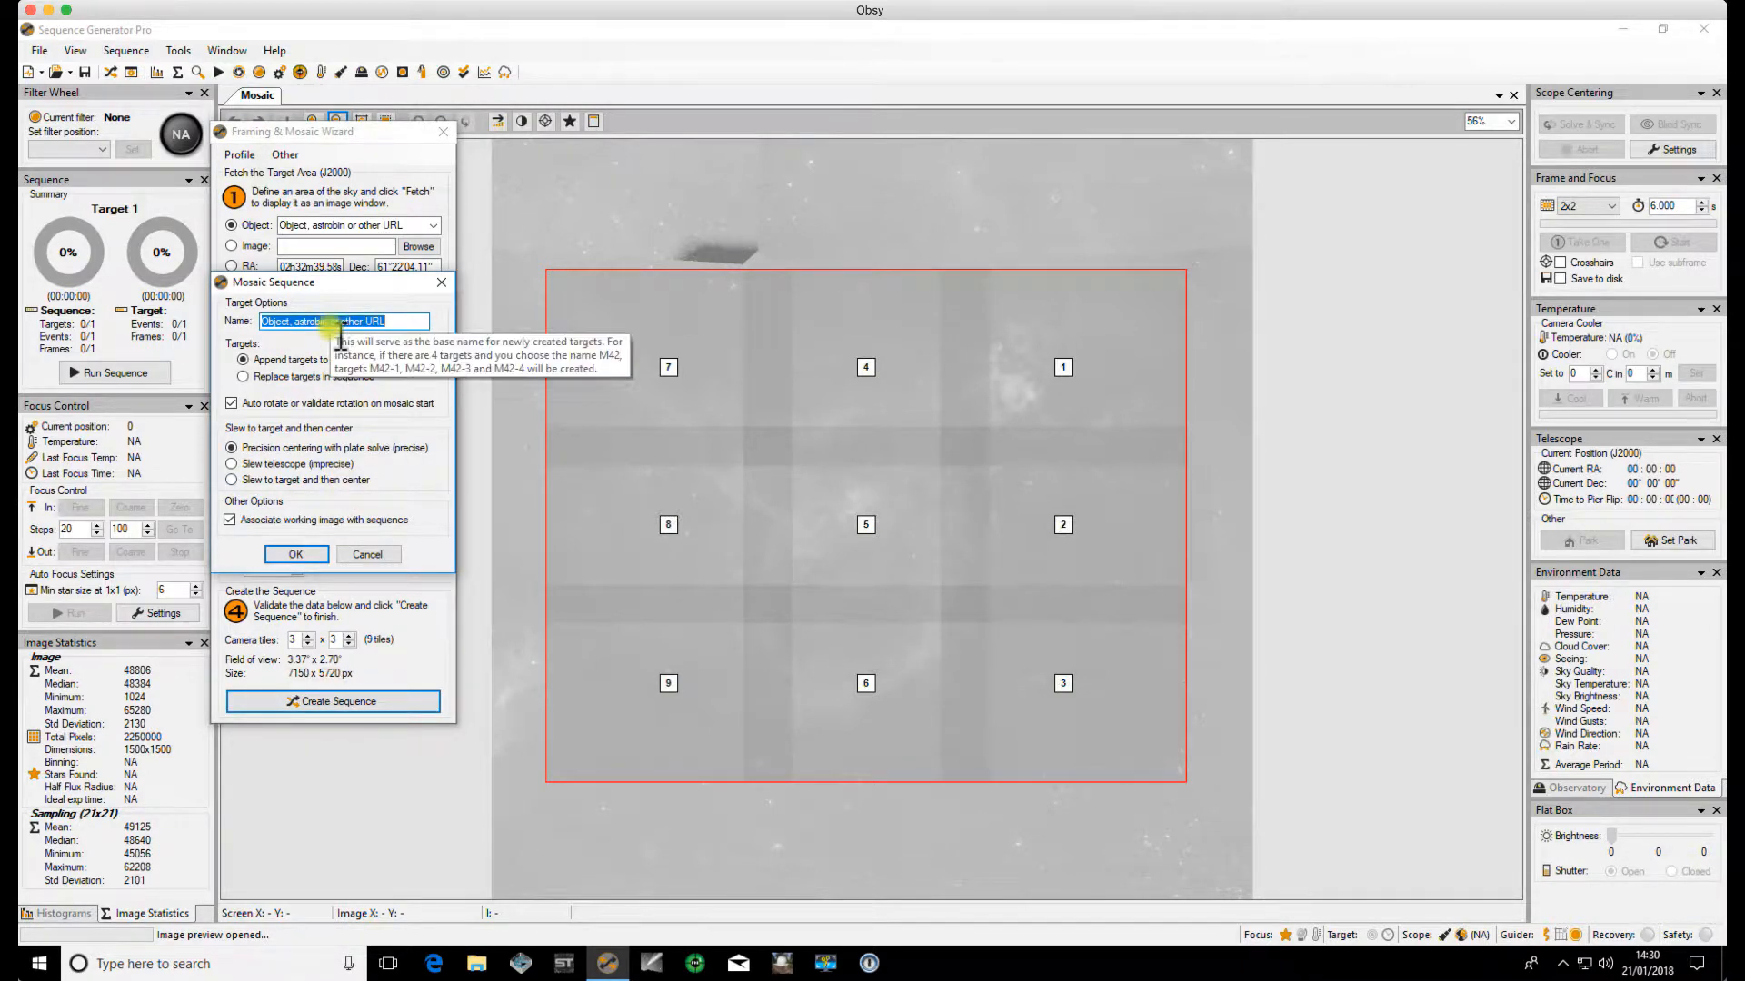
pyautogui.write('M')
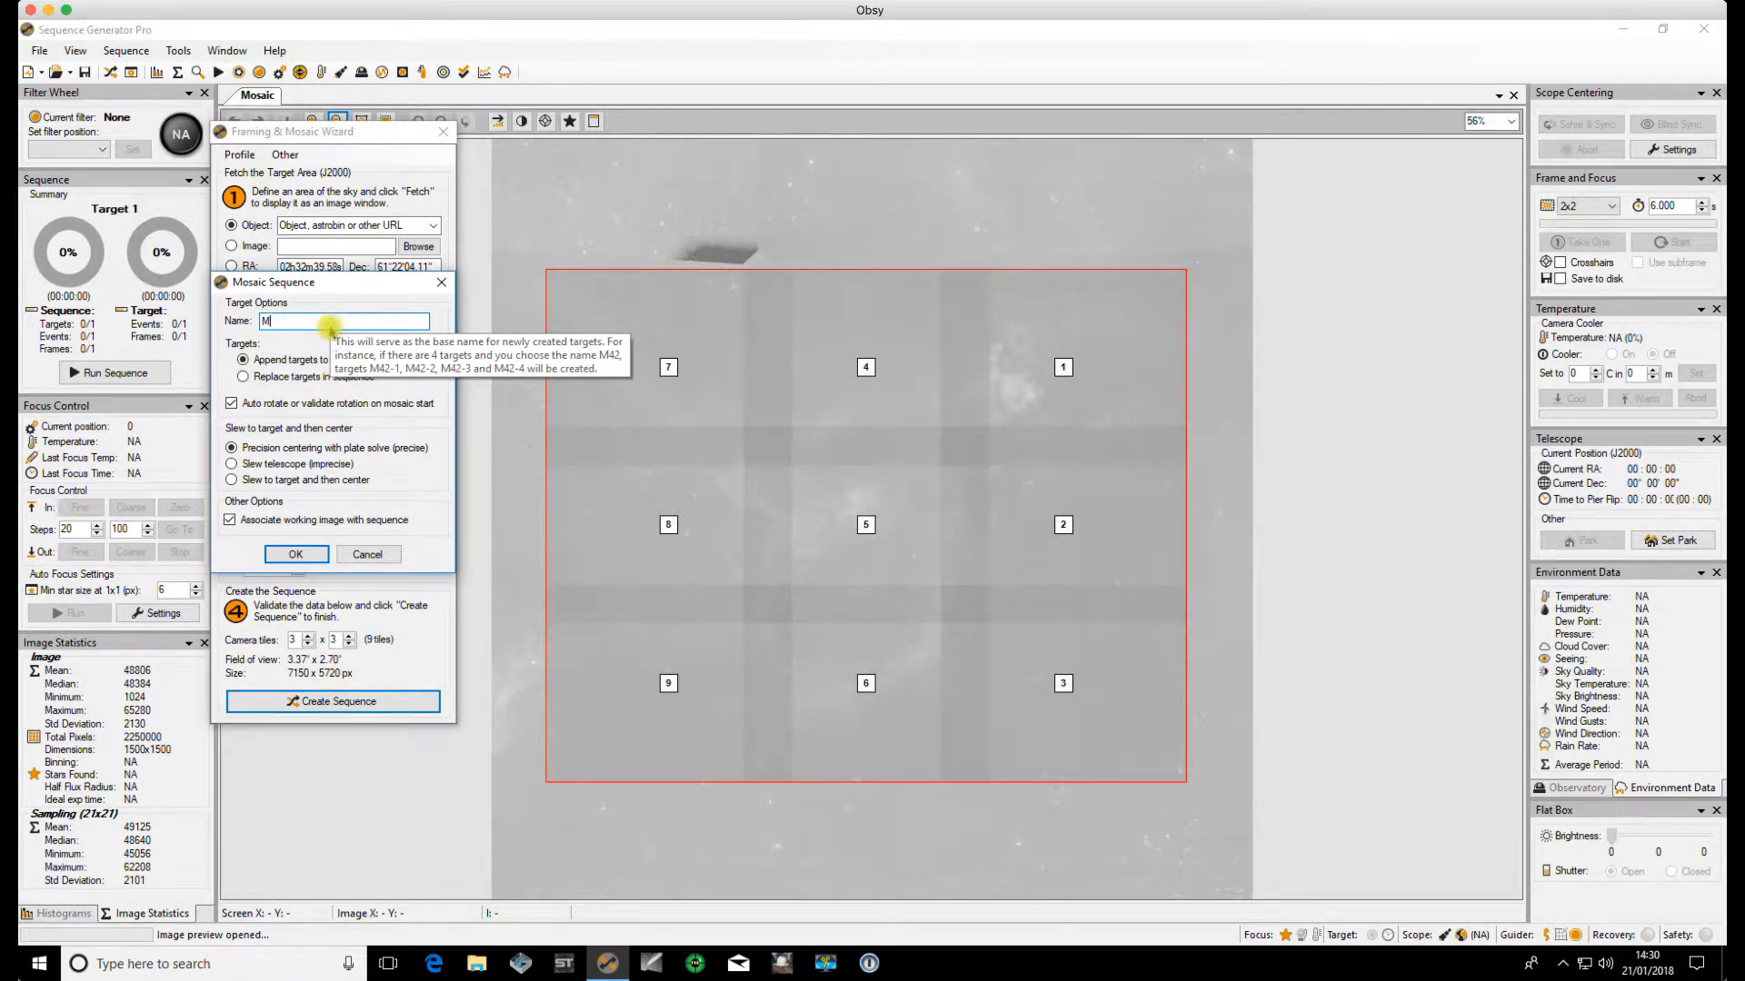
pyautogui.write('osaic 1')
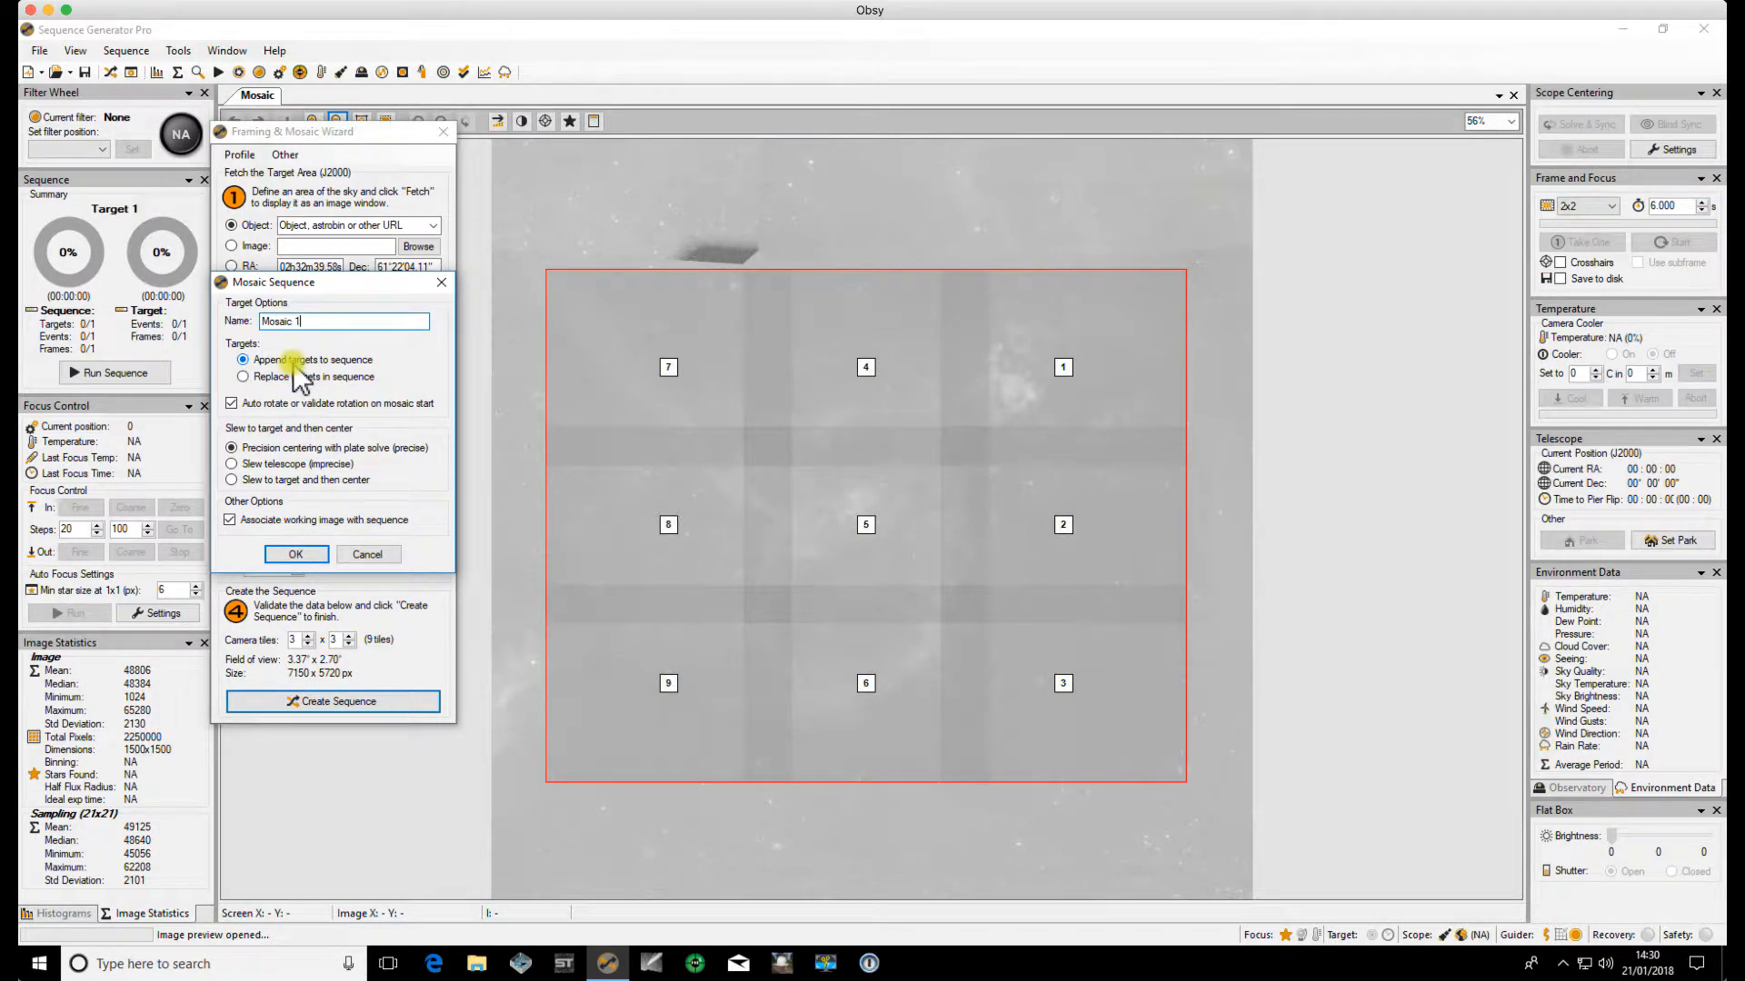
pyautogui.moveTo(295, 383)
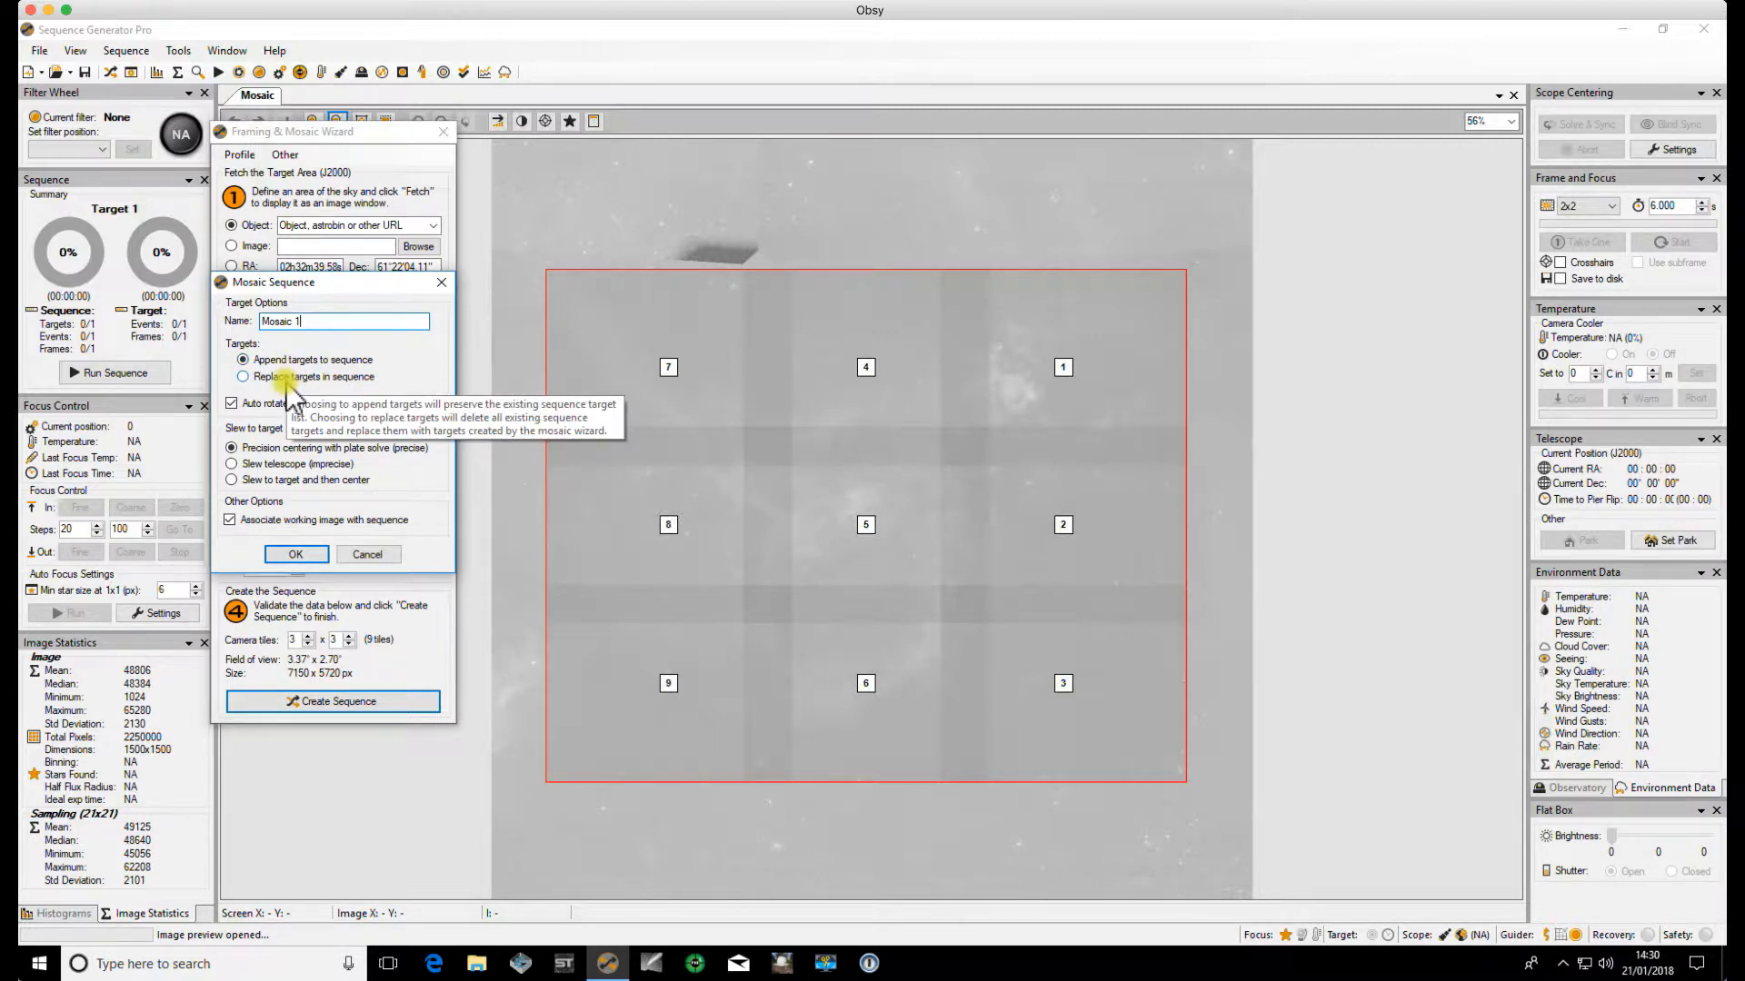
# - Select 'Replace targets in sequence' in the Mosaic Sequence dialog
pyautogui.click(244, 376)
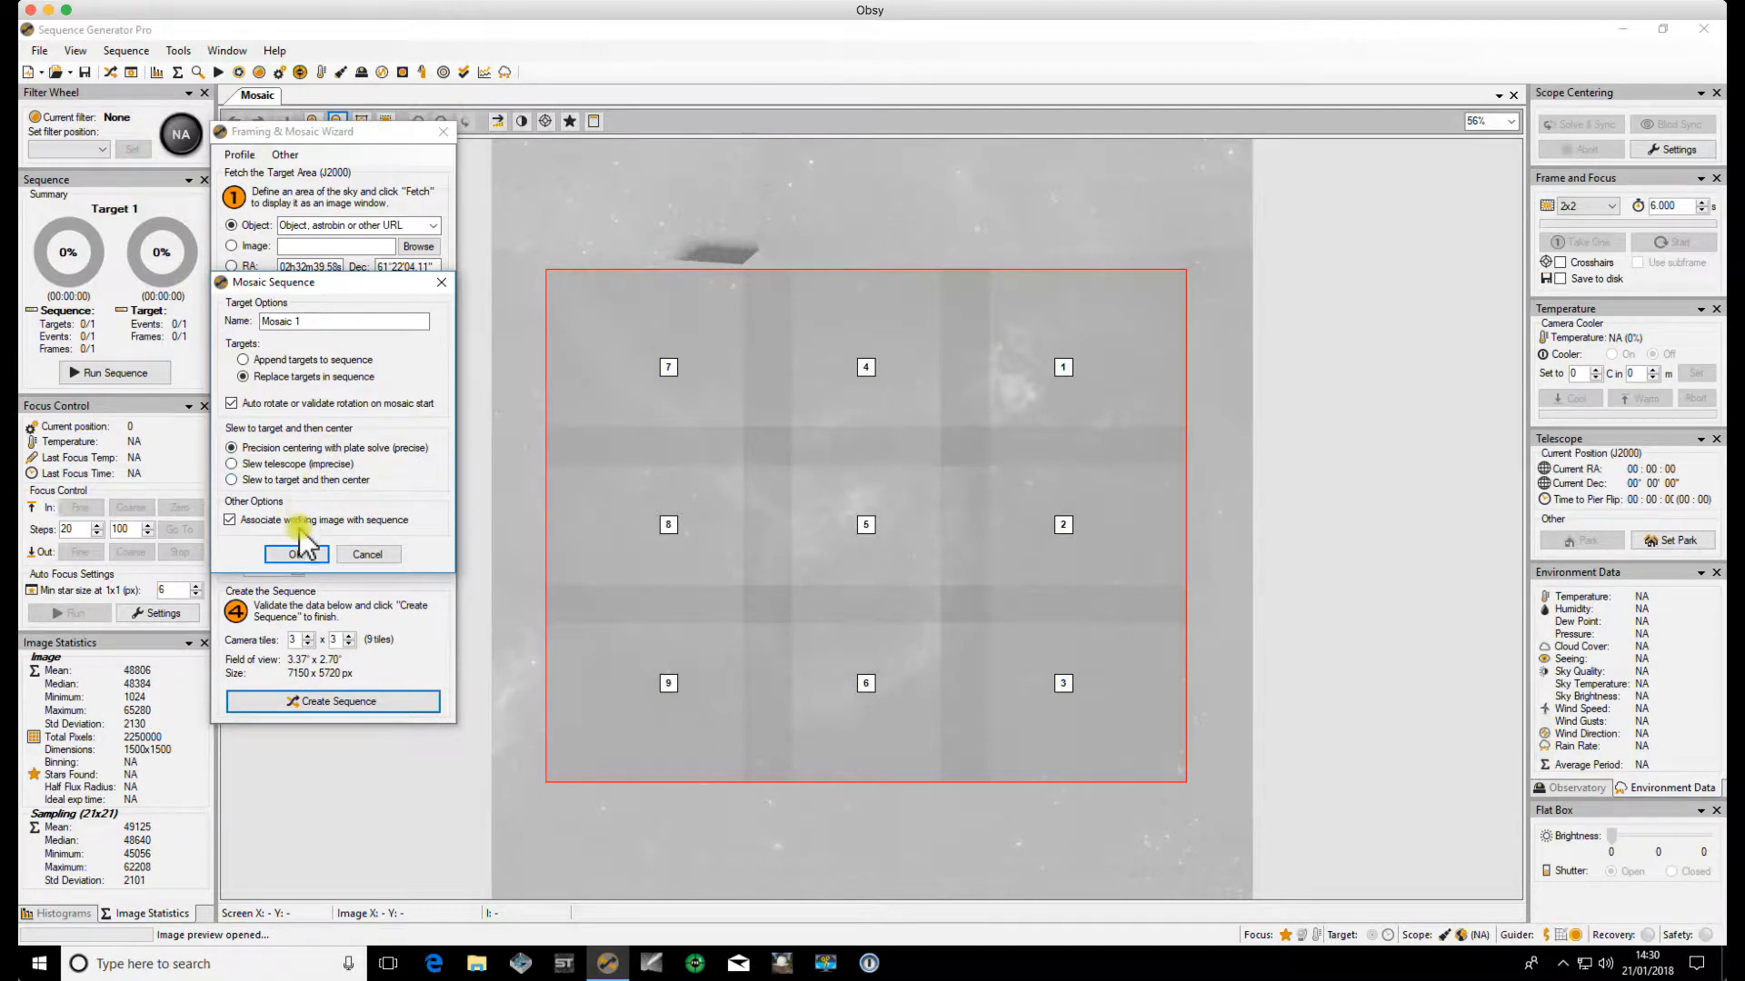
pyautogui.moveTo(300, 527)
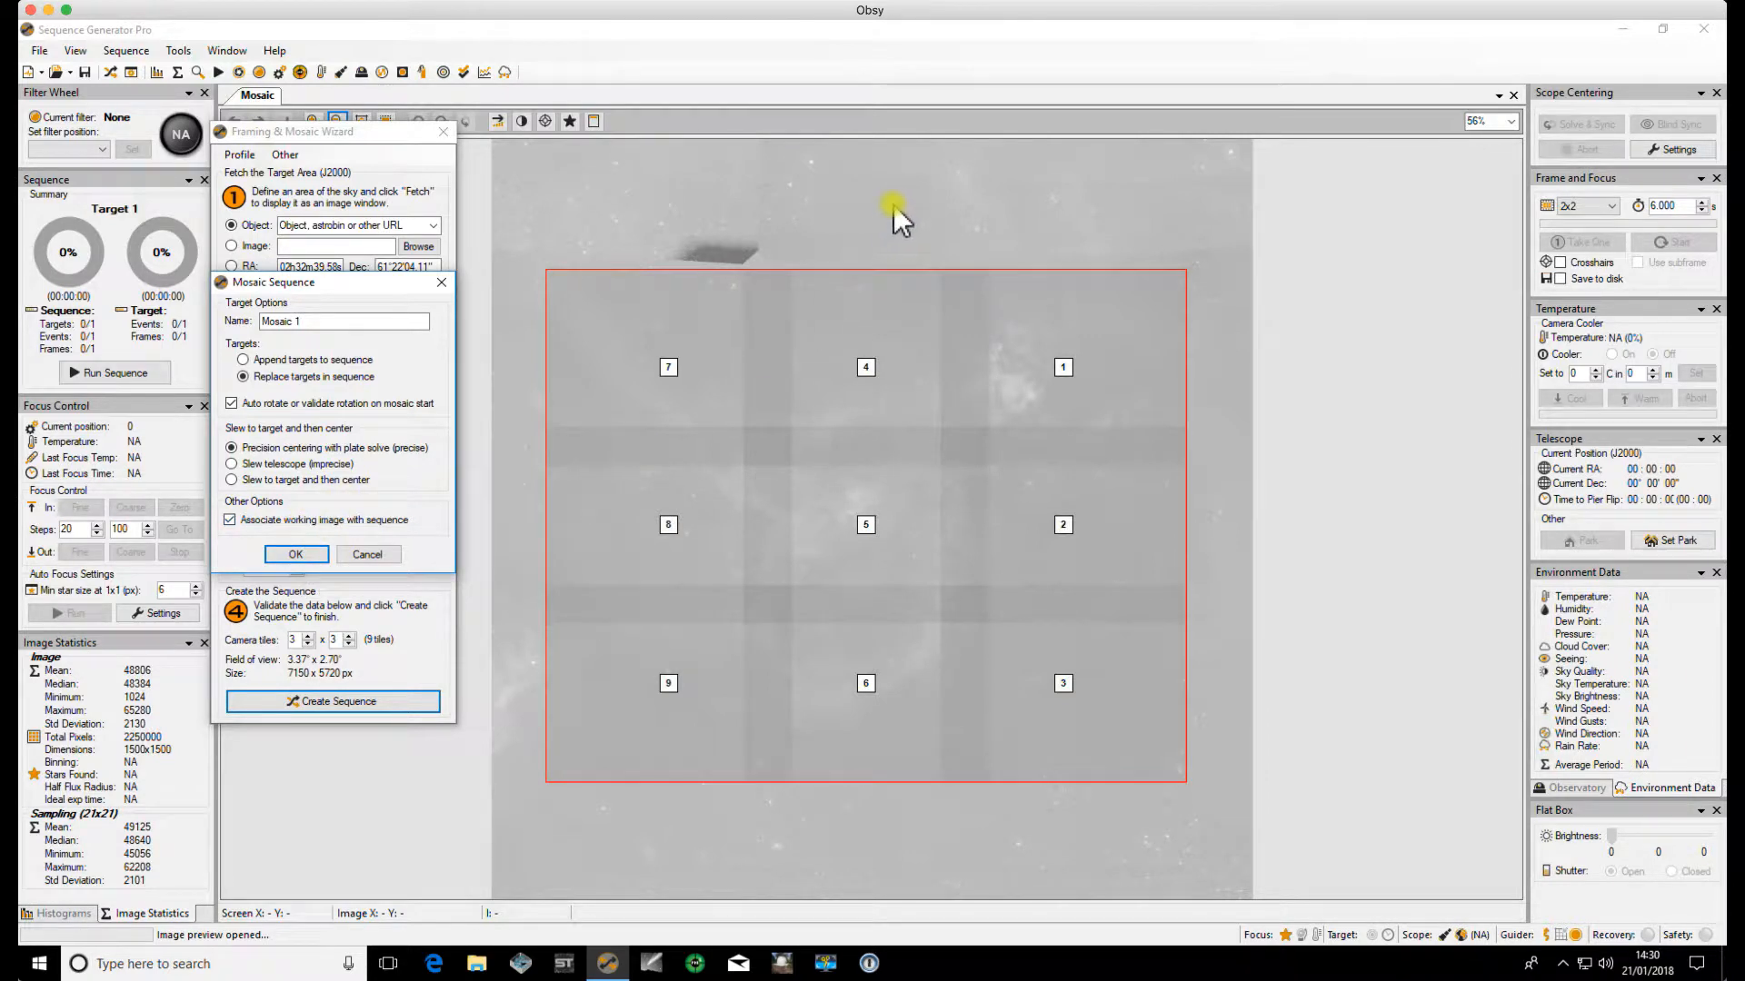
pyautogui.moveTo(925, 846)
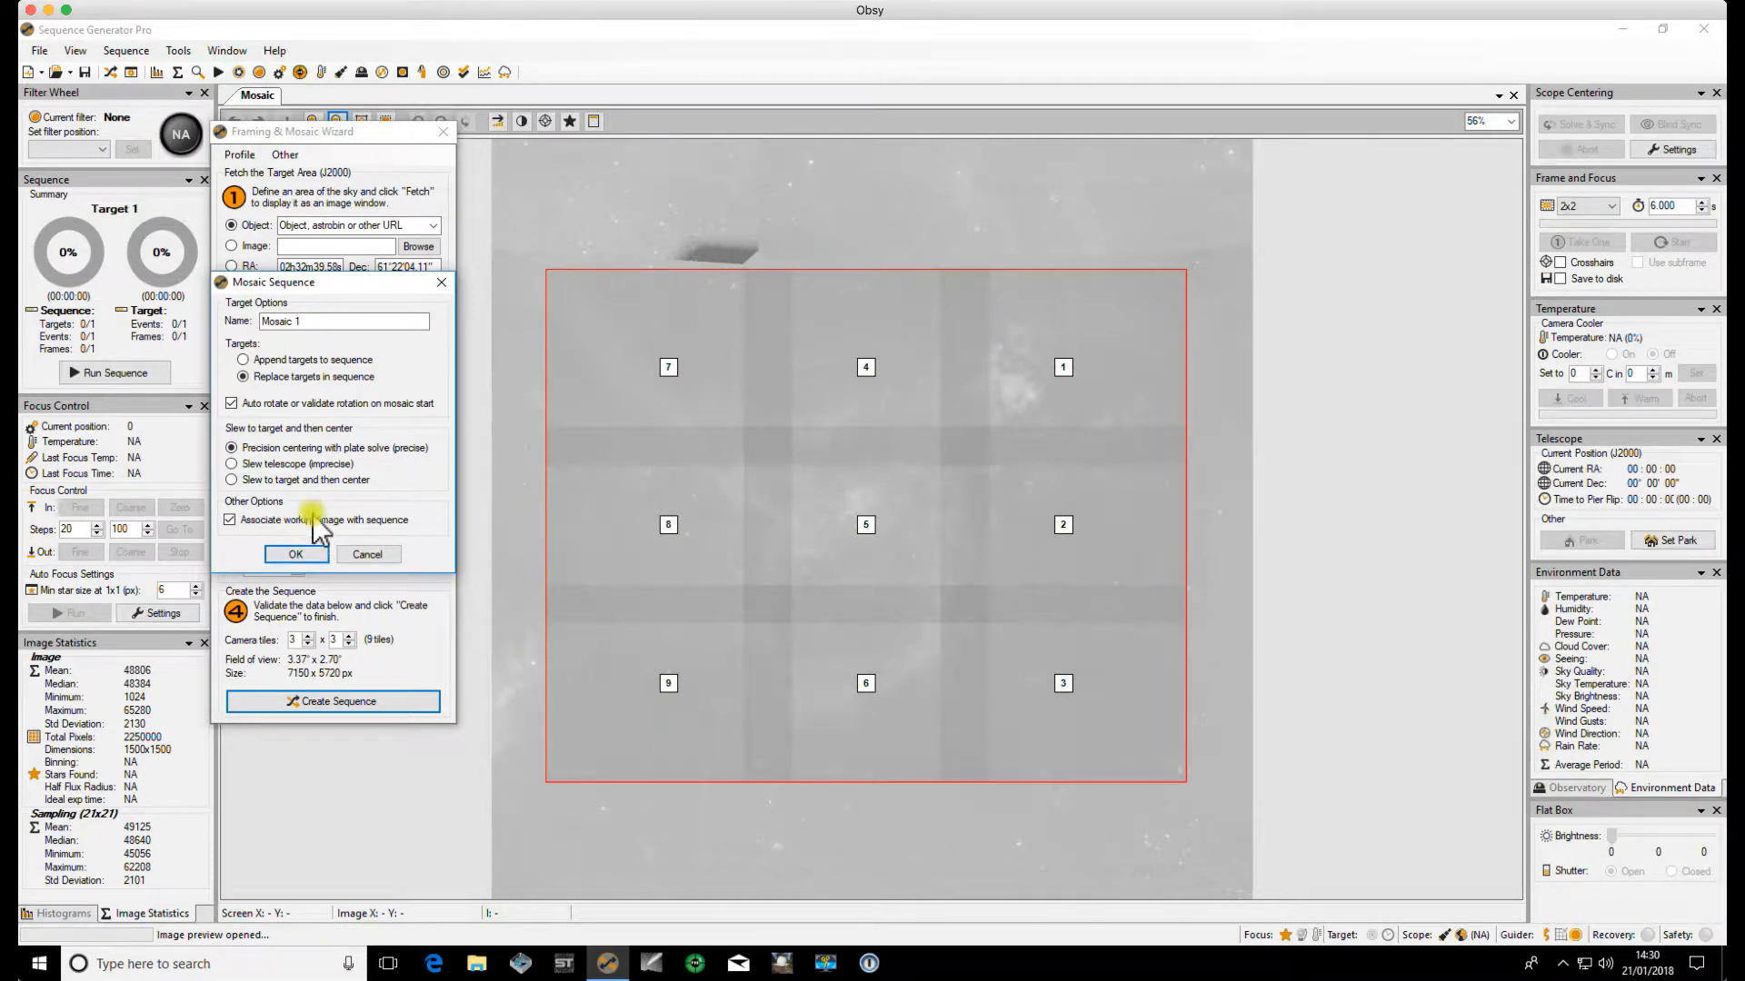
pyautogui.moveTo(314, 521)
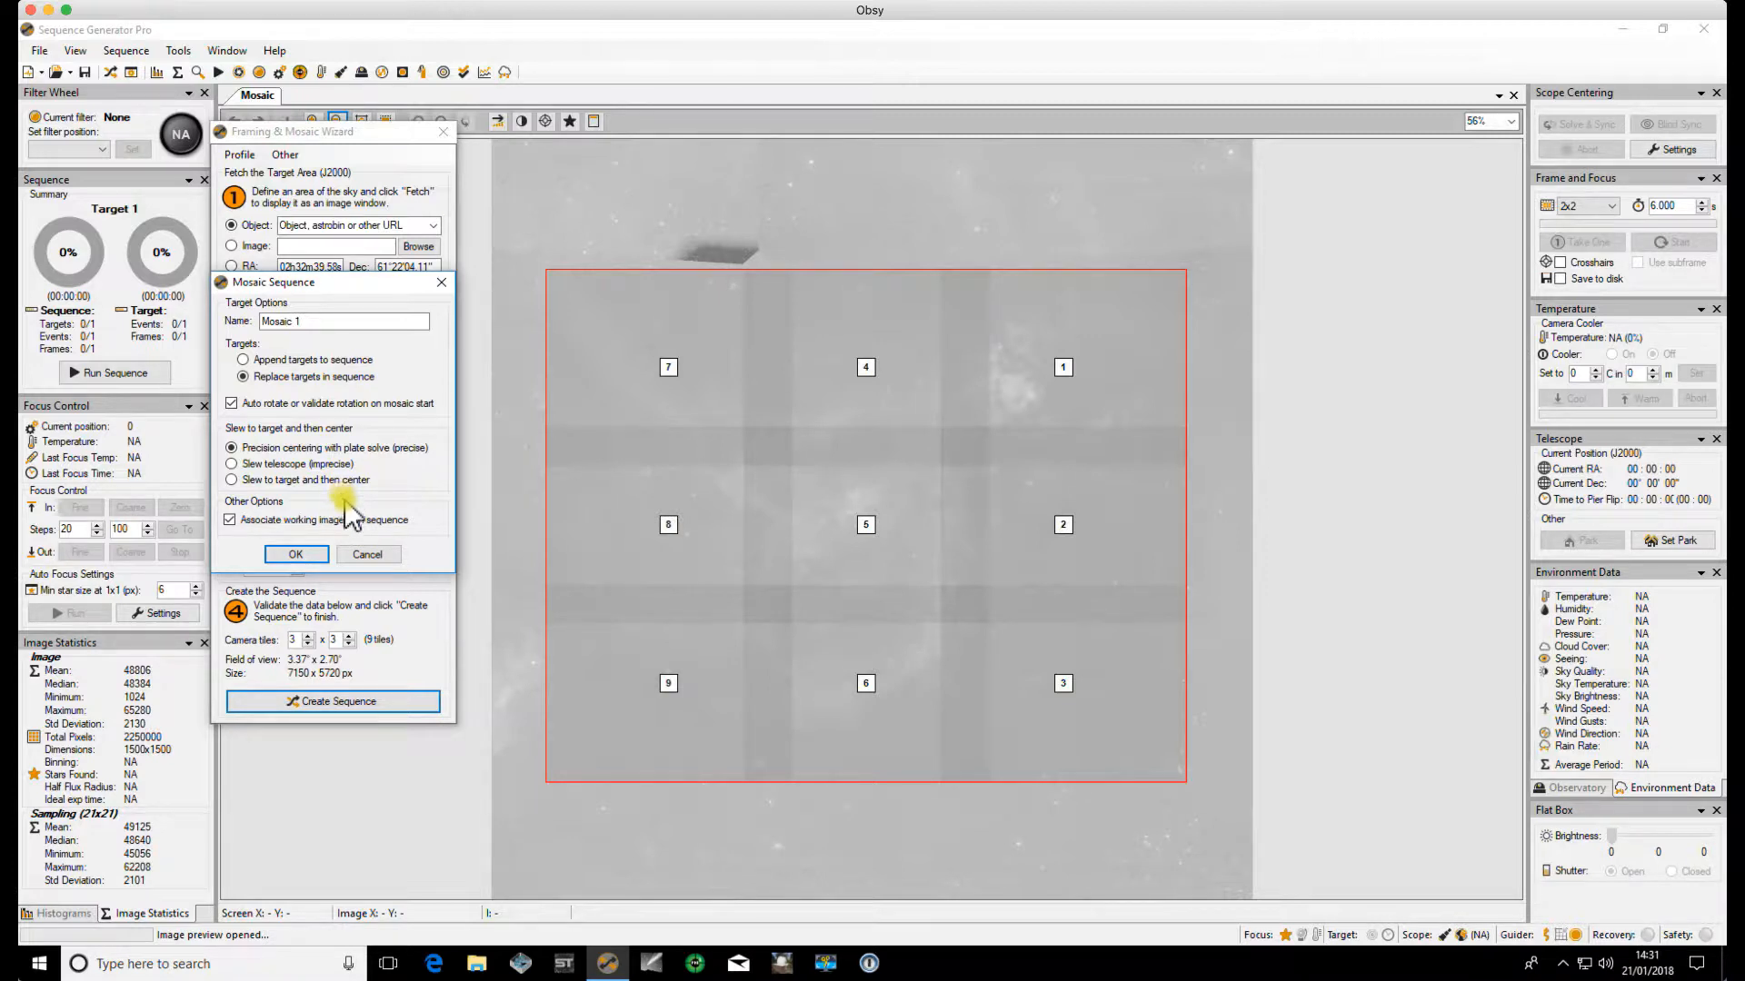
# - Confirm the mosaic options and acknowledge the 'Created 9 new targets' message
pyautogui.click(295, 554)
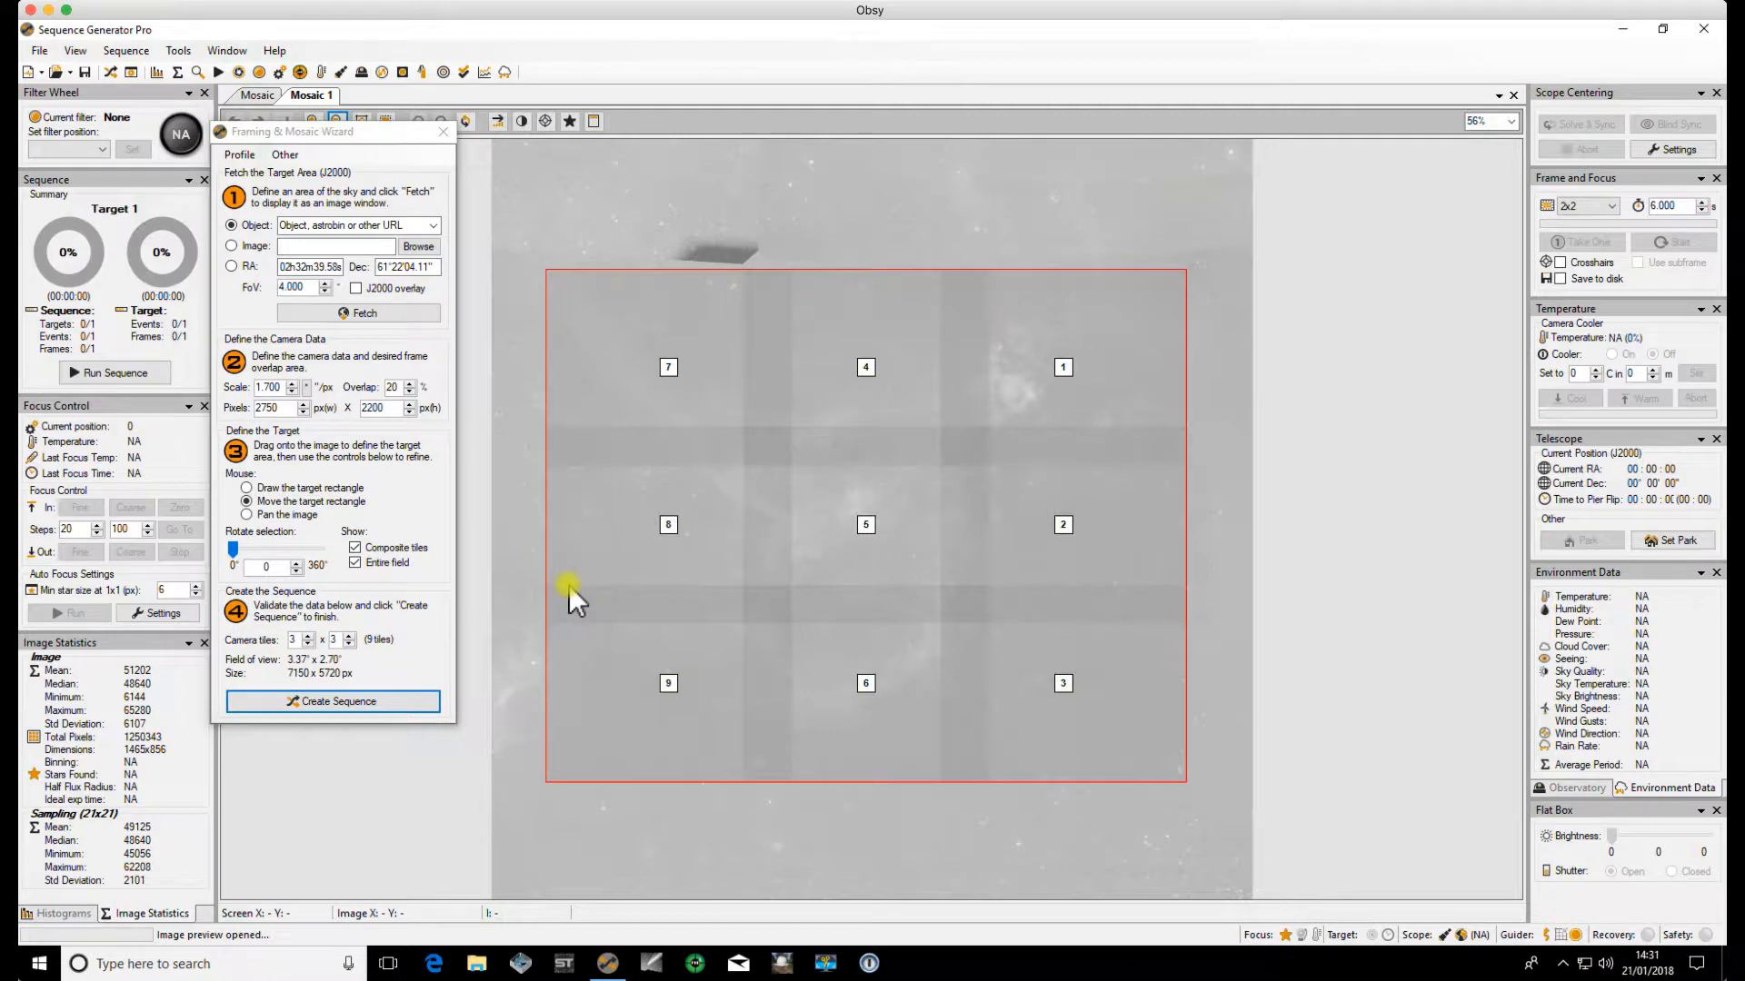
pyautogui.click(333, 701)
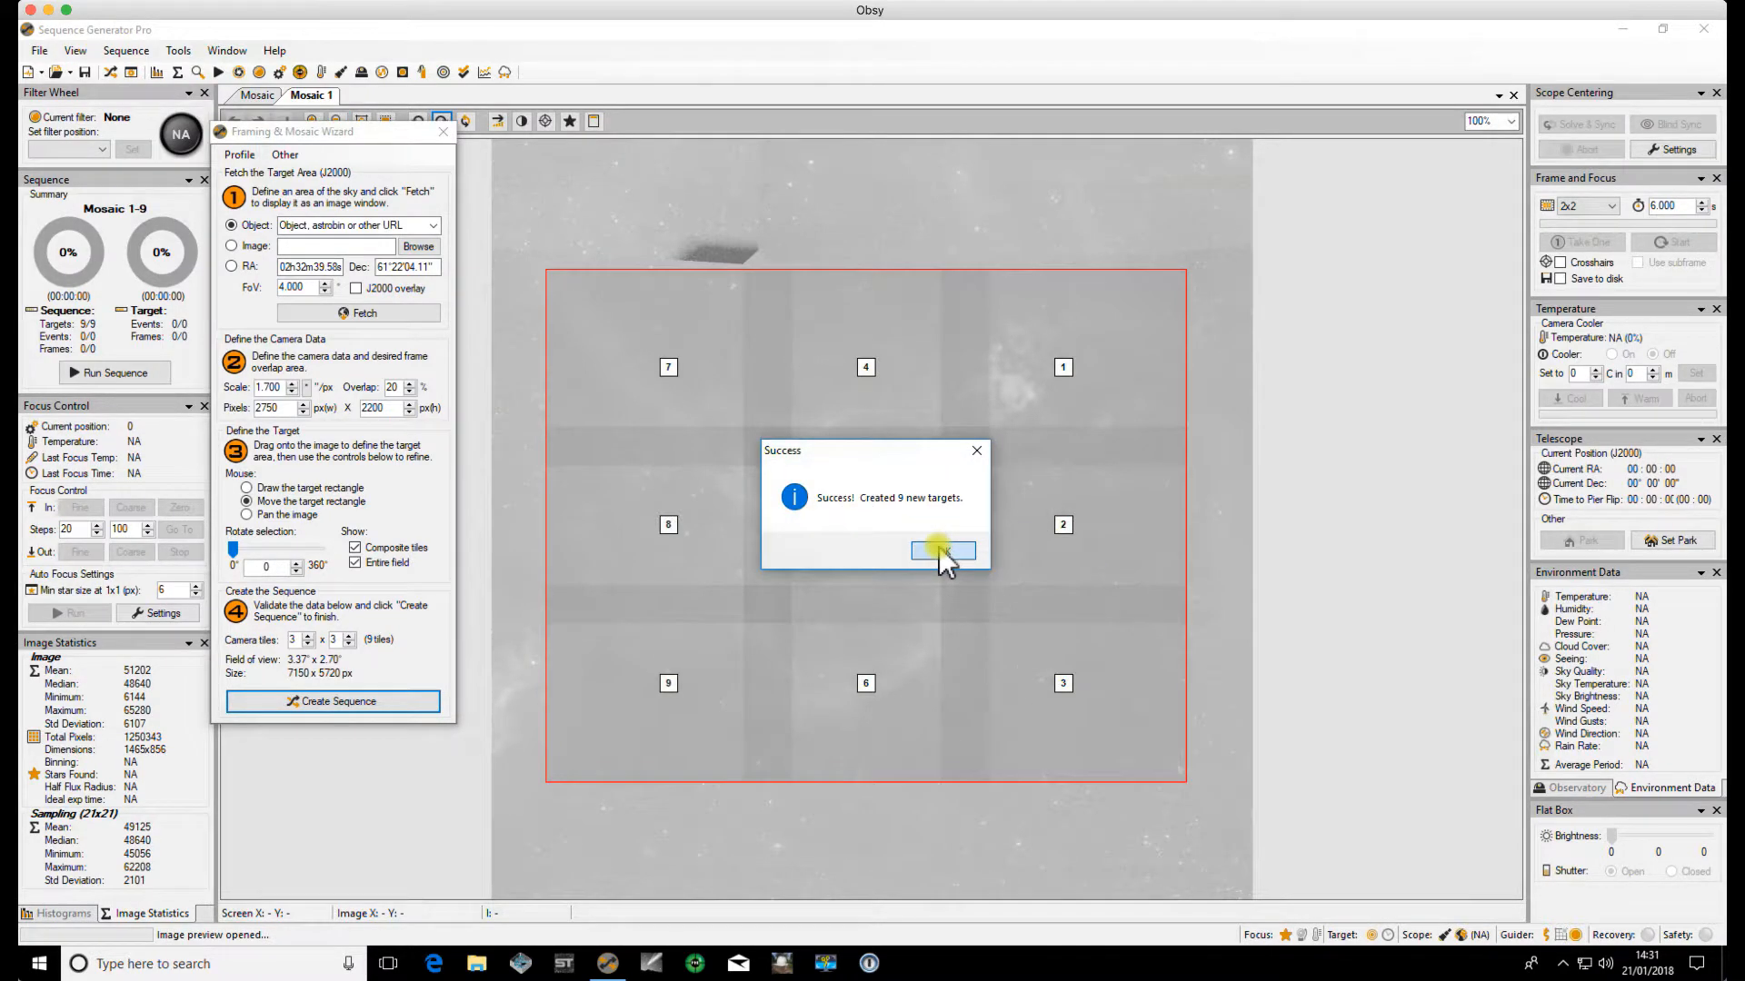
pyautogui.click(943, 550)
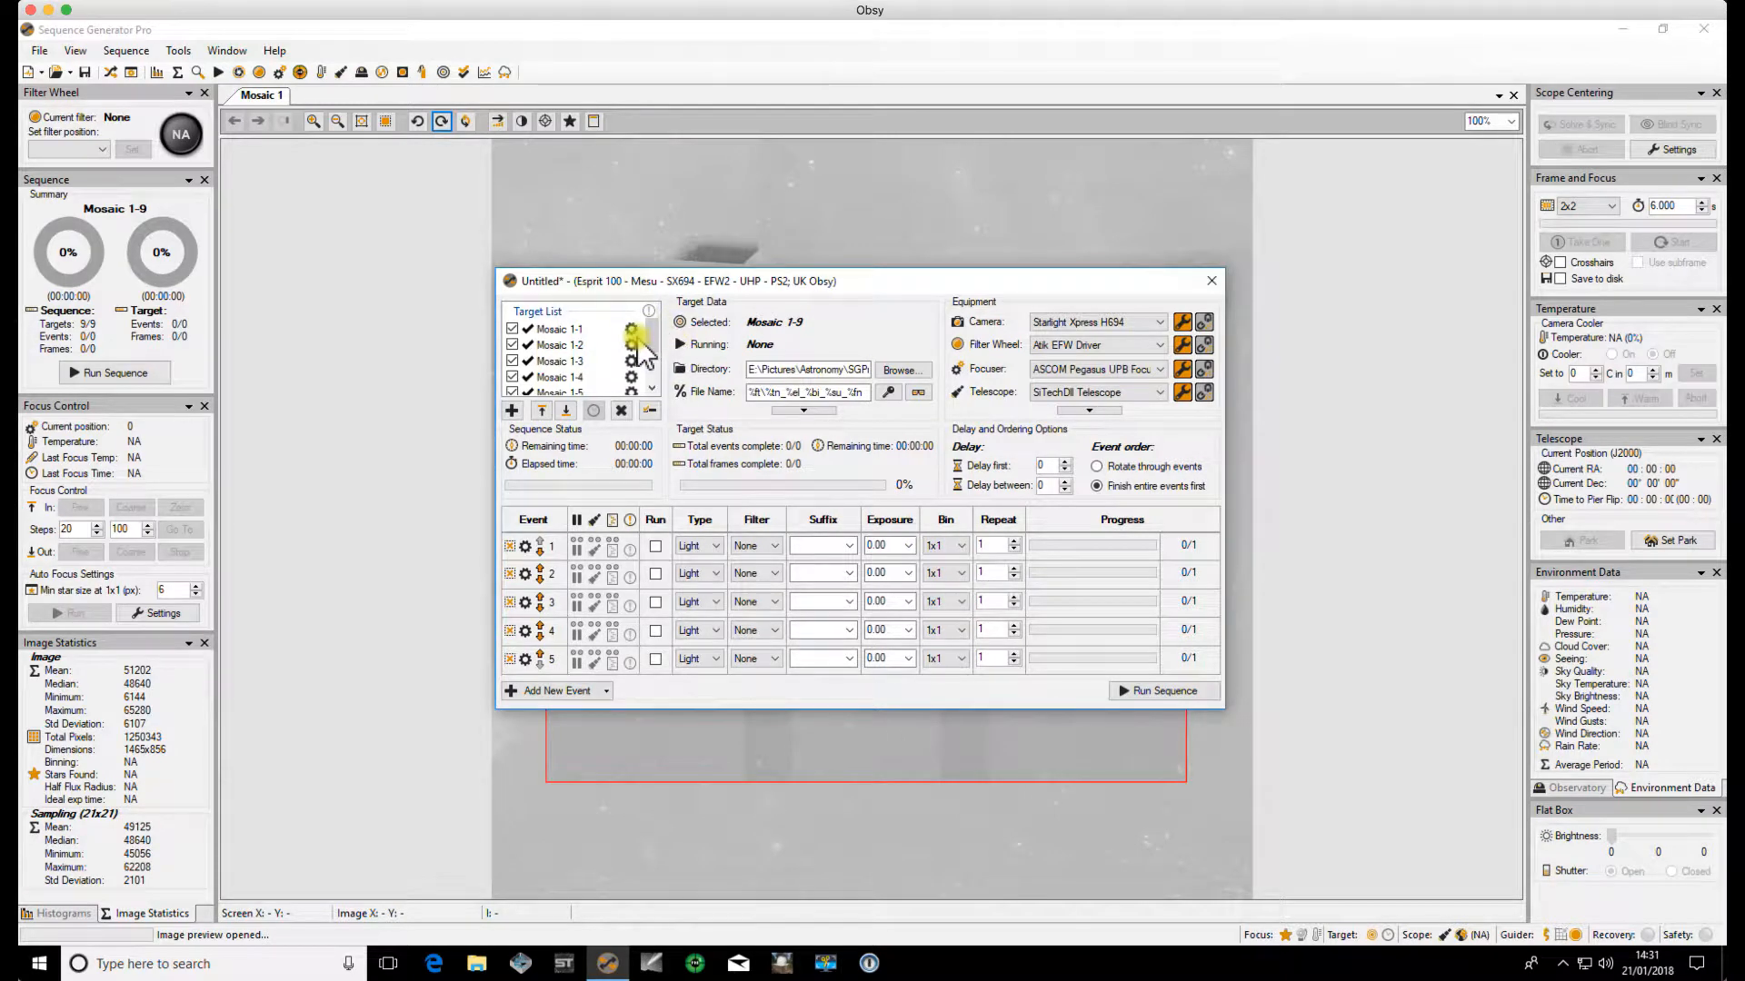
pyautogui.moveTo(658, 346)
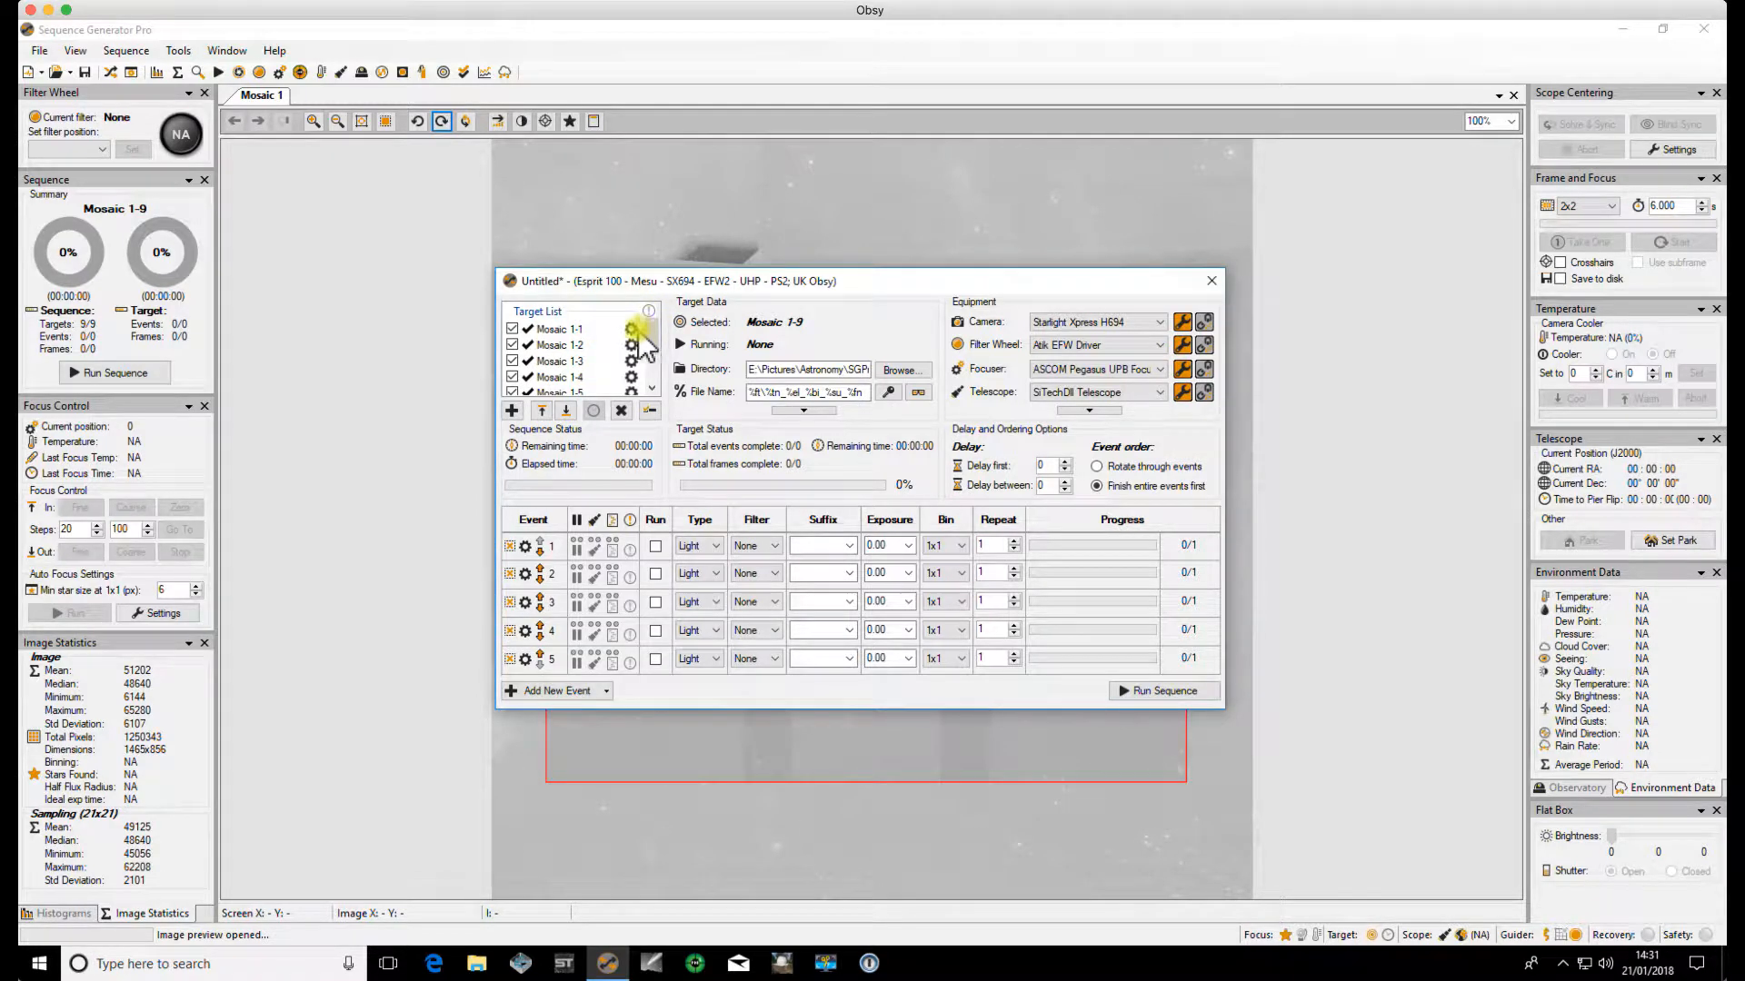
pyautogui.click(630, 329)
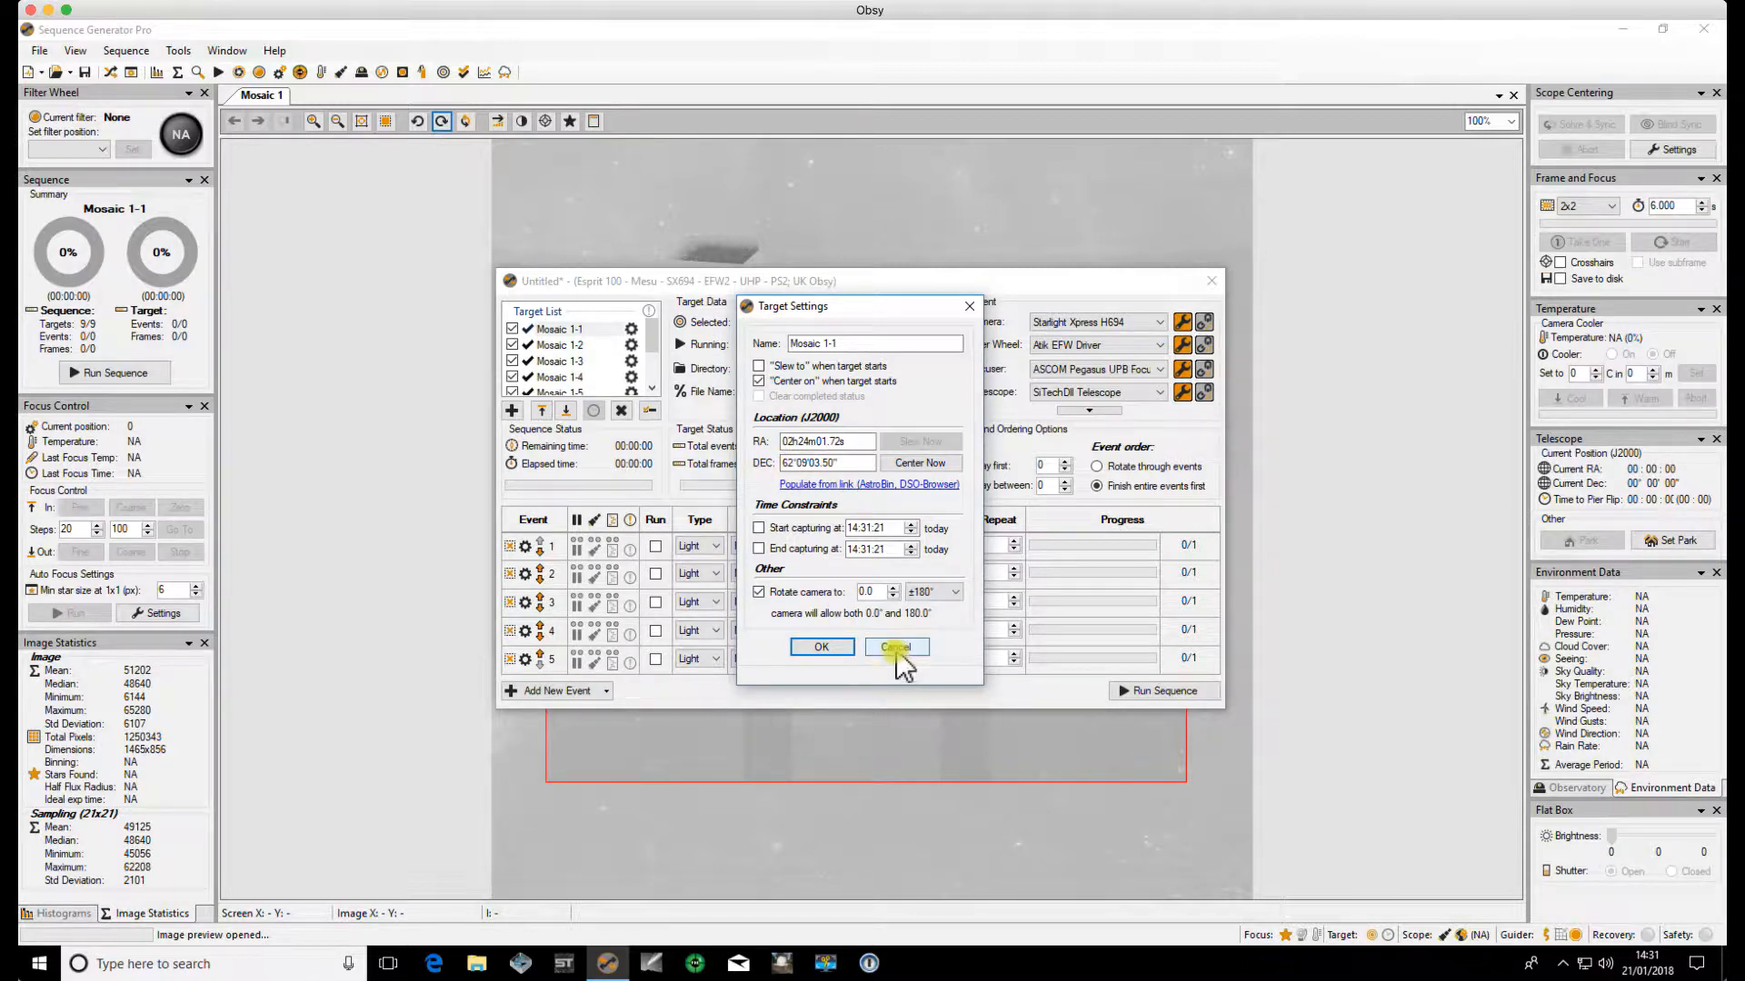
pyautogui.click(895, 647)
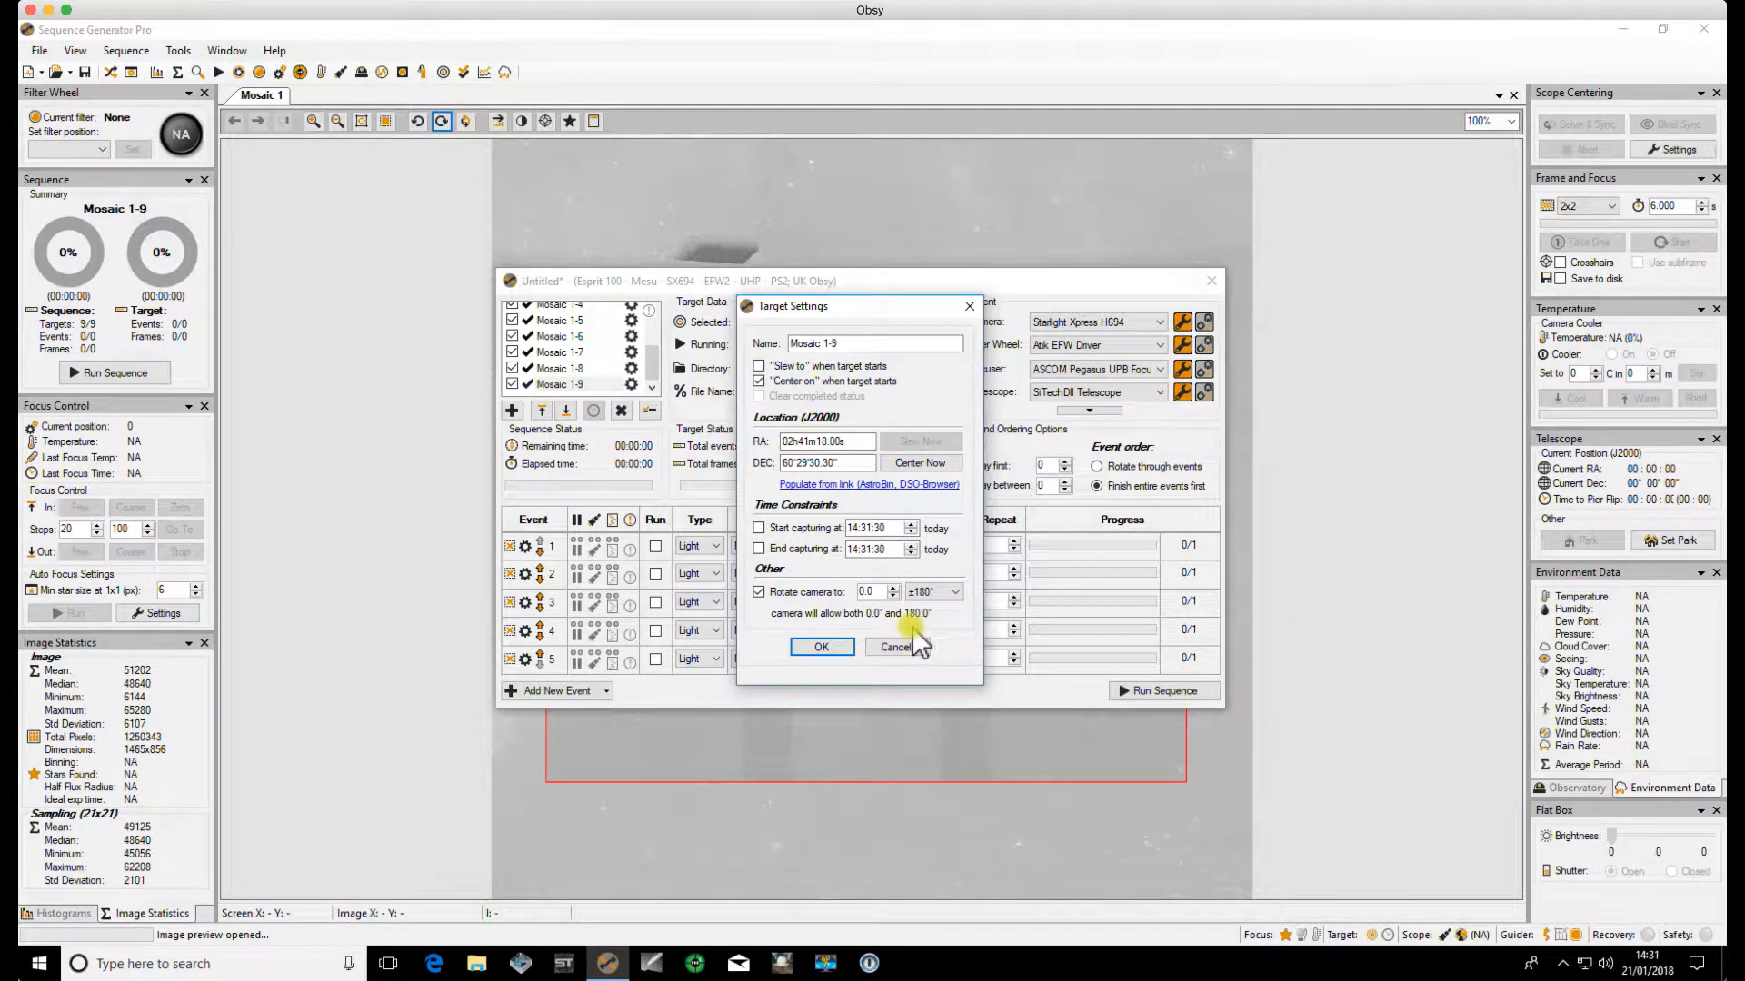
pyautogui.click(896, 647)
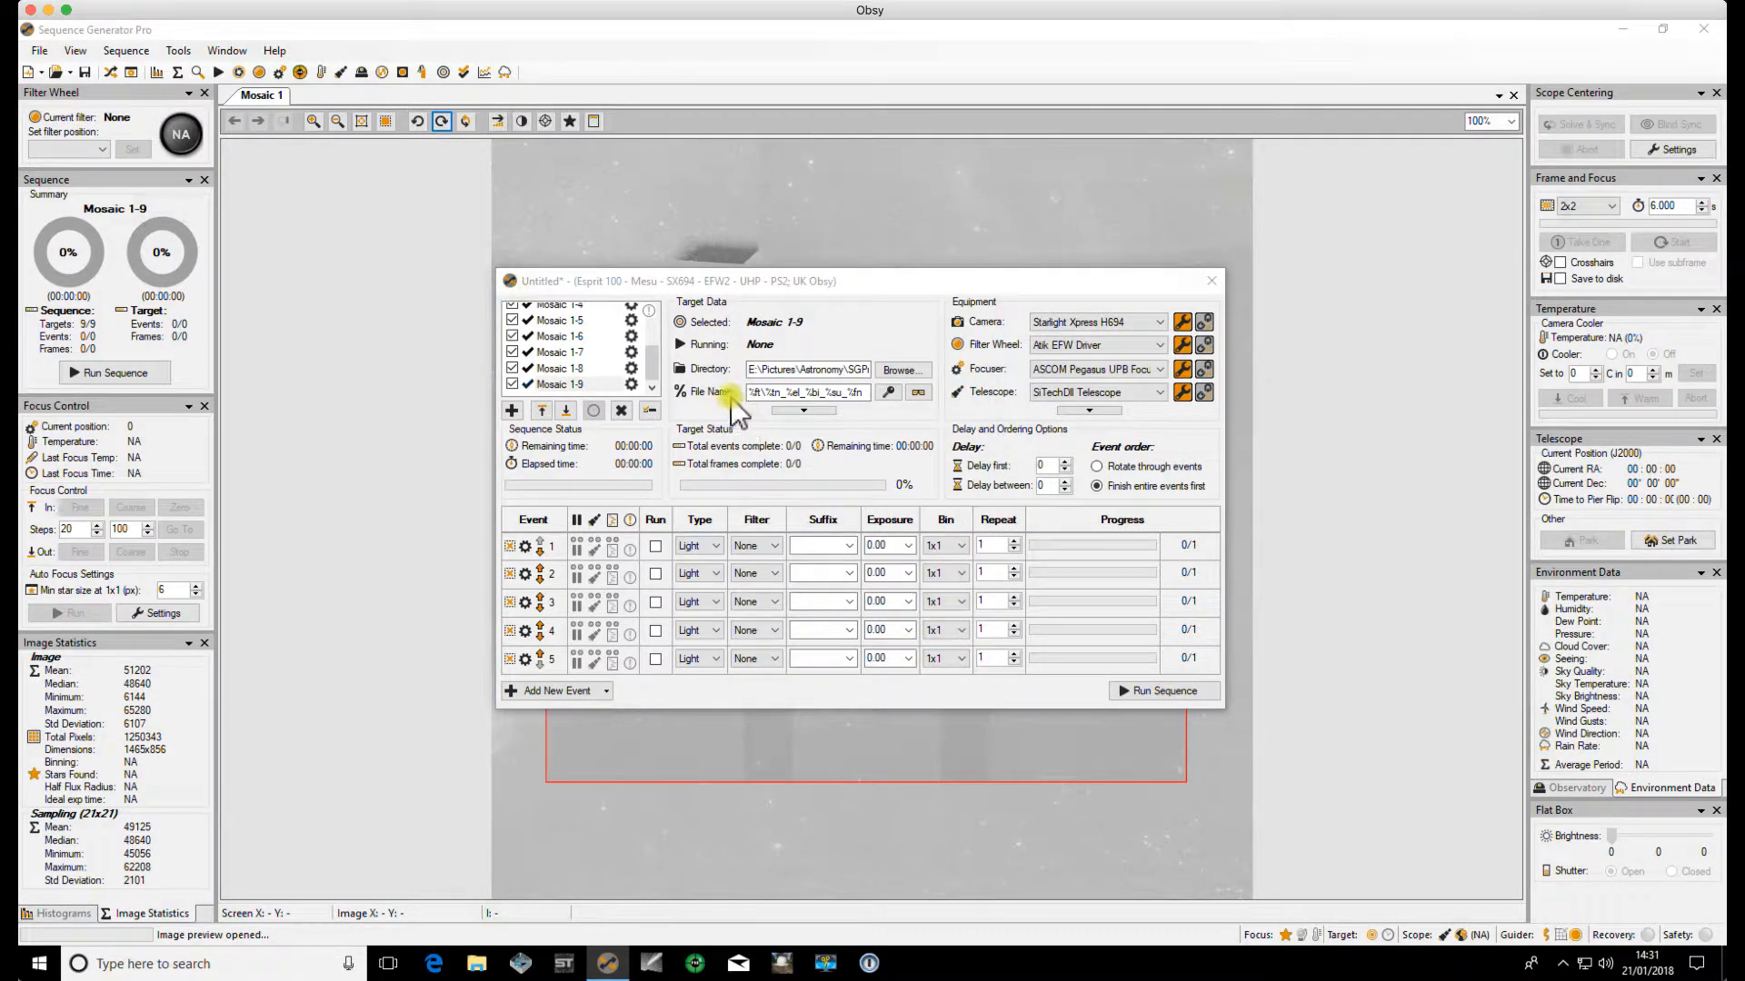
pyautogui.moveTo(645, 366)
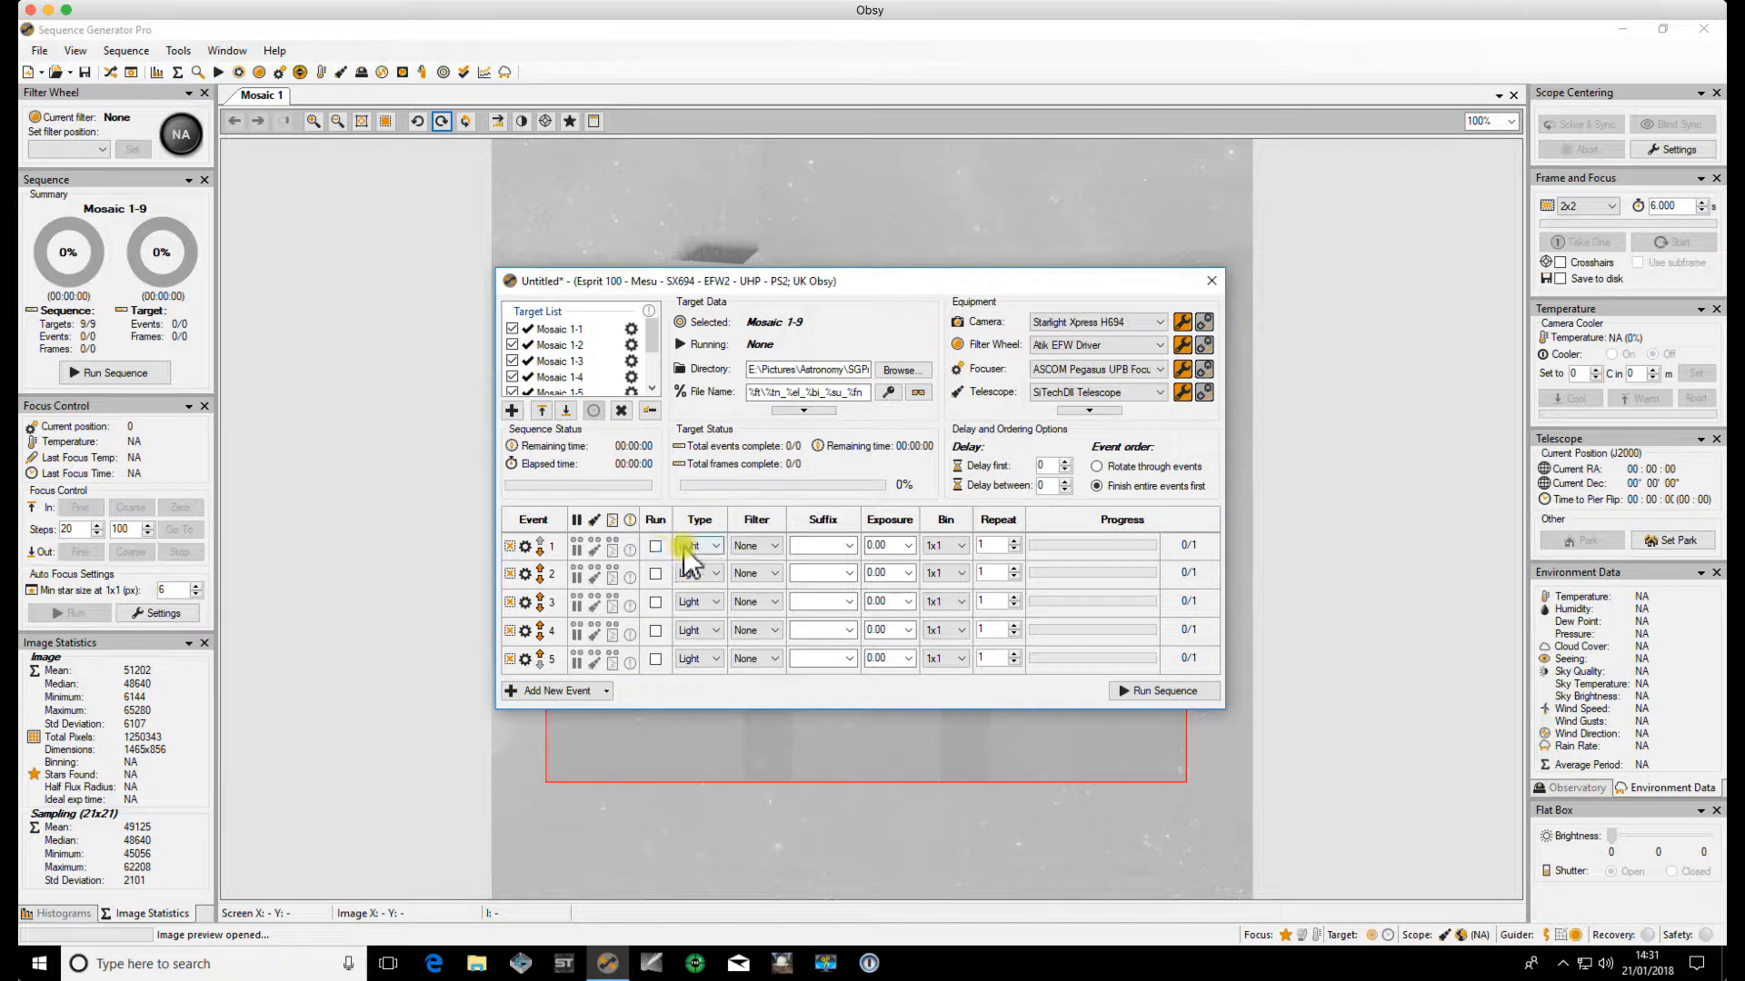
# - Enable Mosaic 1-9's first event as 20 × 10-minute Lum frames with suffix L
pyautogui.click(655, 546)
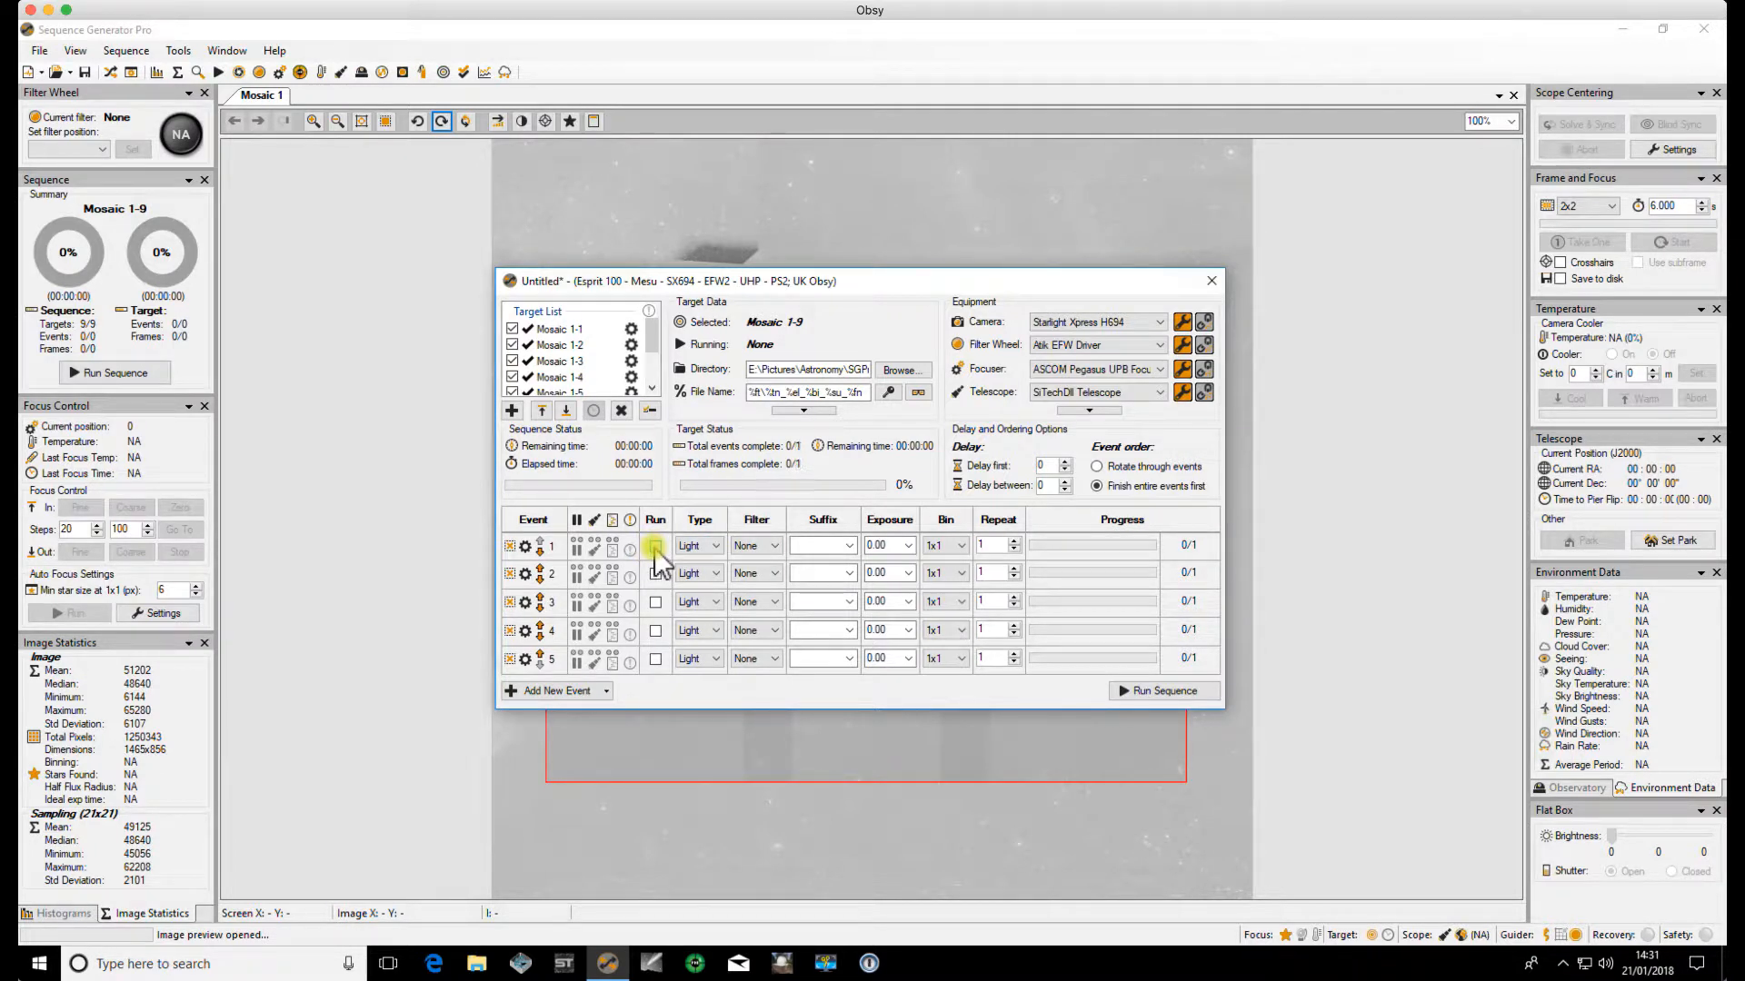
pyautogui.click(773, 545)
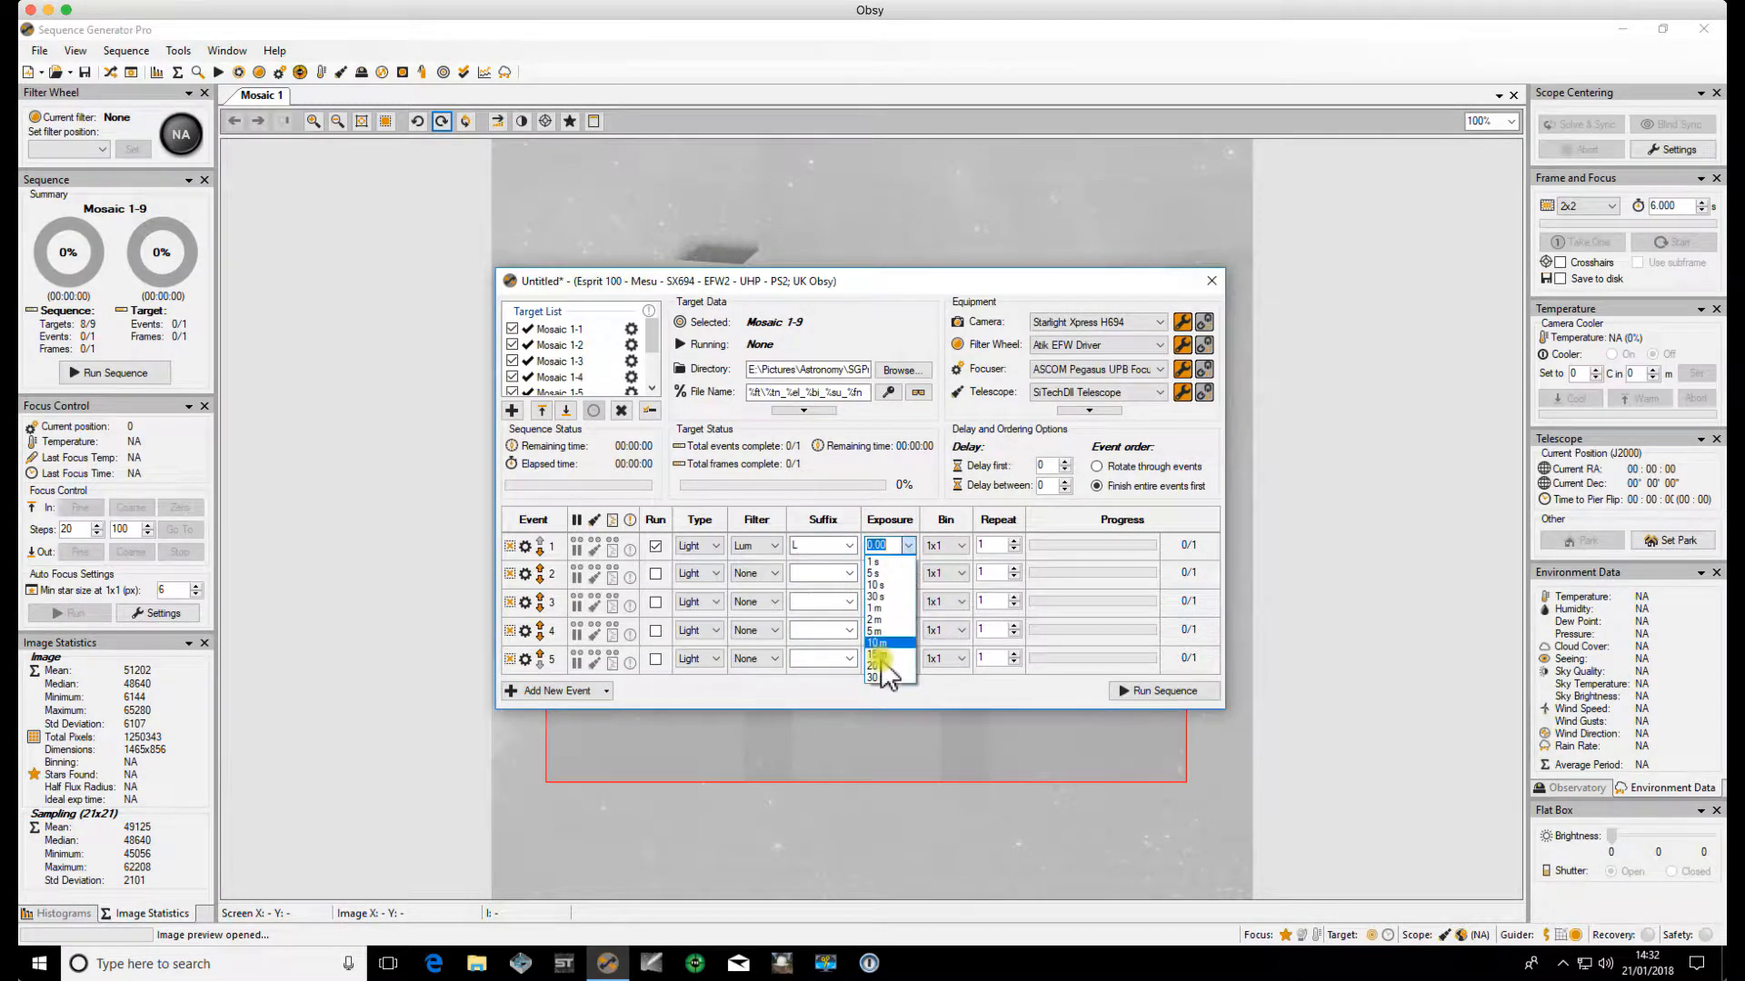
pyautogui.click(876, 642)
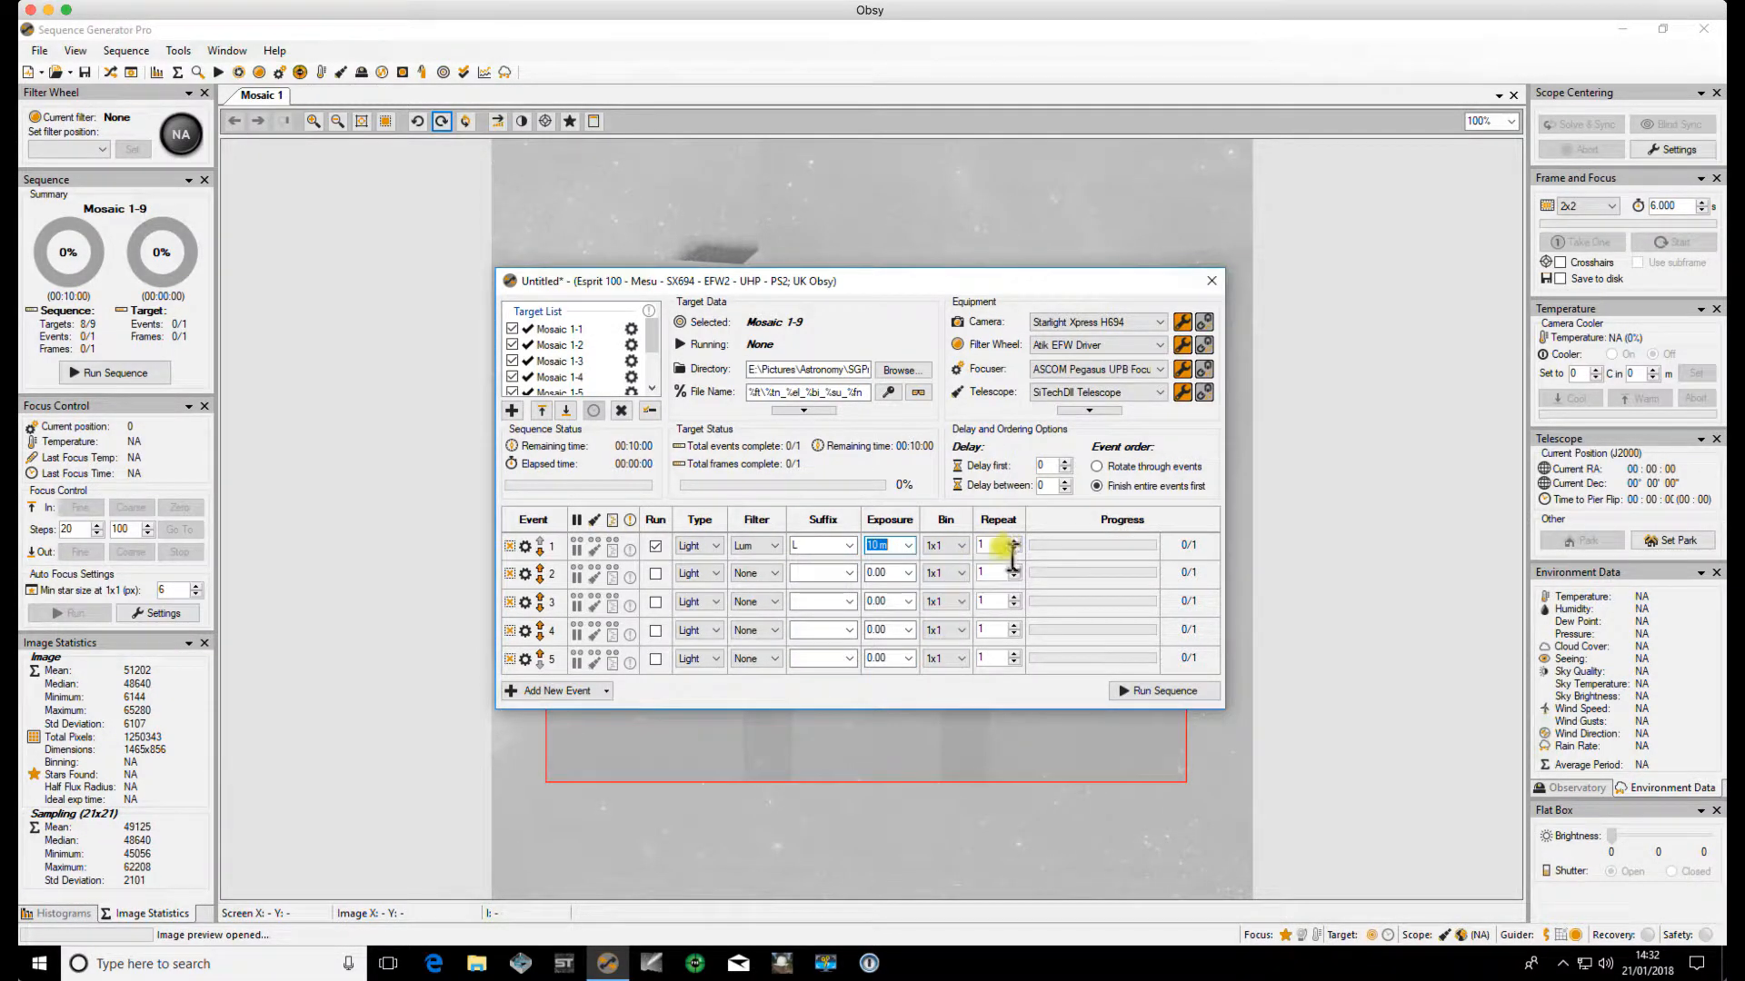
pyautogui.click(1017, 541)
pyautogui.write('20')
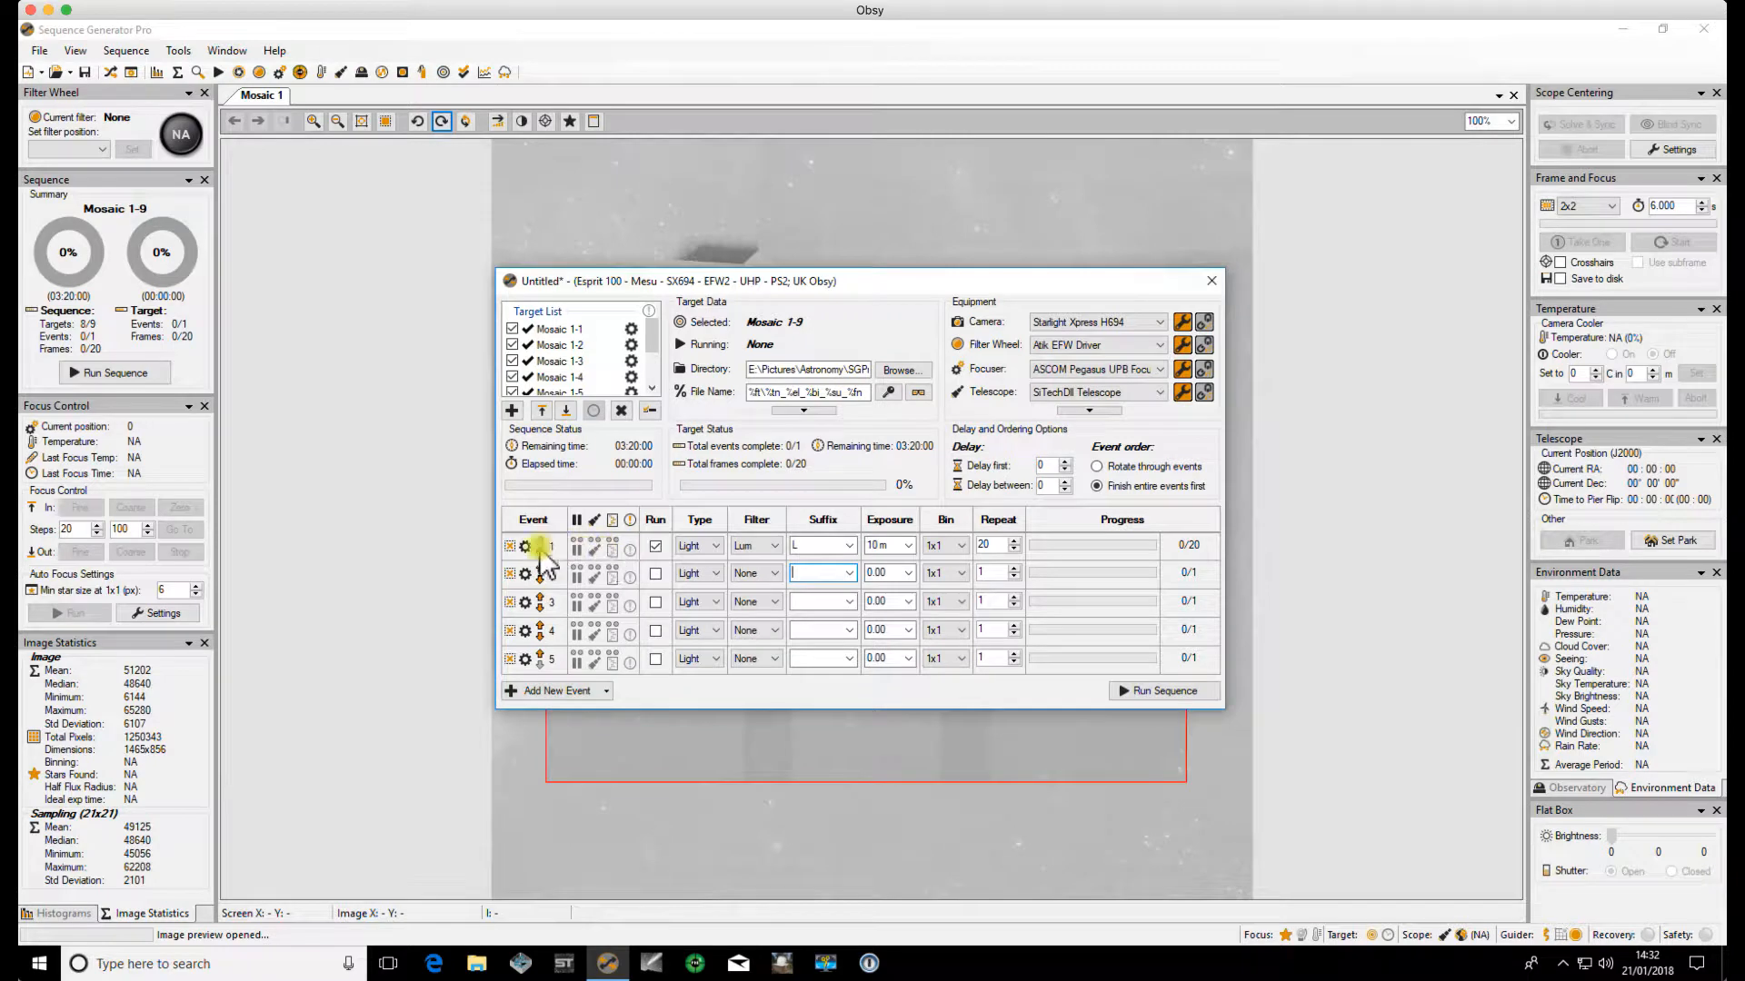
# - Copy event 1's Lum settings to events 2–5 with Copy to..
pyautogui.rightClick(535, 546)
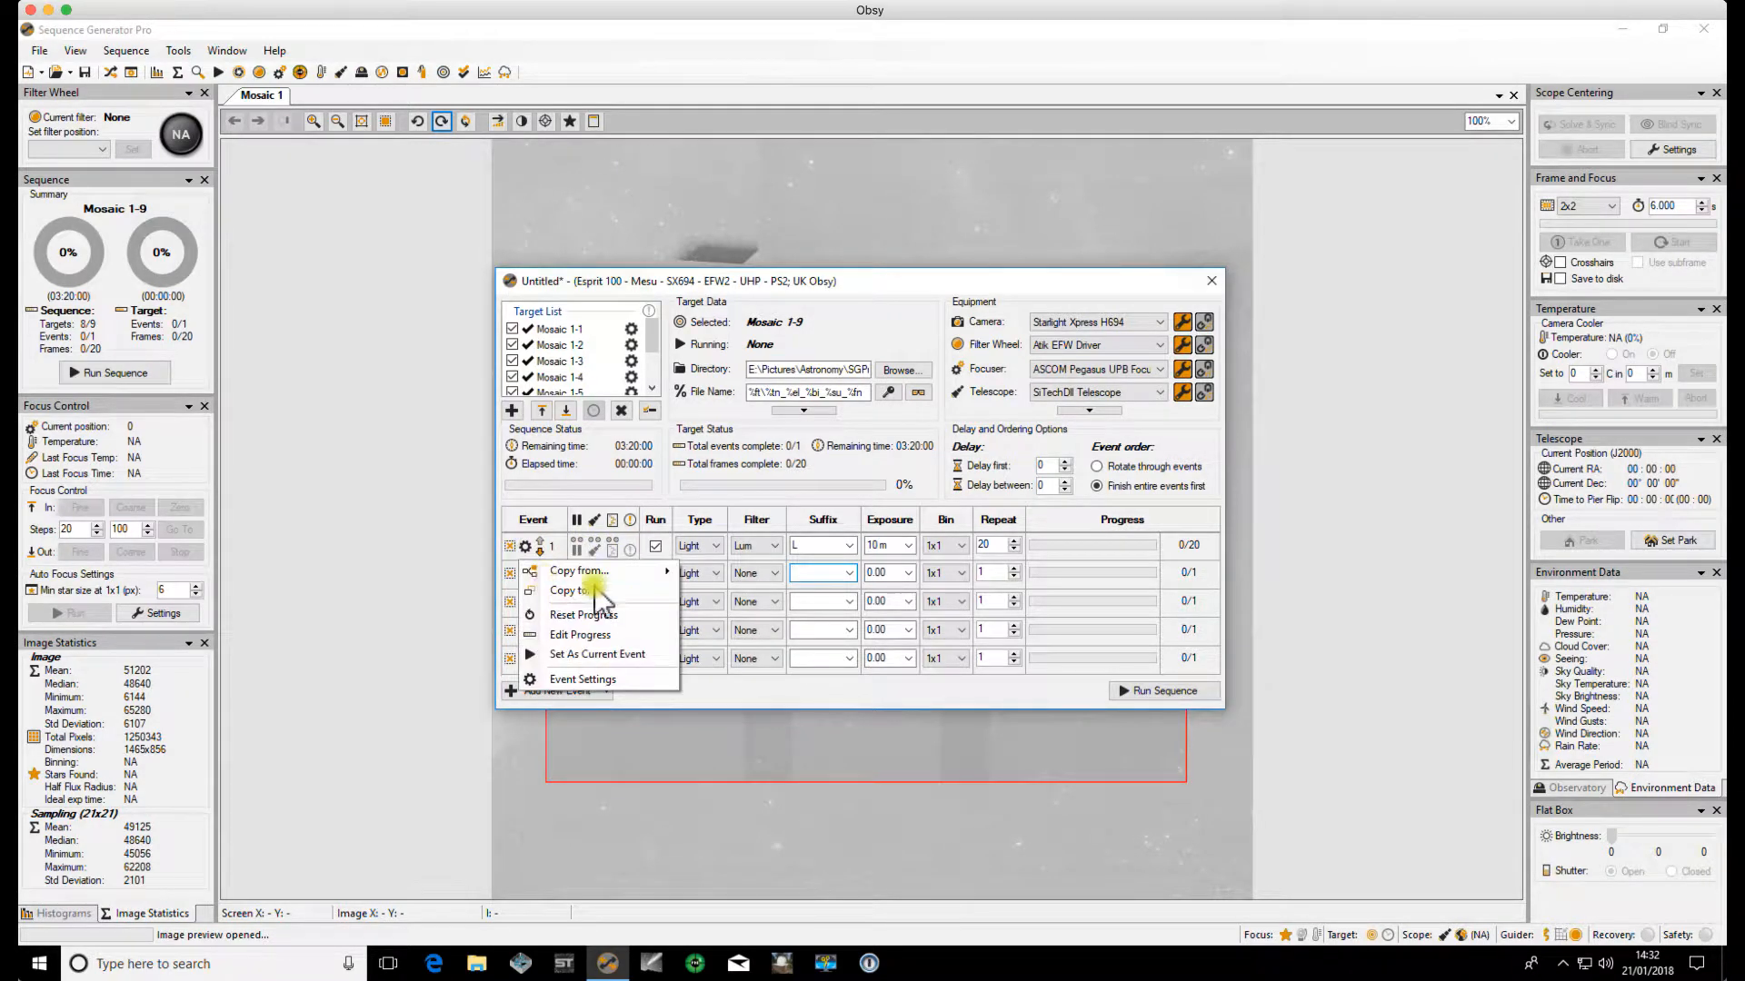
pyautogui.click(567, 589)
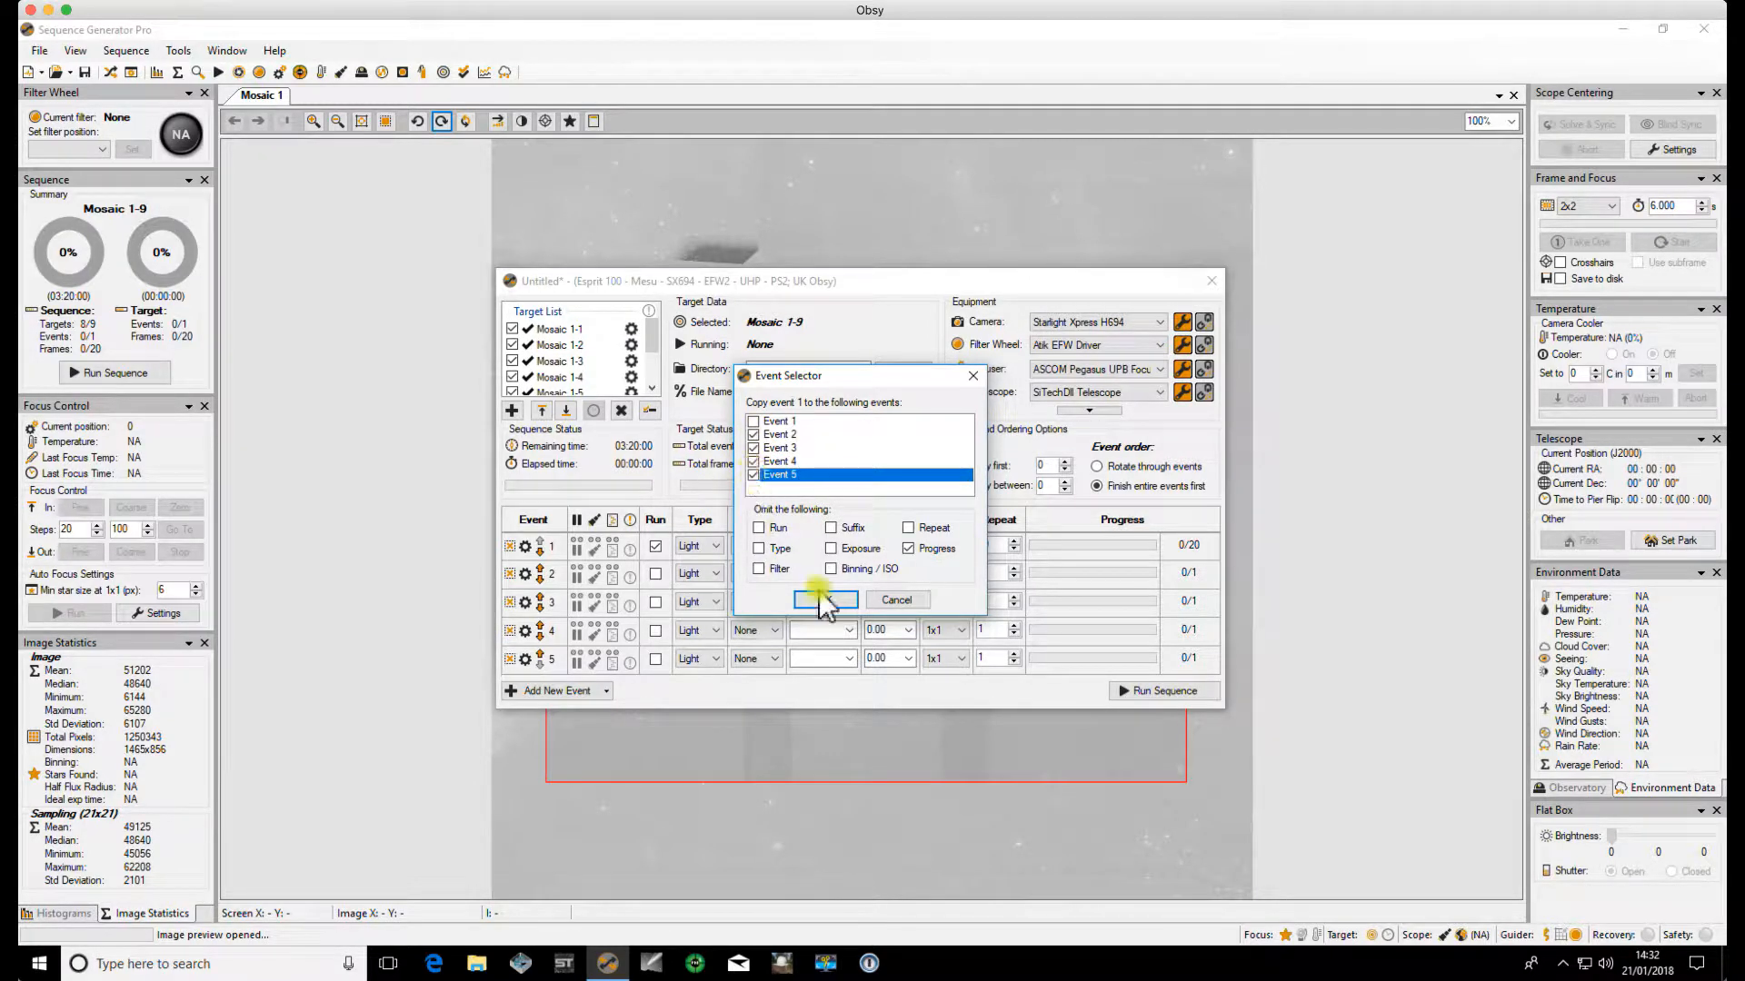
pyautogui.click(825, 600)
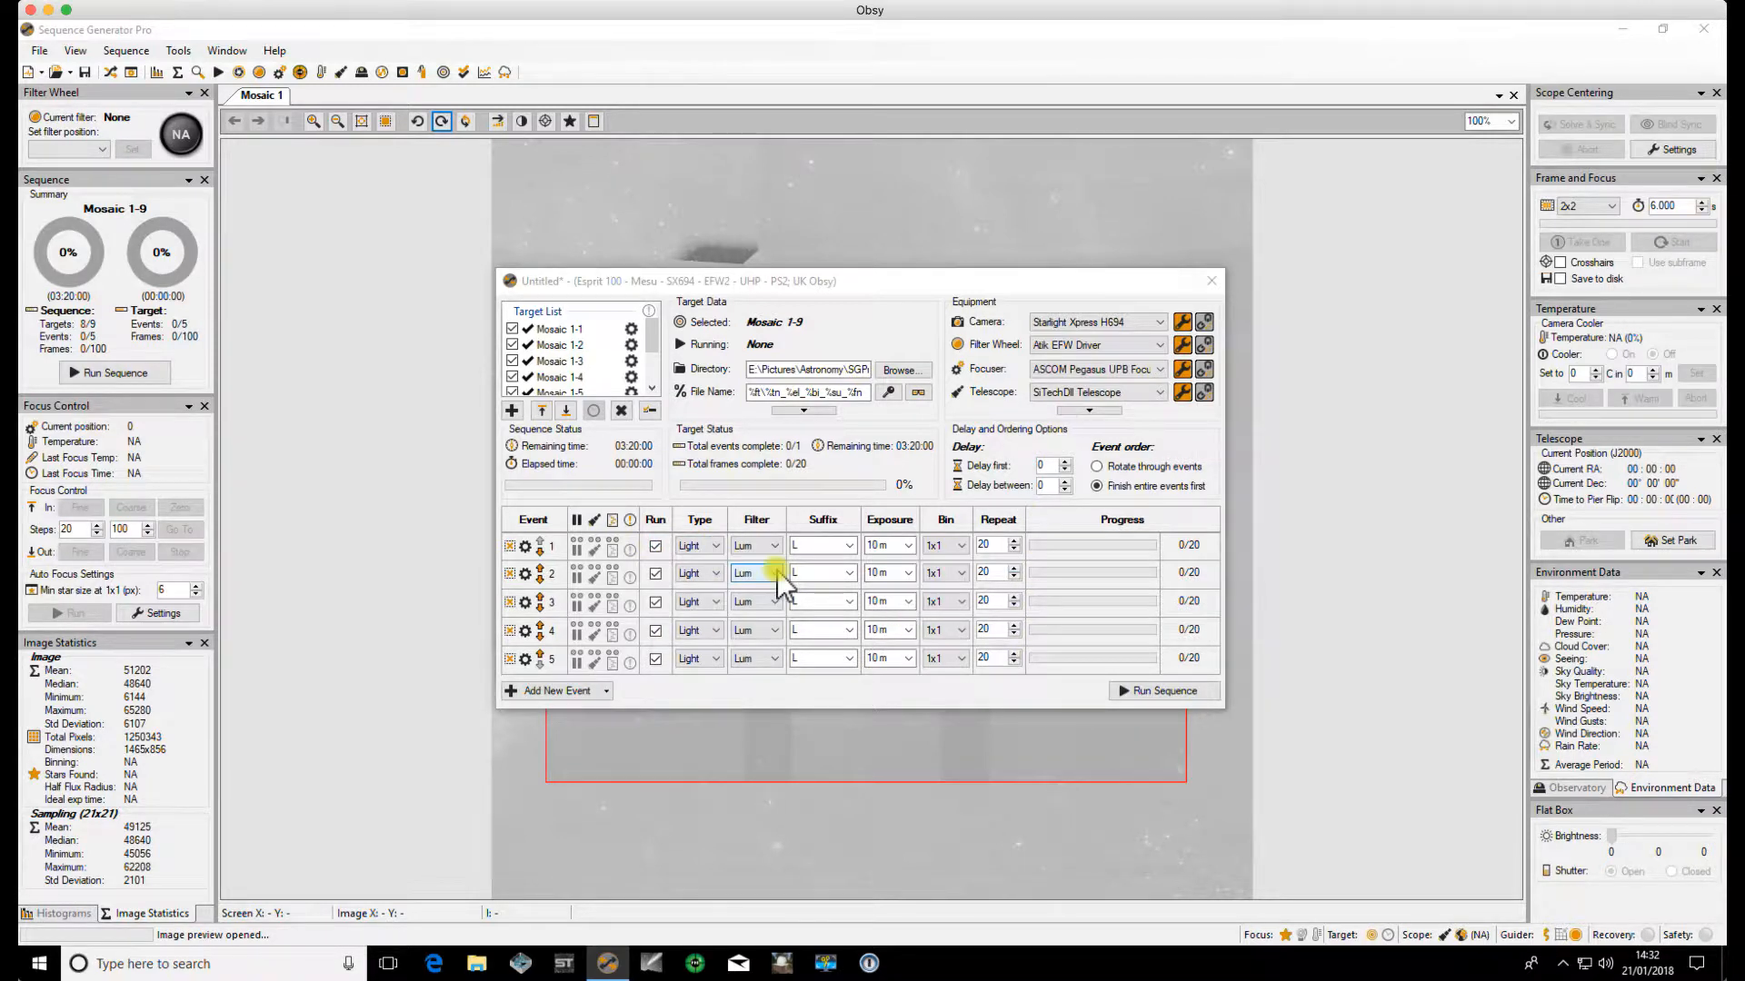
# - Give events 2–5 Red, Green, Blue and Ha filters with suffixes R, G, B and HA
pyautogui.click(777, 573)
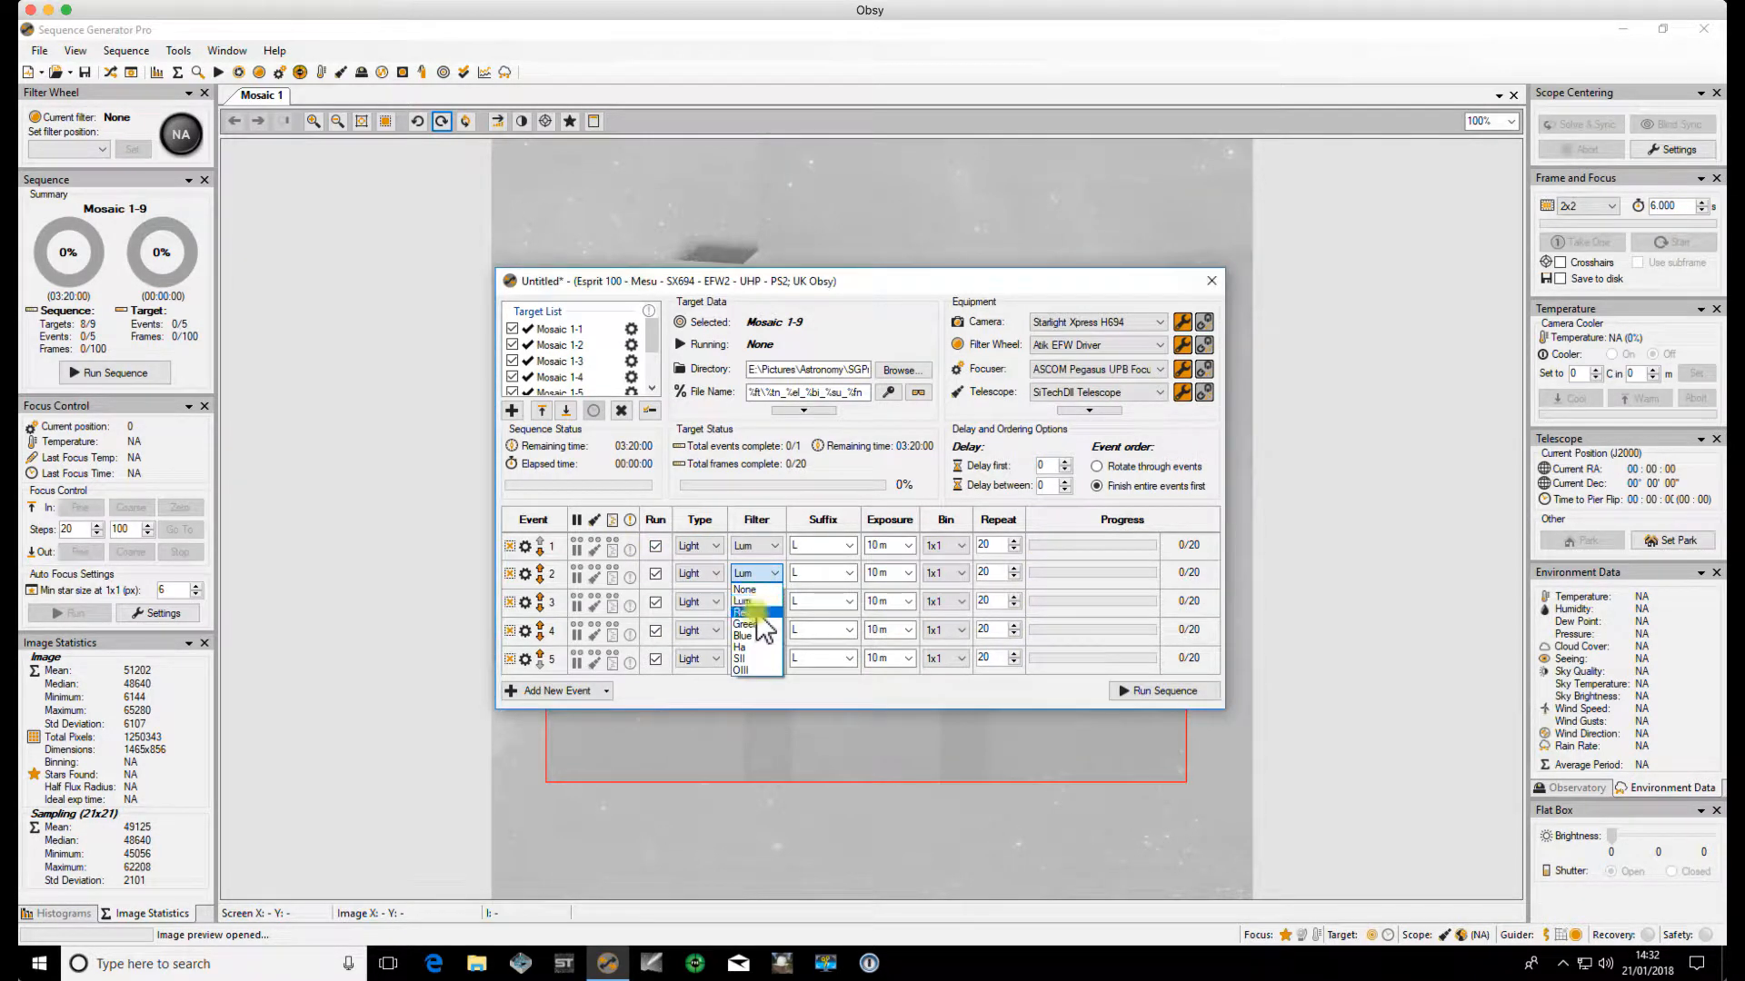
pyautogui.click(745, 614)
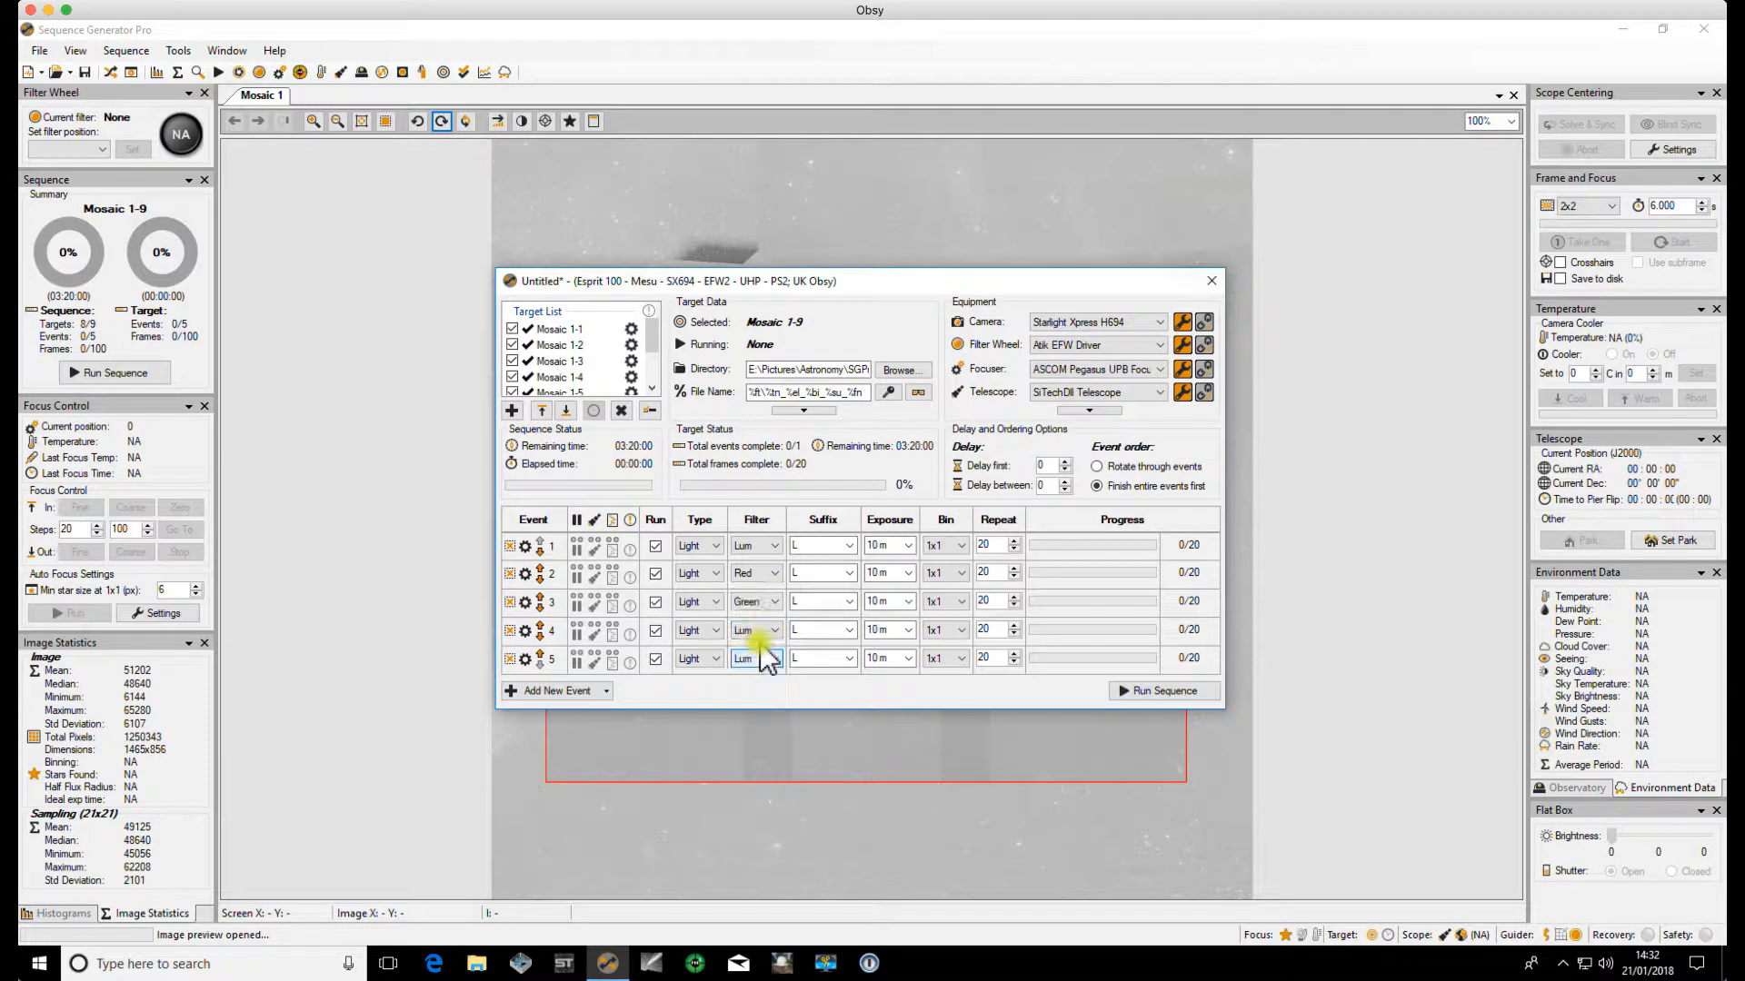
pyautogui.click(777, 658)
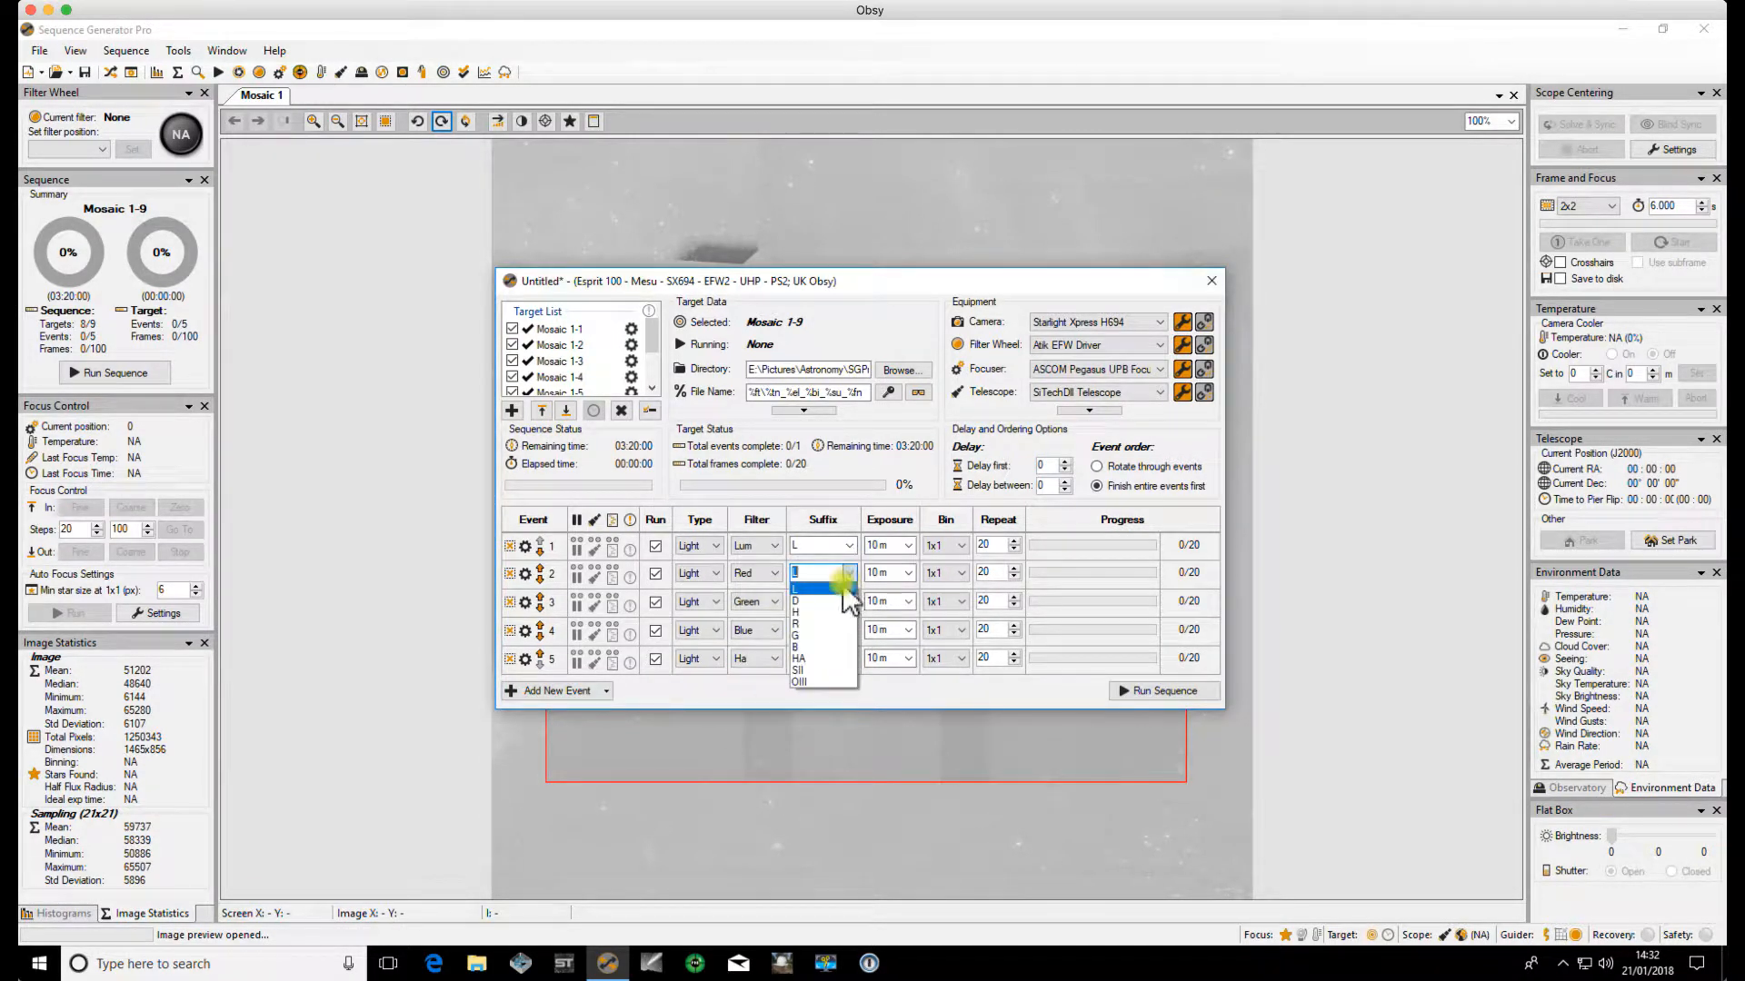
pyautogui.click(795, 572)
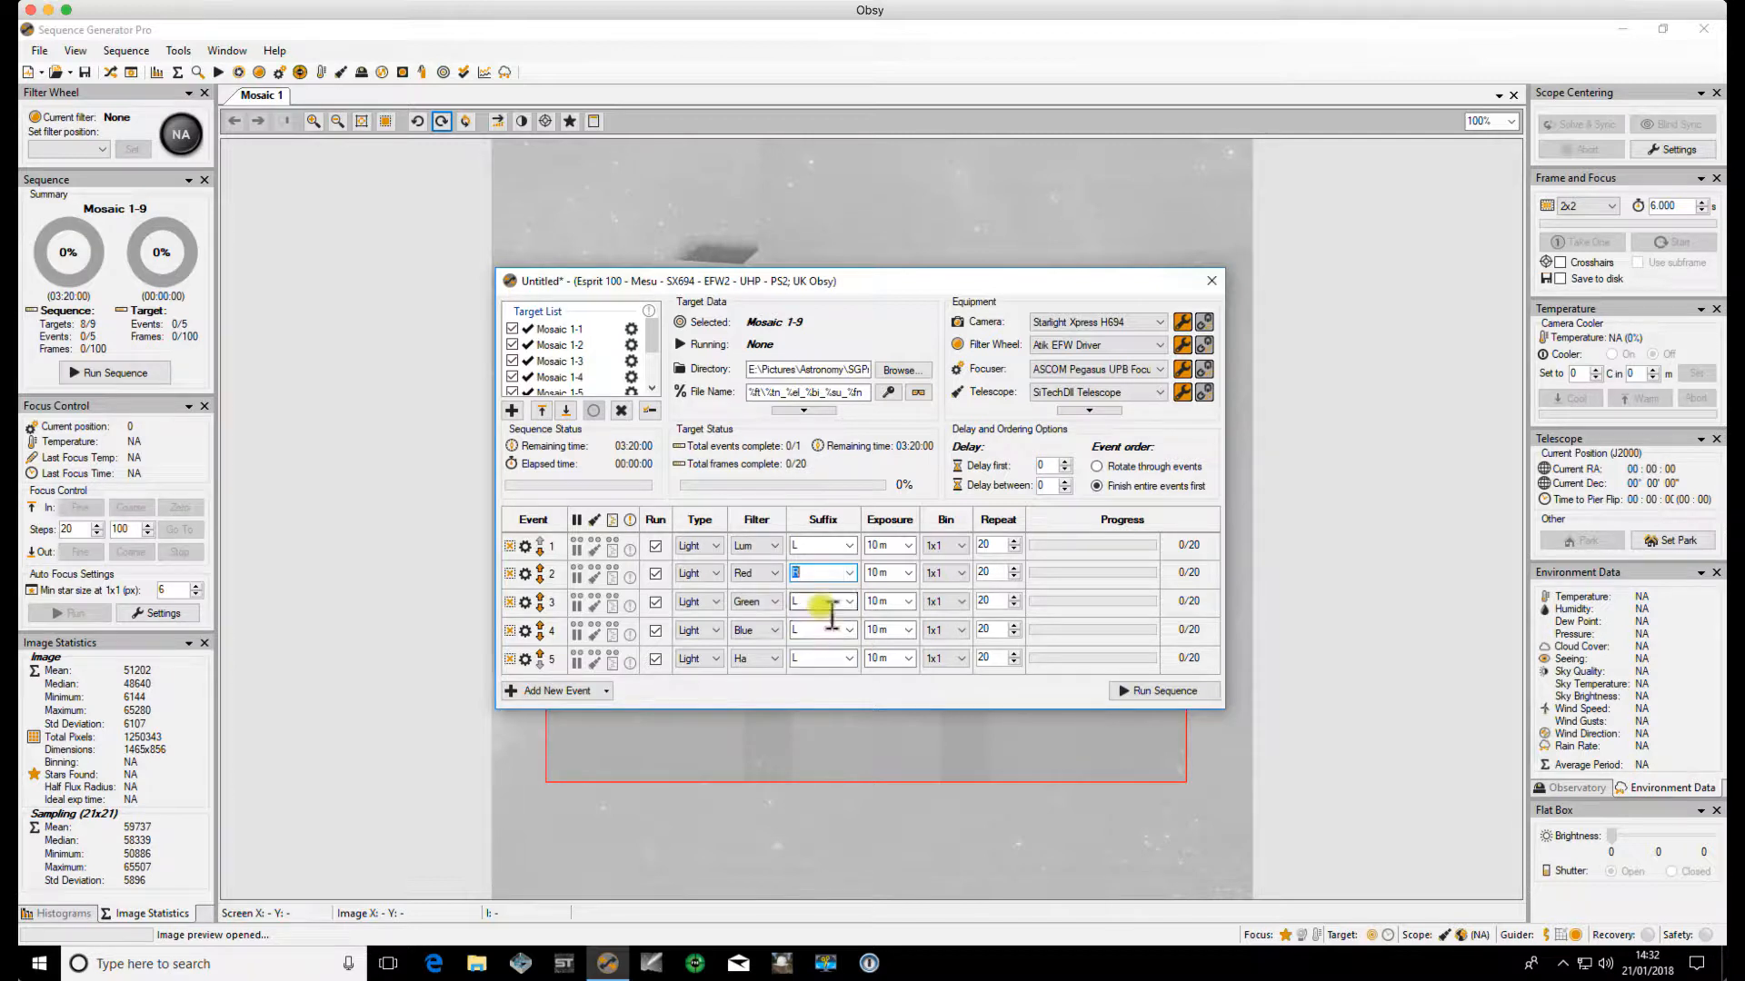
pyautogui.click(847, 600)
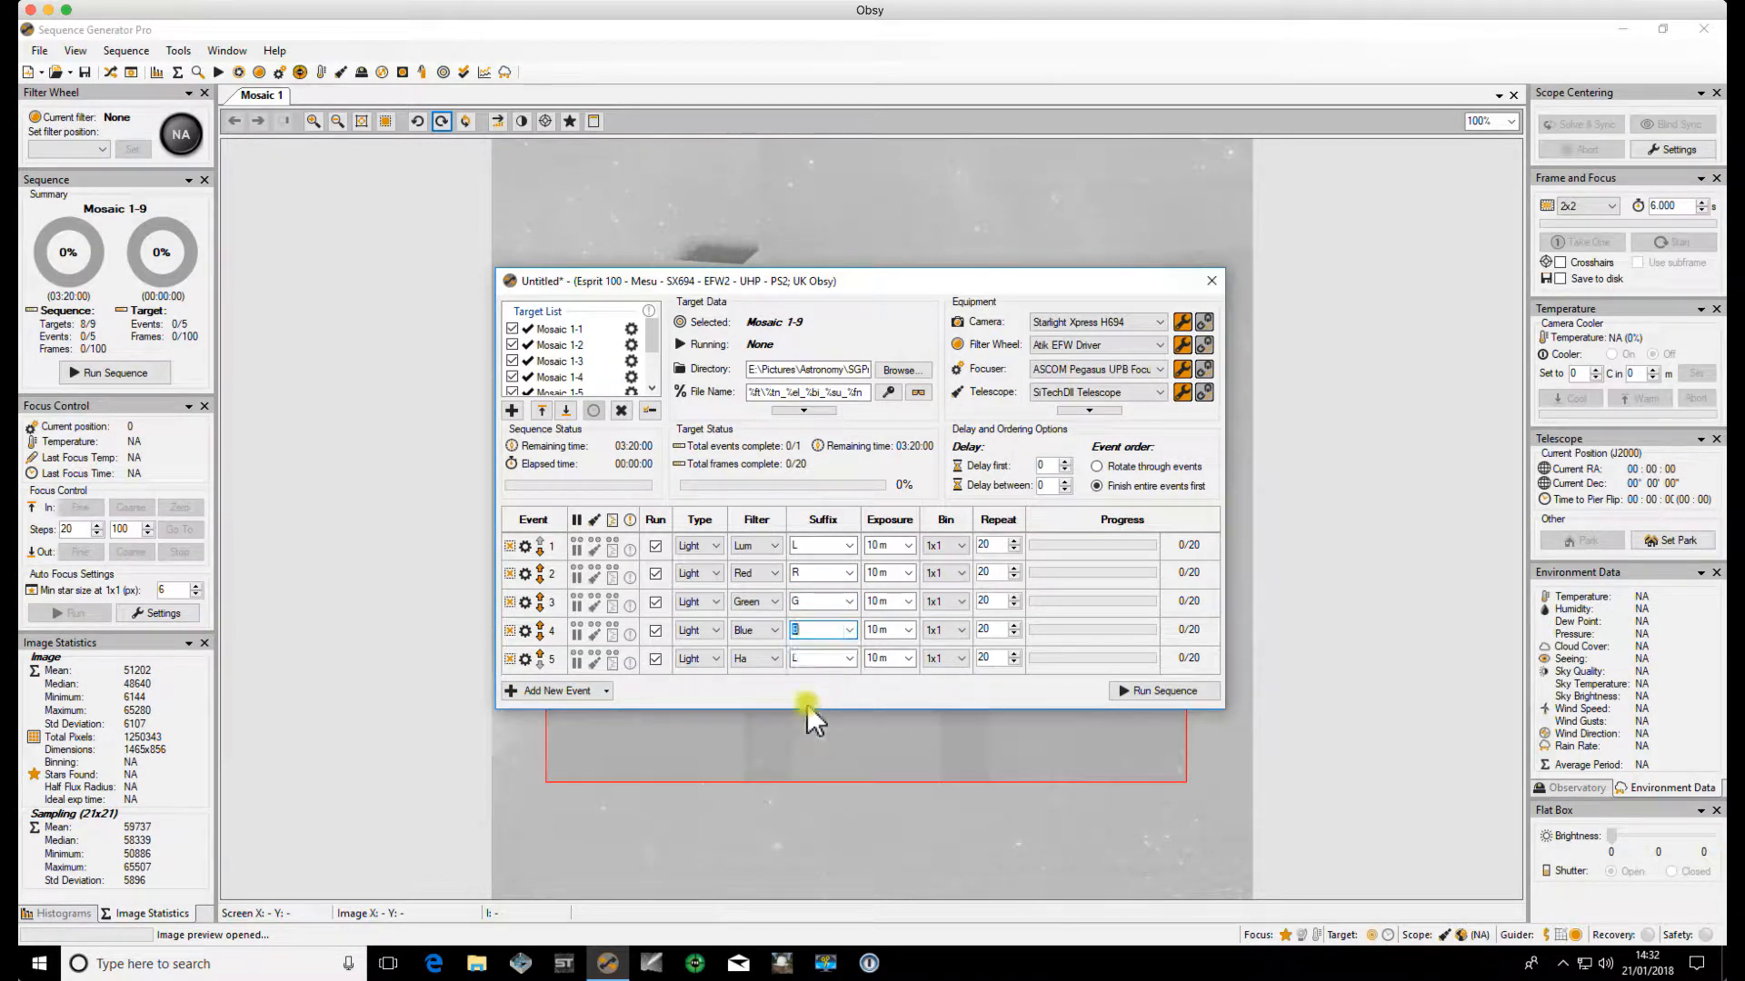
pyautogui.click(846, 658)
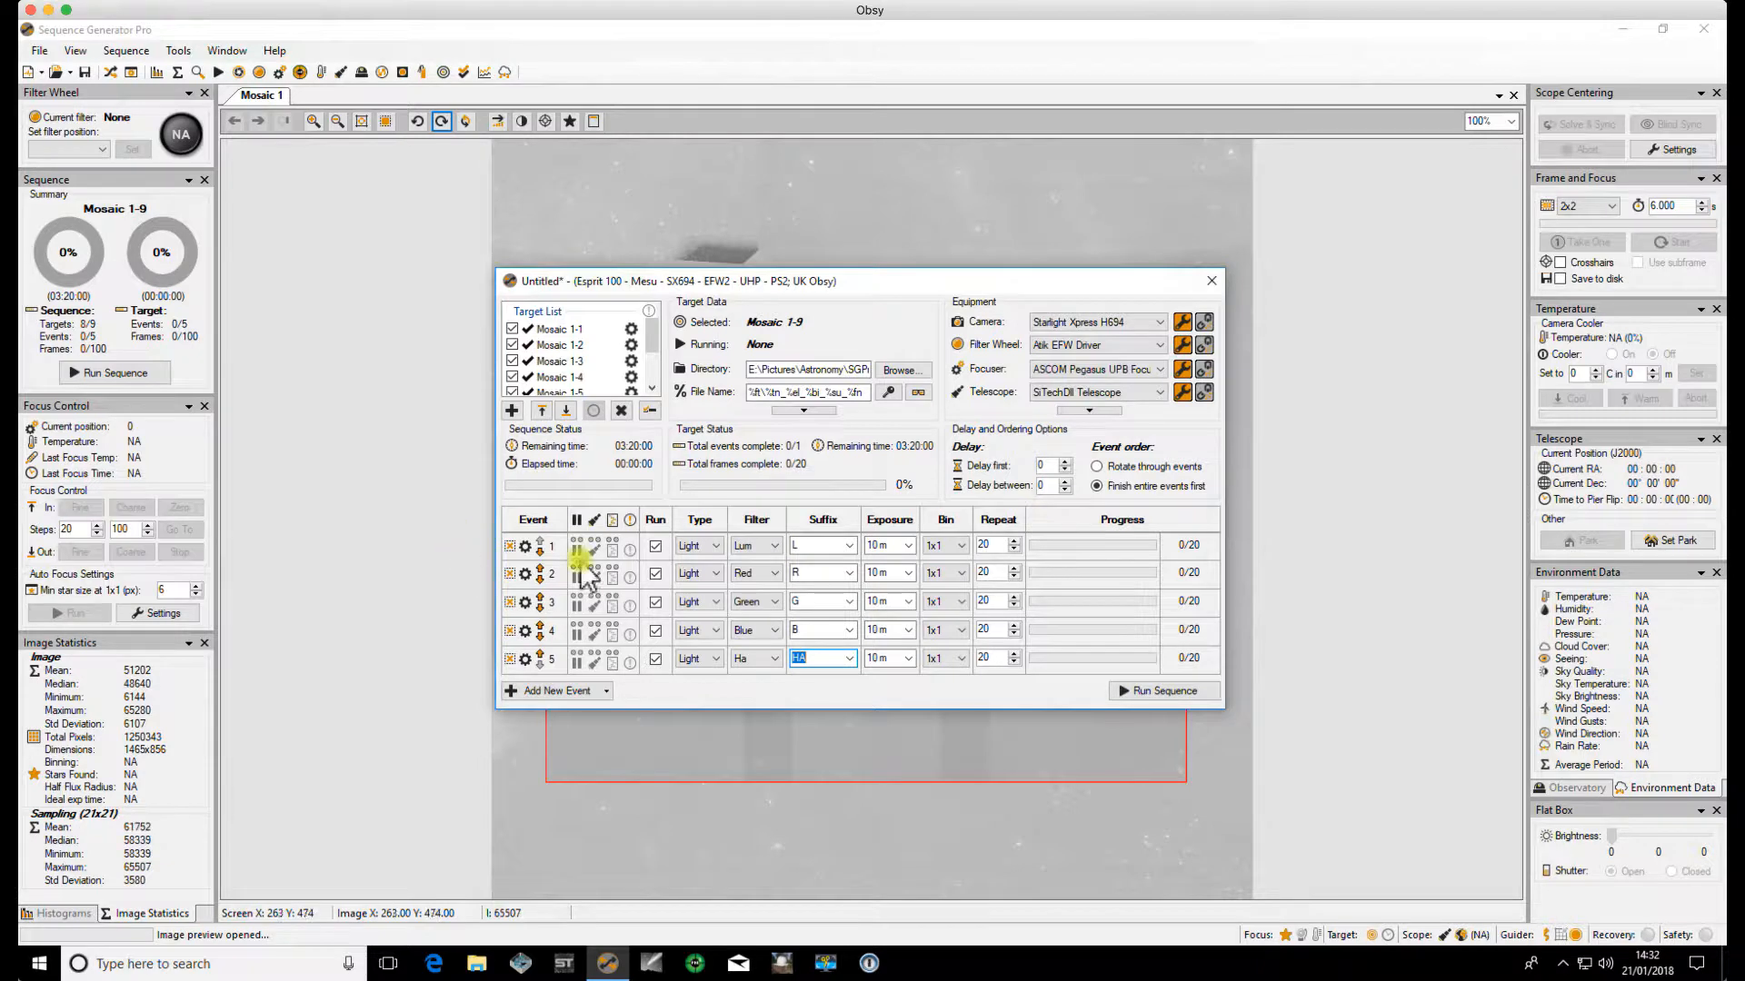
pyautogui.moveTo(660, 346)
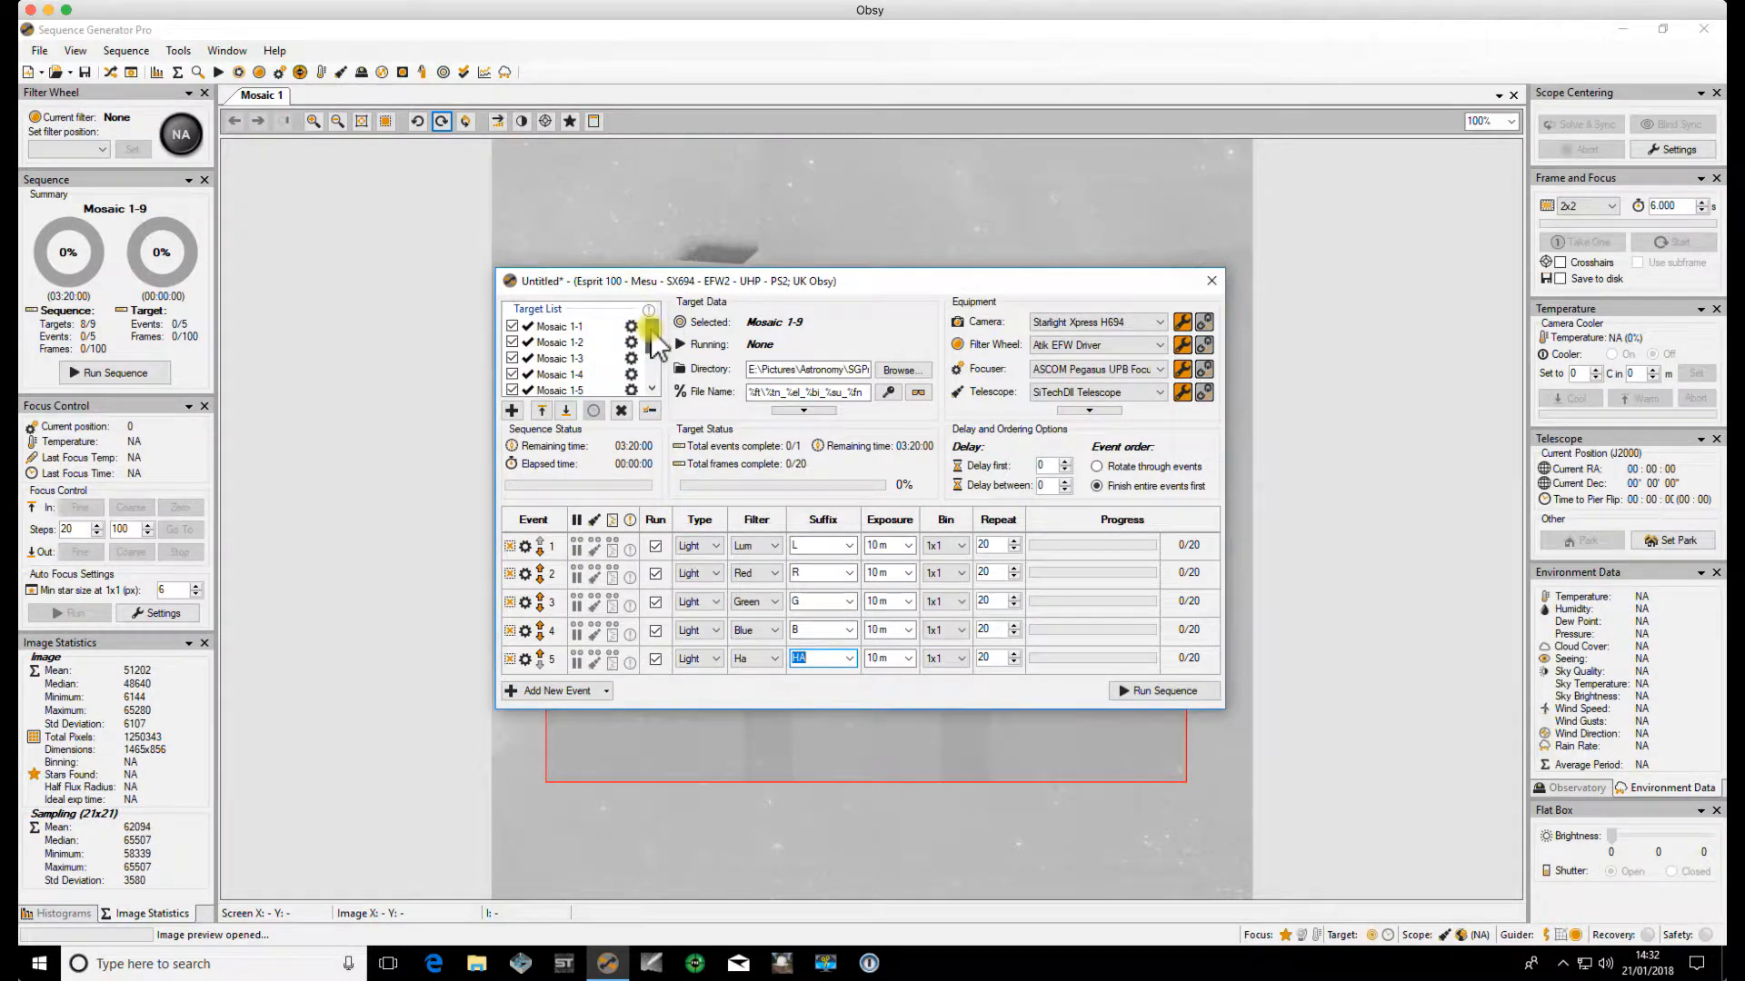
# - Copy Mosaic 1-9's five events to all other tiles, replacing their existing events
pyautogui.scroll(-3)
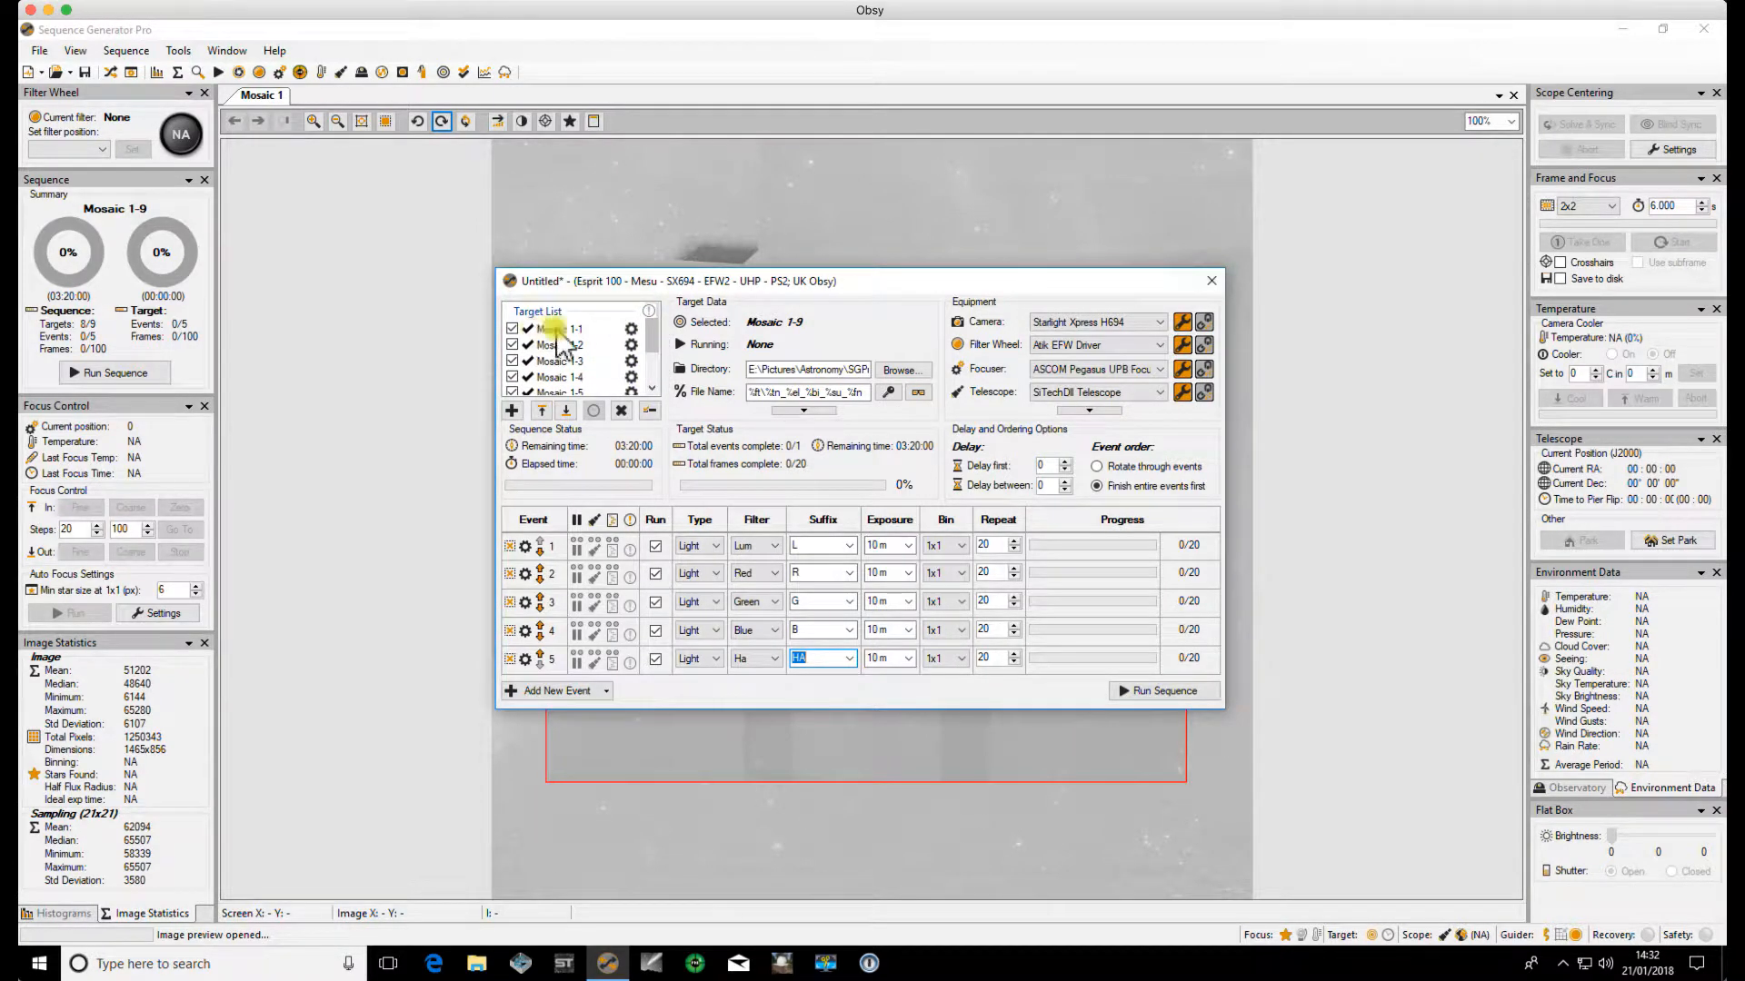
pyautogui.scroll(-3)
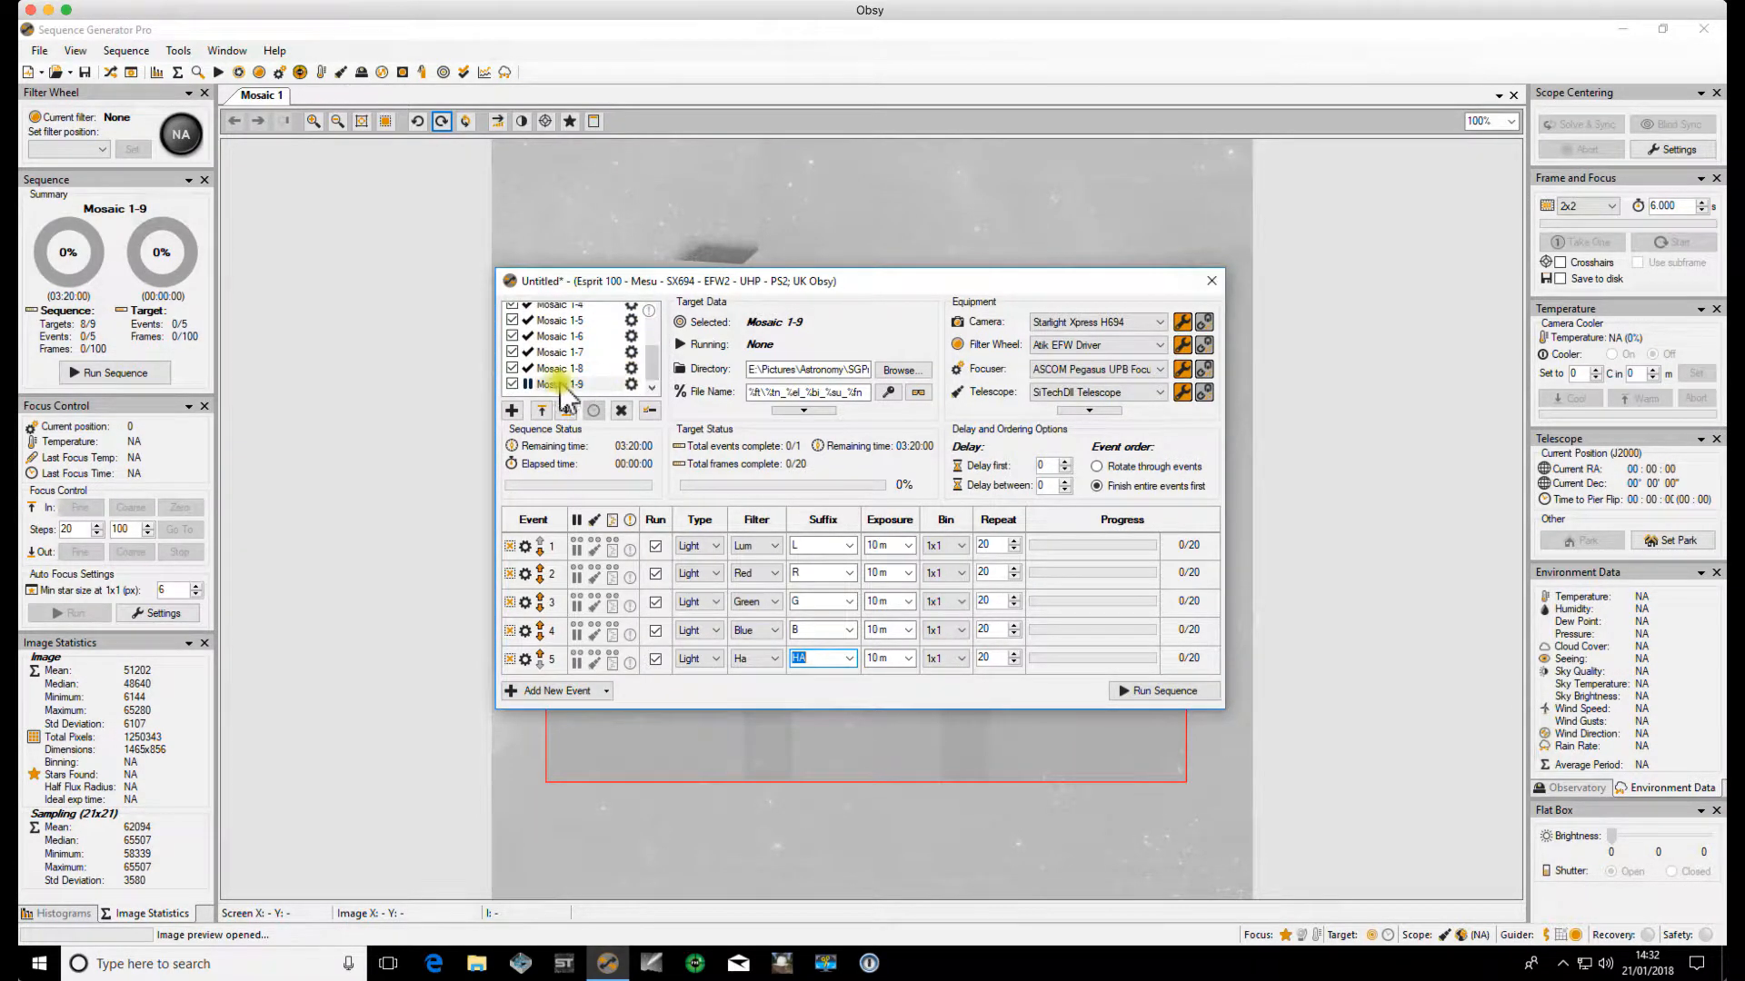
pyautogui.moveTo(558, 402)
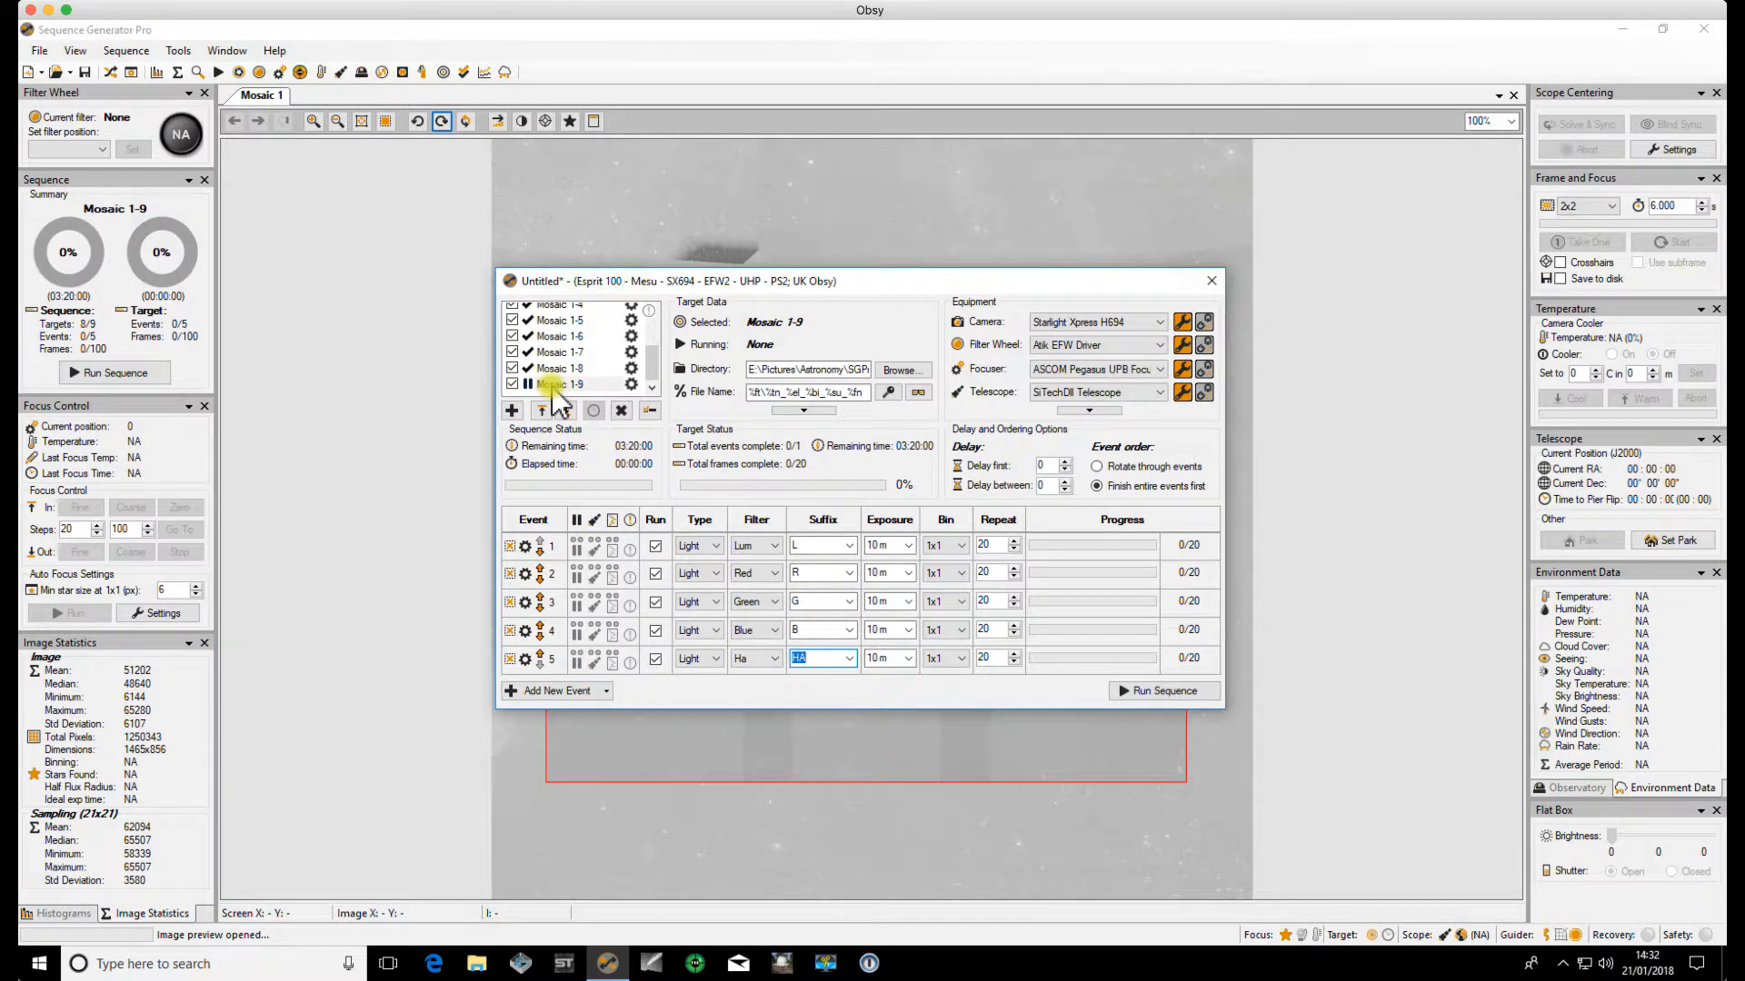
pyautogui.rightClick(557, 383)
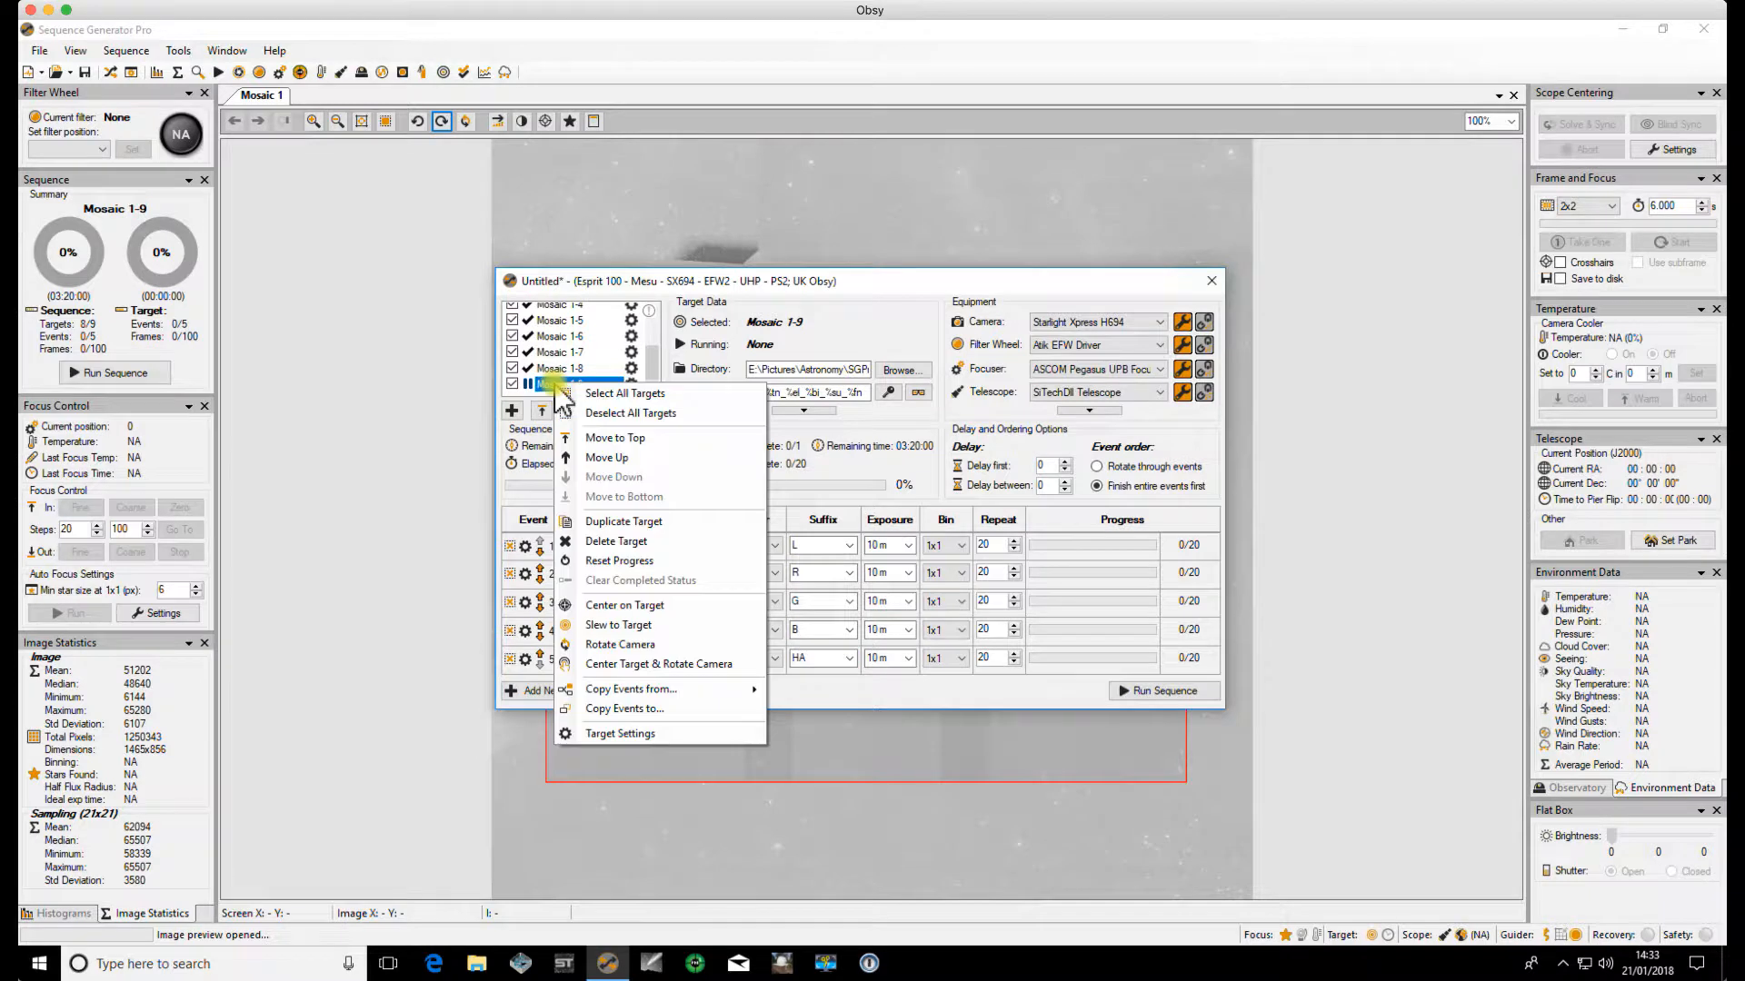
pyautogui.moveTo(588, 465)
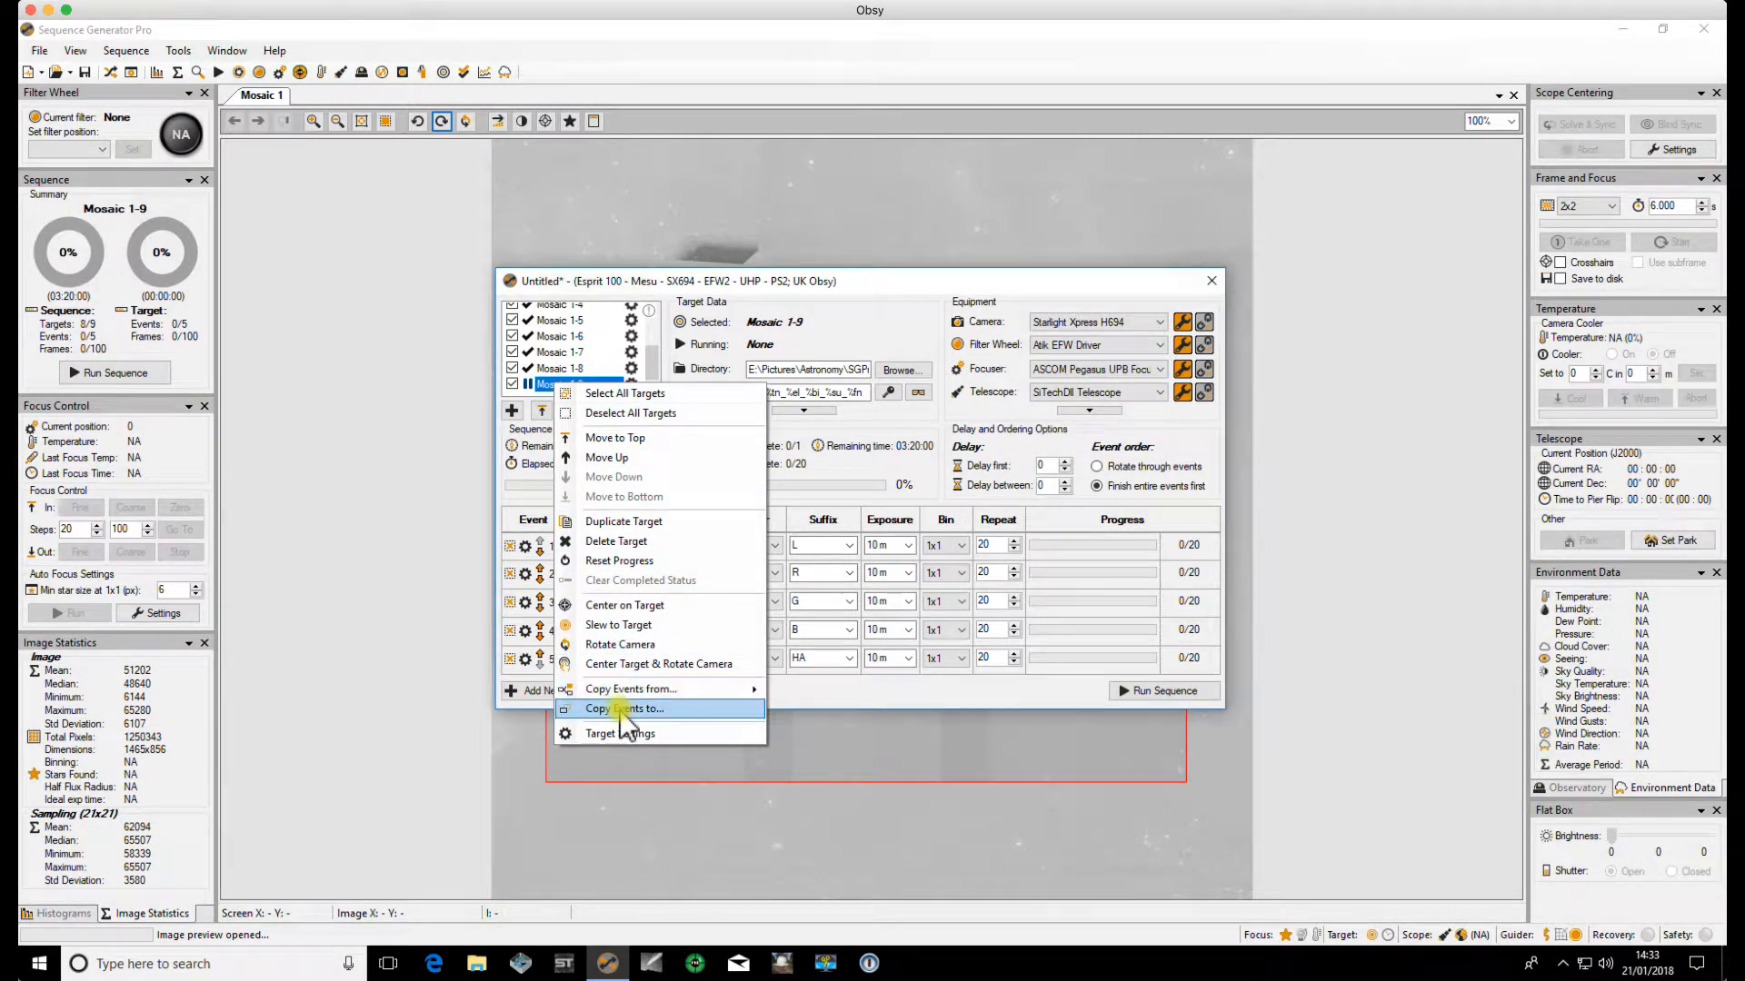
pyautogui.click(624, 709)
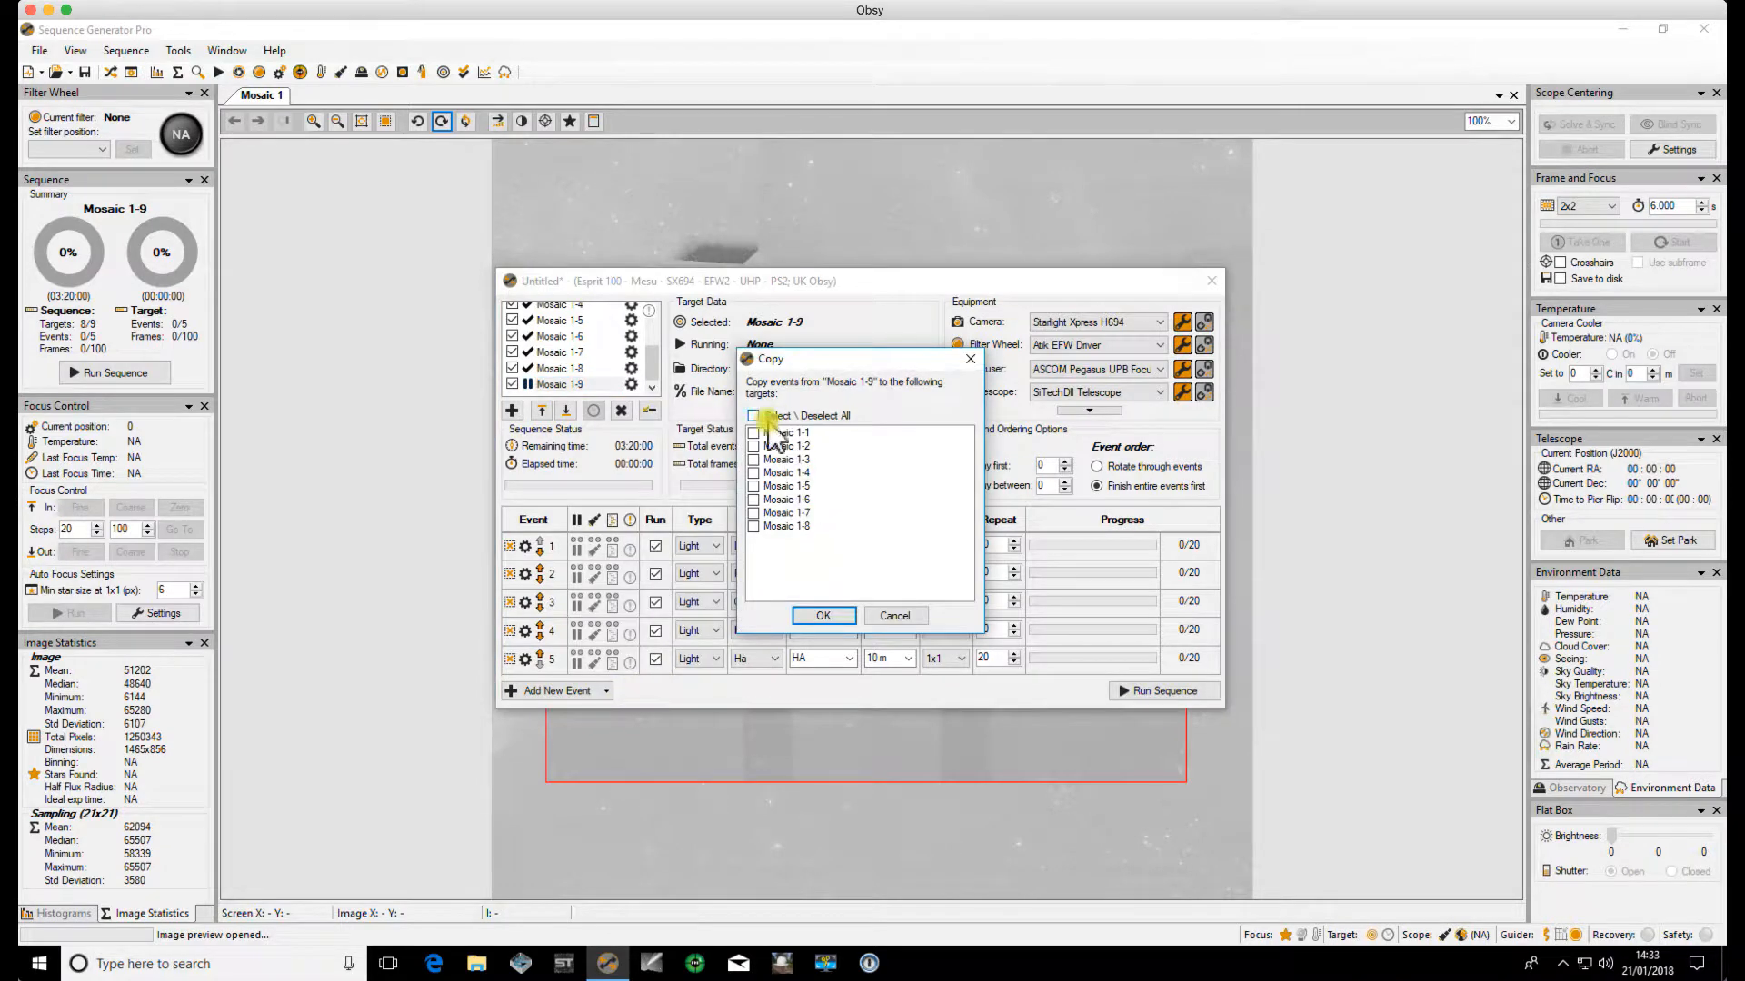
pyautogui.click(753, 416)
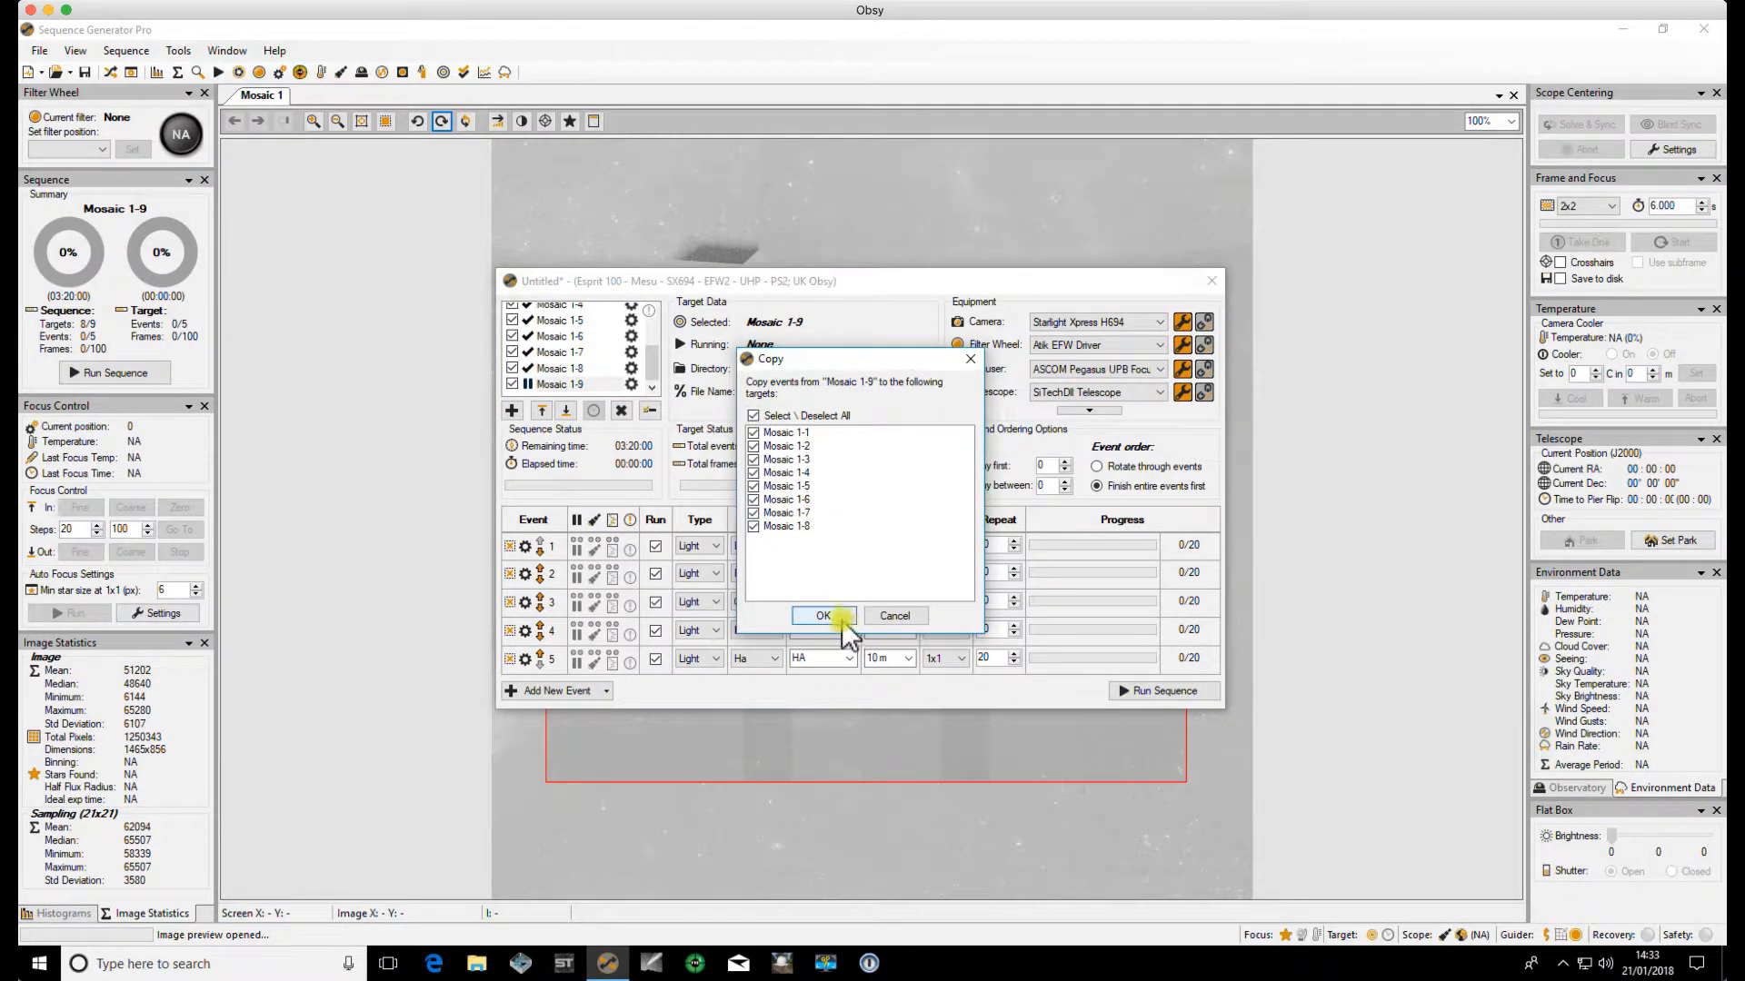
pyautogui.click(823, 615)
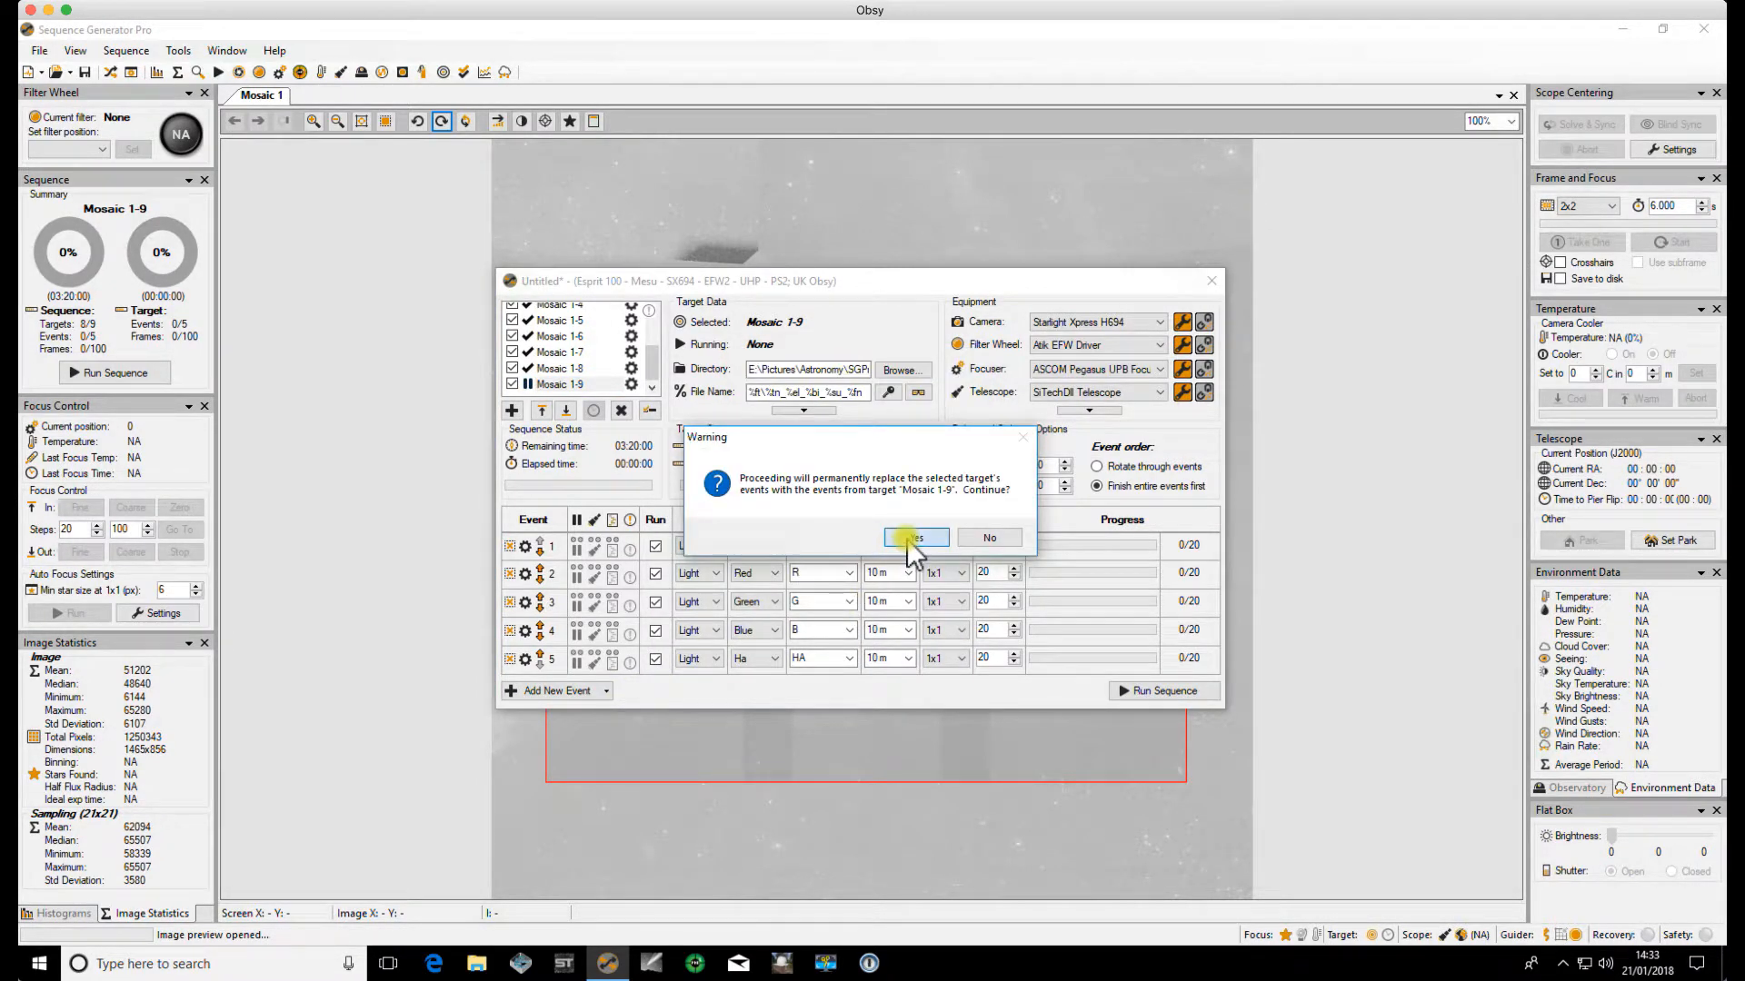
pyautogui.click(916, 538)
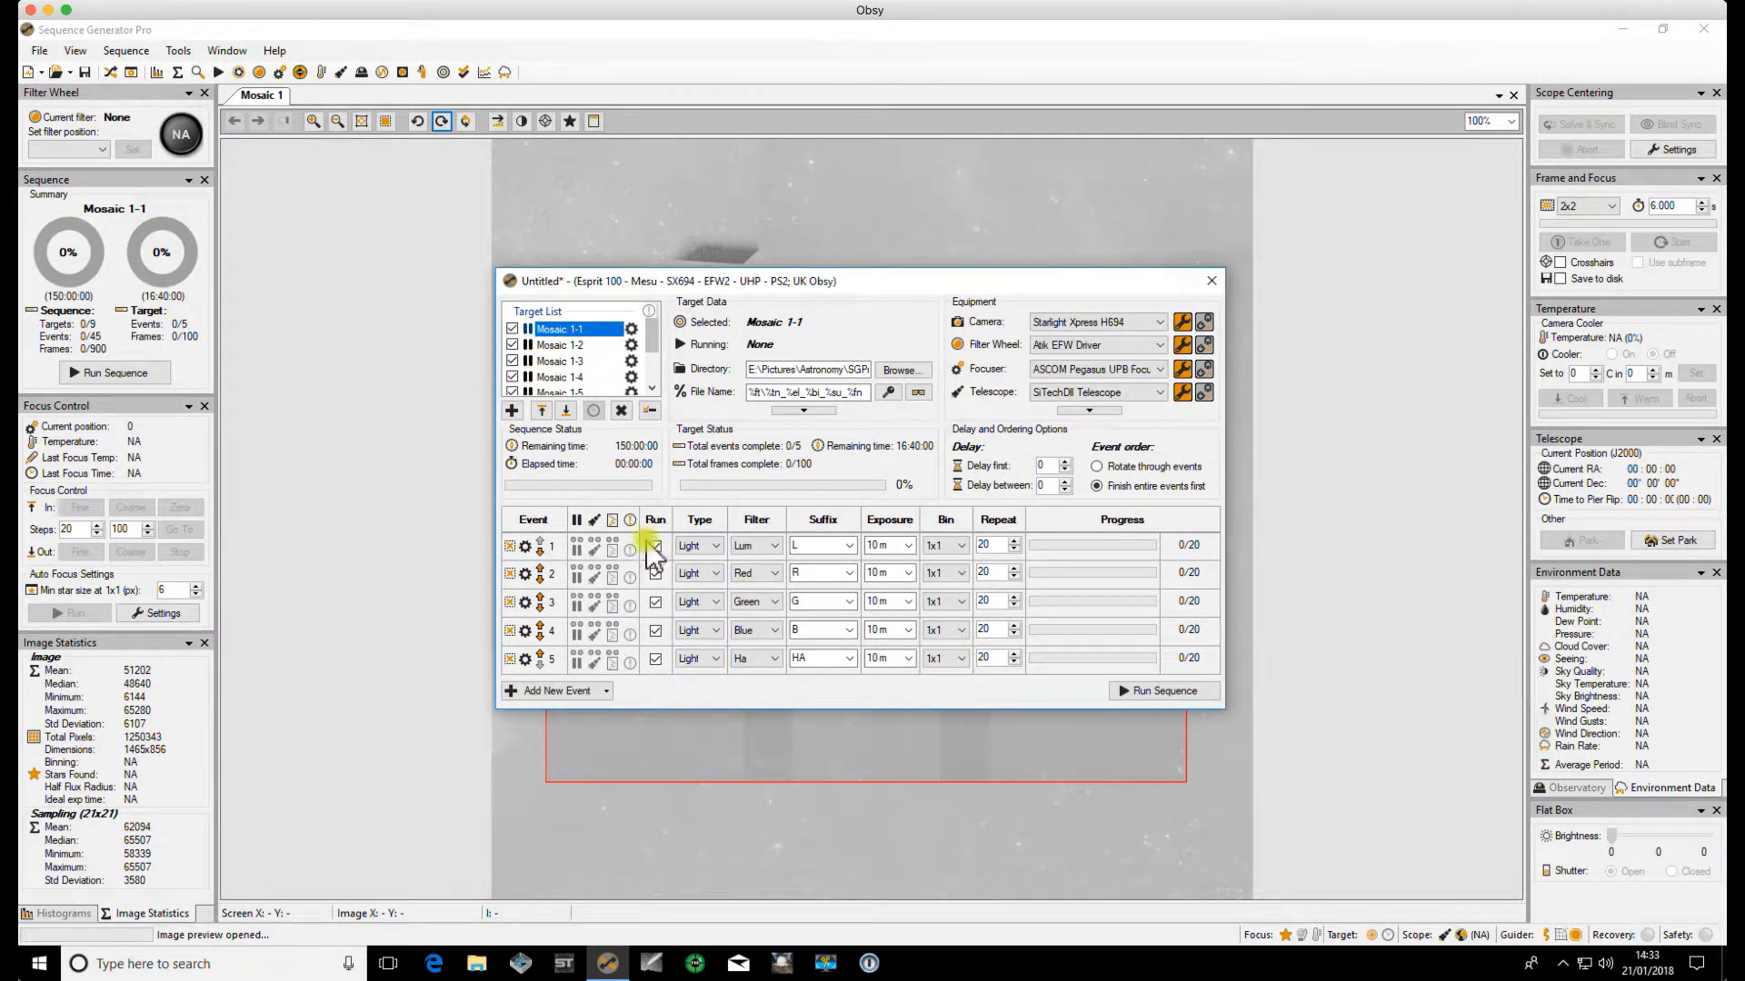
# - Check that Mosaic 1-2 and 1-5 carry the copied L, R, G, B and Ha events
pyautogui.click(559, 345)
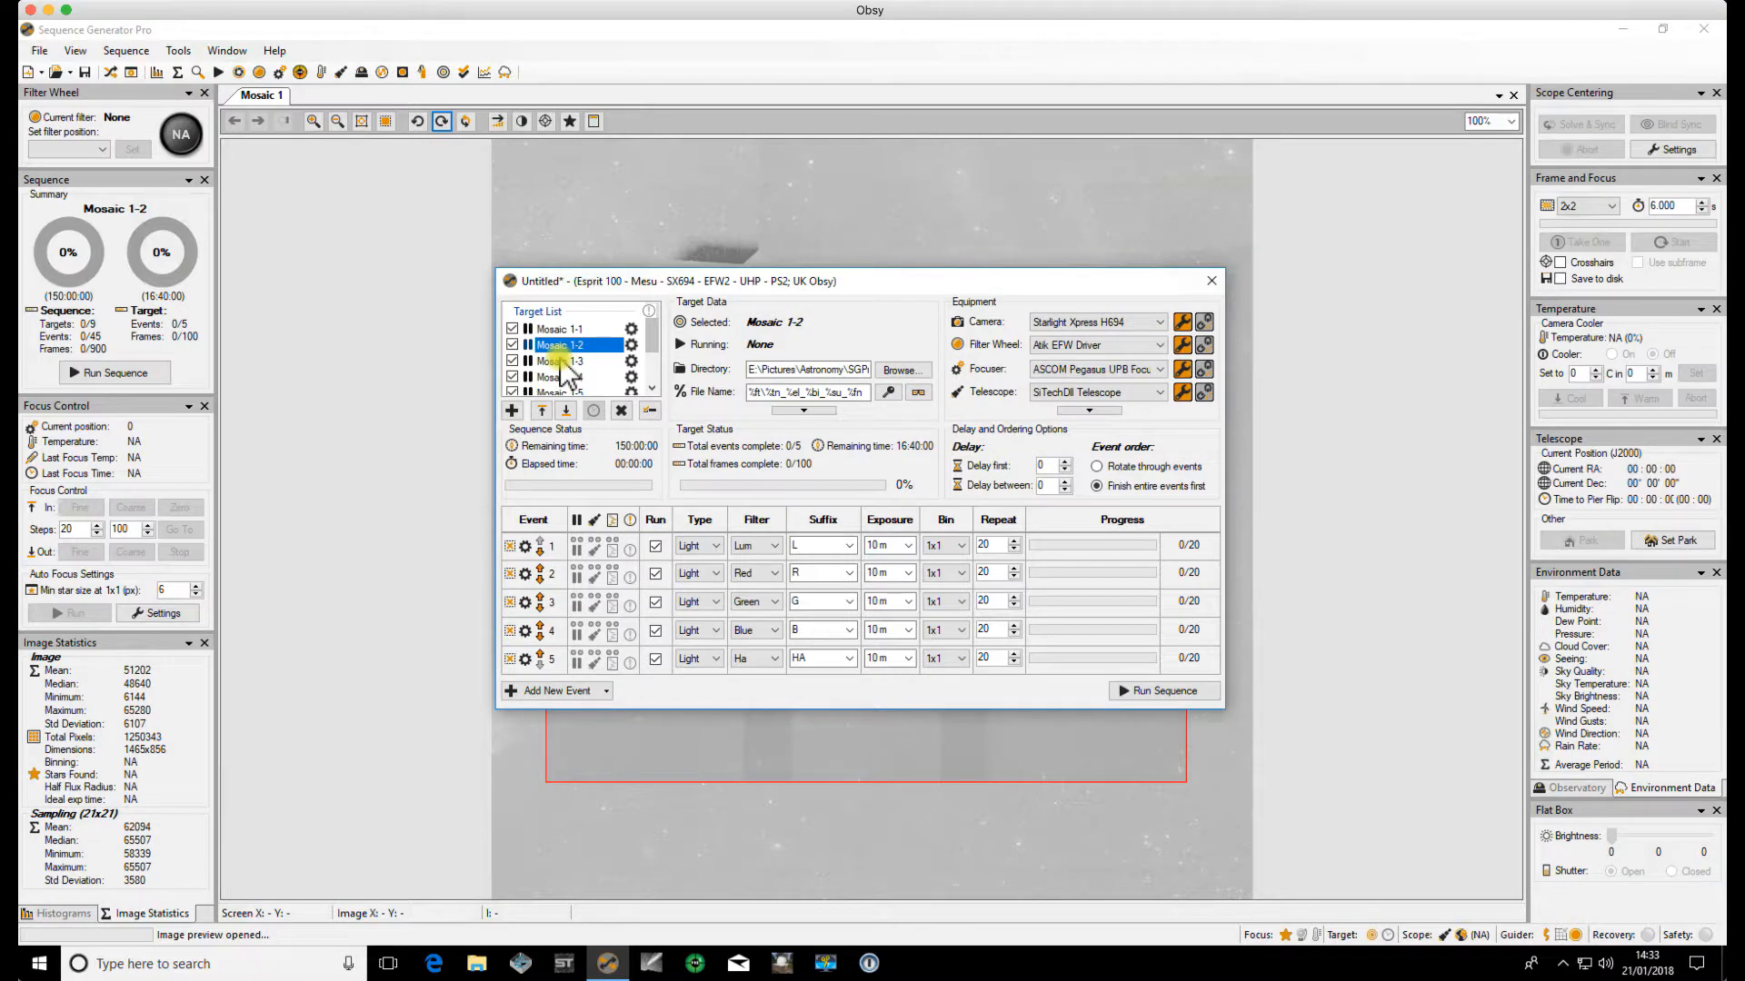
pyautogui.click(560, 377)
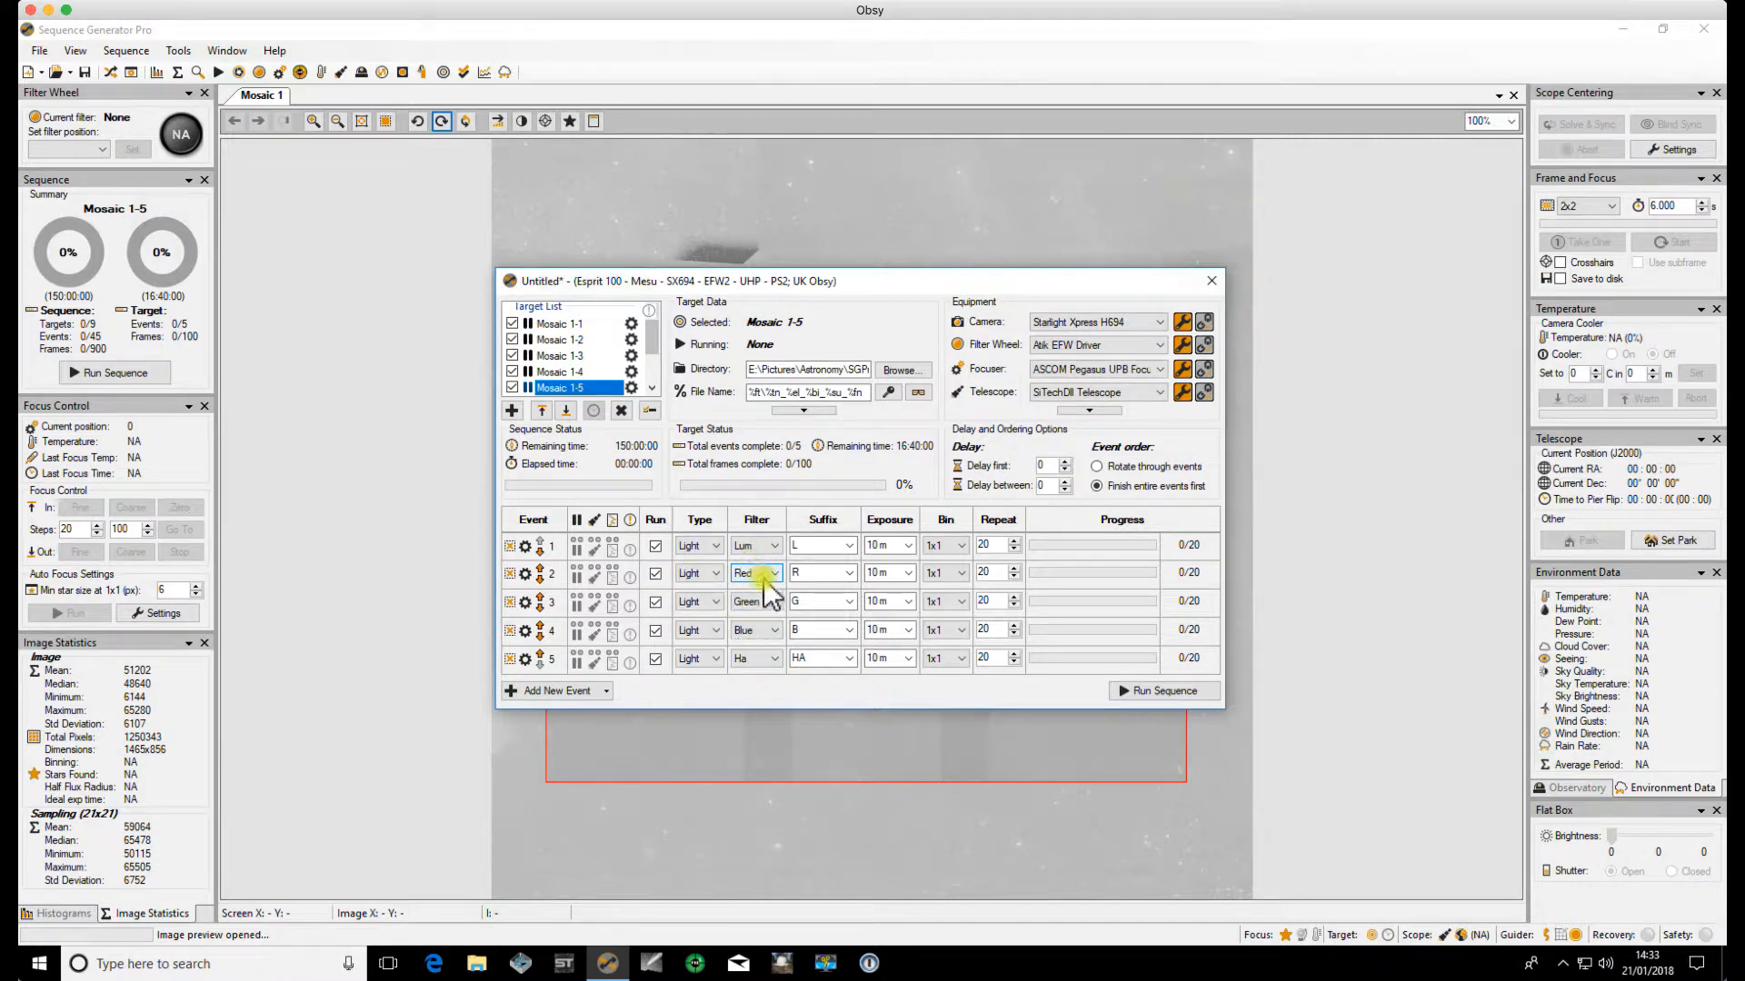
pyautogui.click(38, 50)
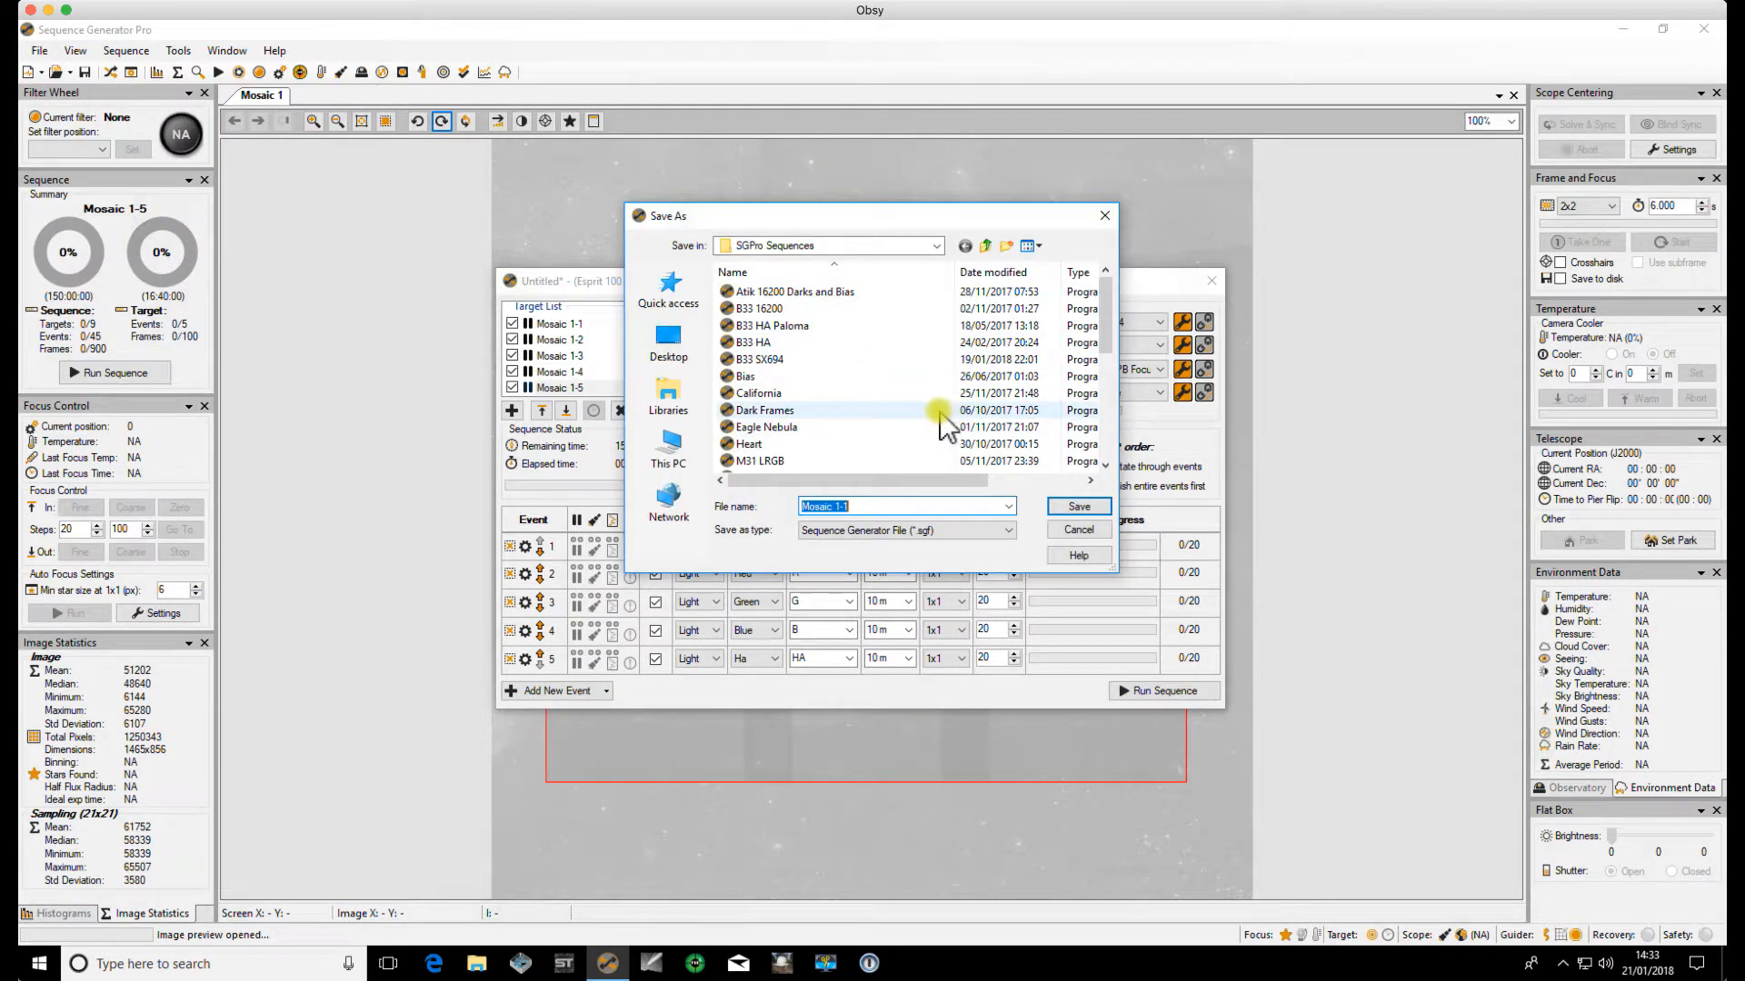
# - Confirm the Save As dialog to store the sequence in the SGPro Sequences folder
pyautogui.click(1078, 506)
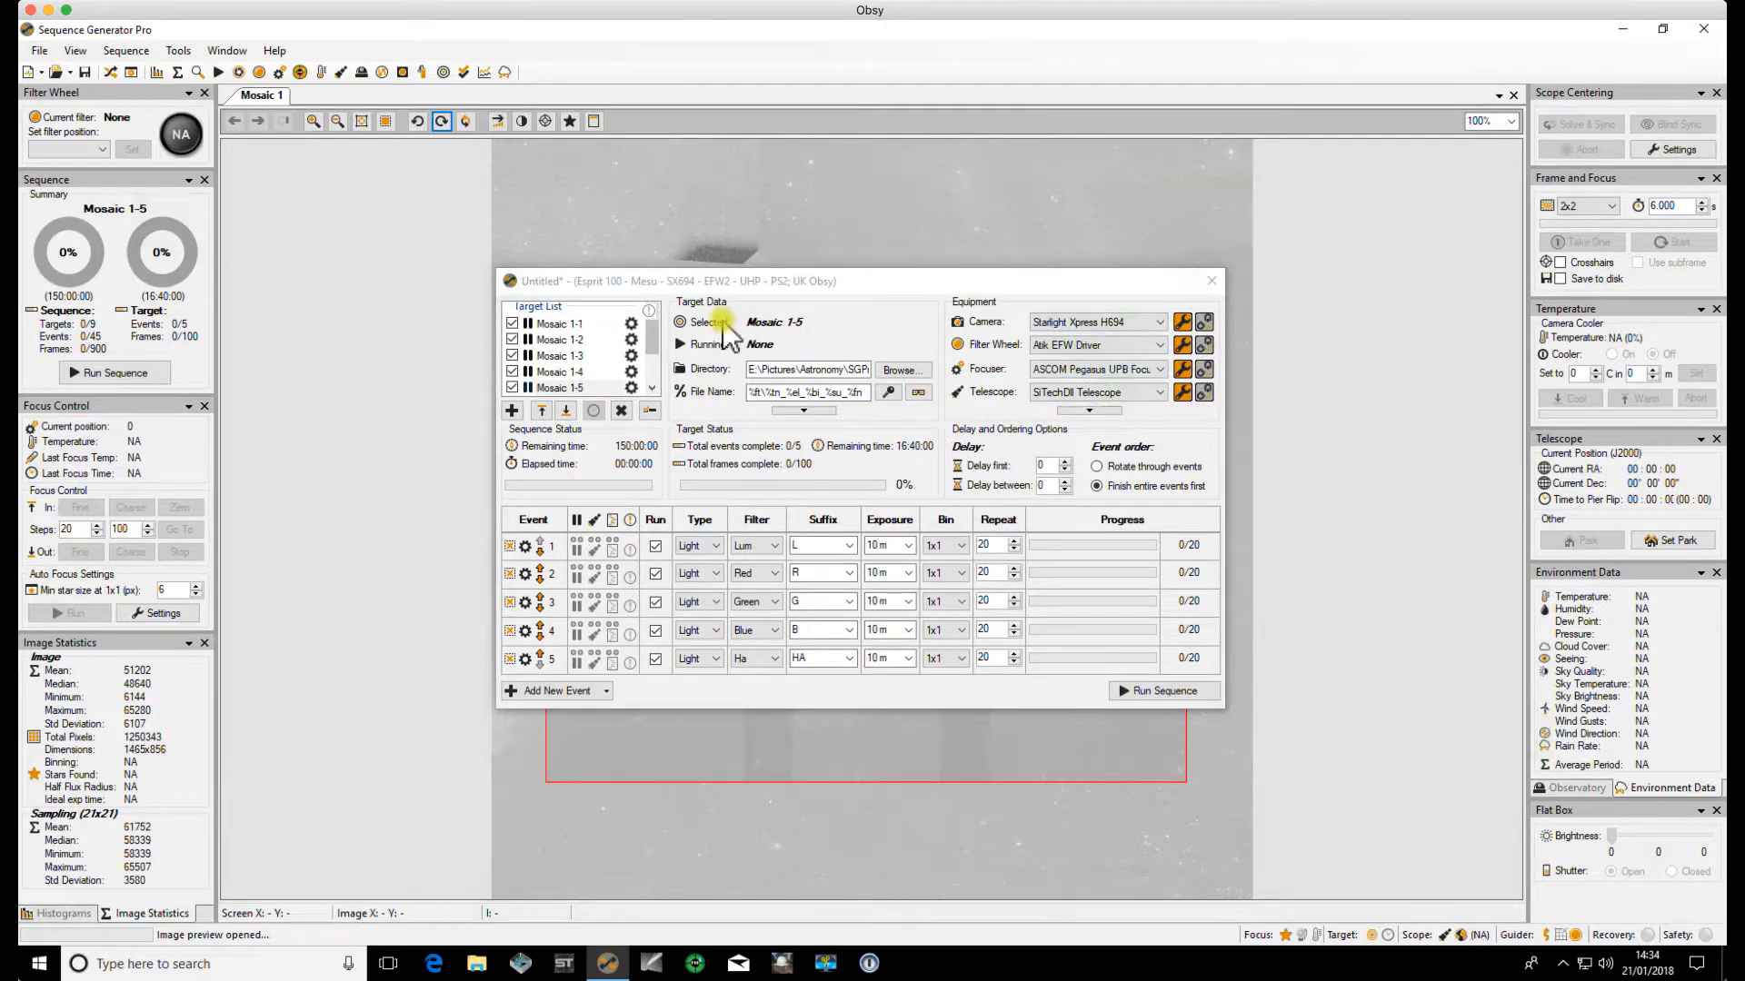
pyautogui.moveTo(1183, 715)
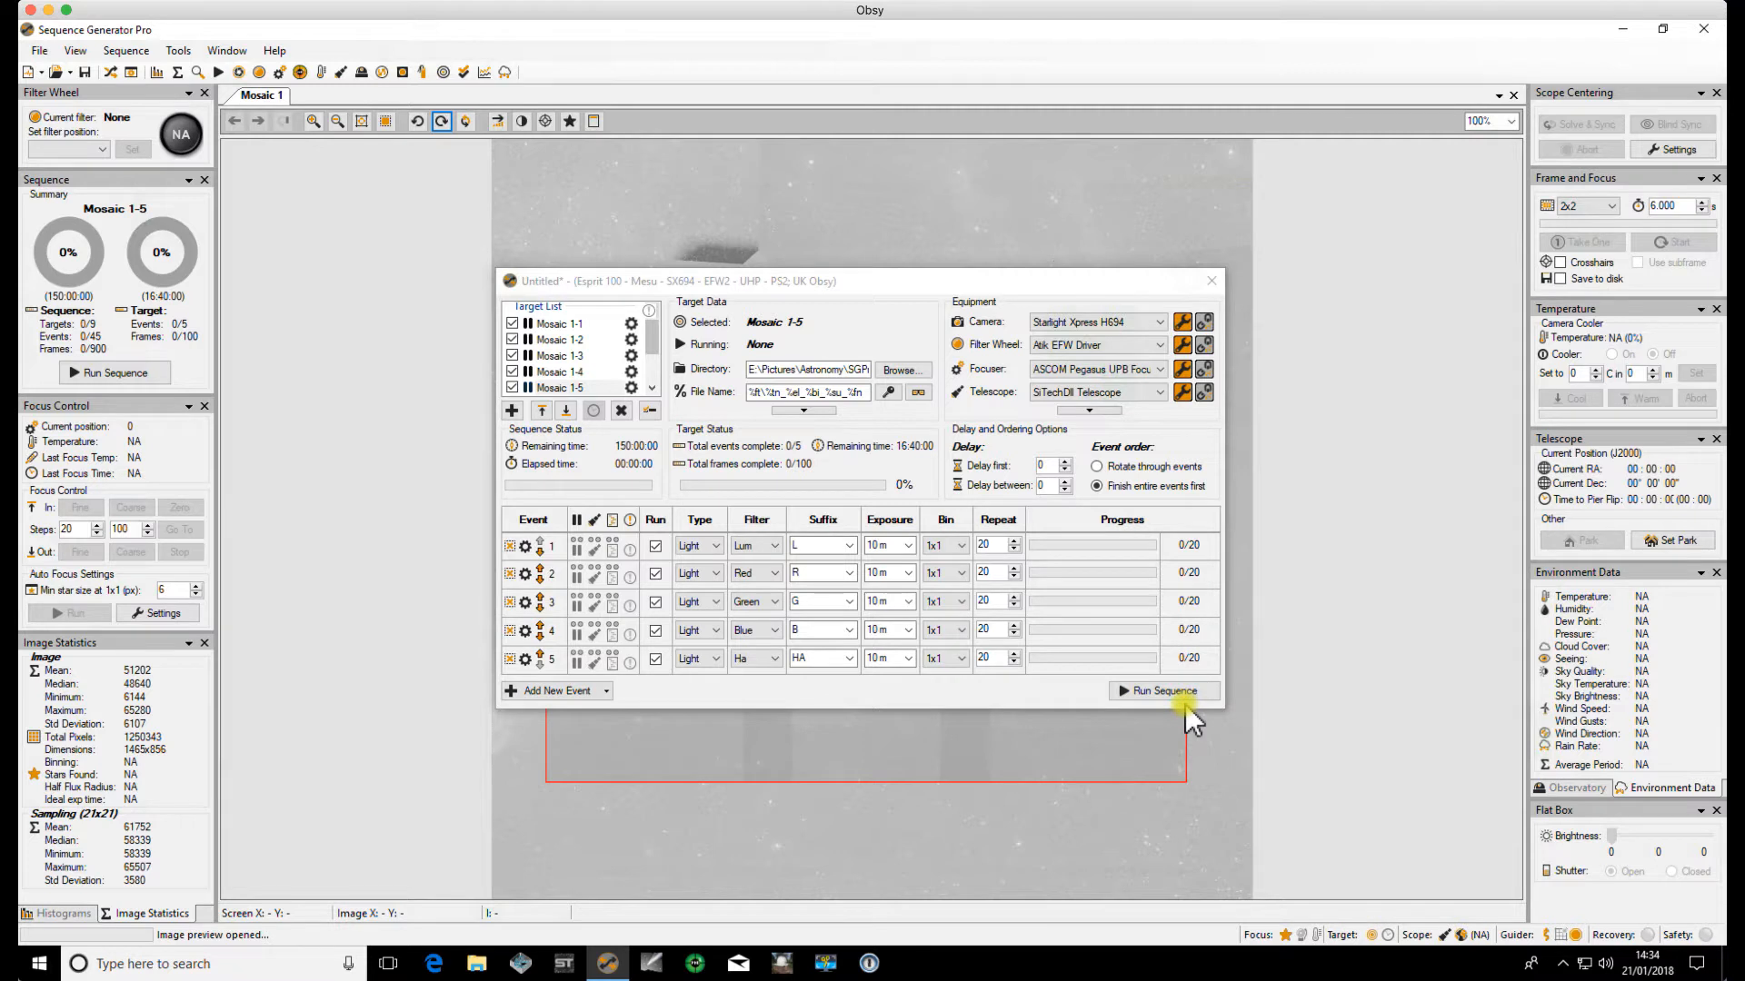